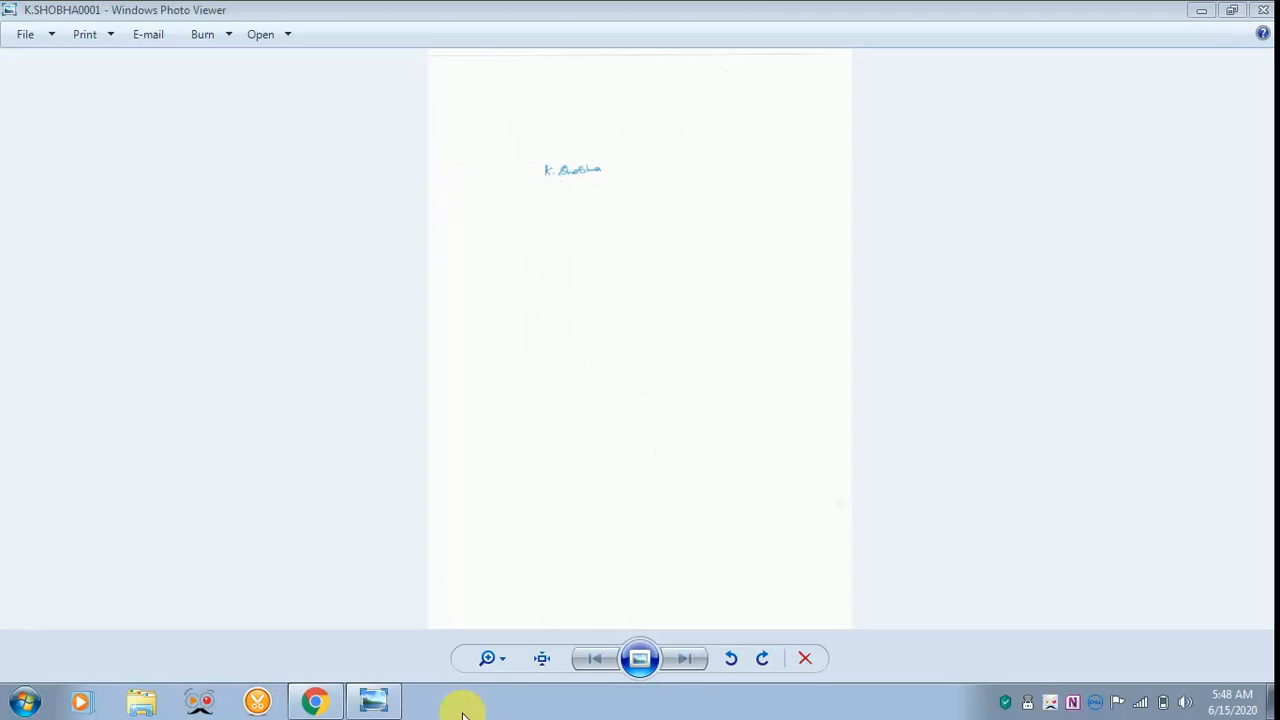
mouse_move(508, 124)
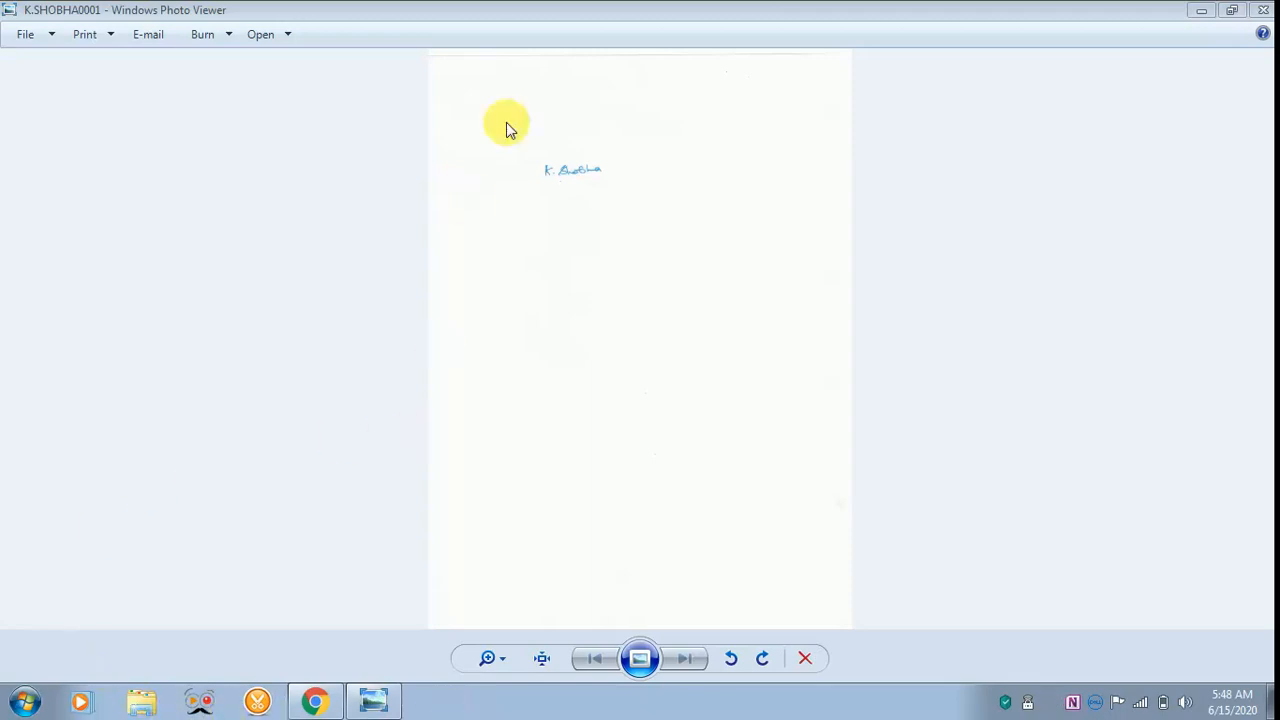
mouse_move(336, 108)
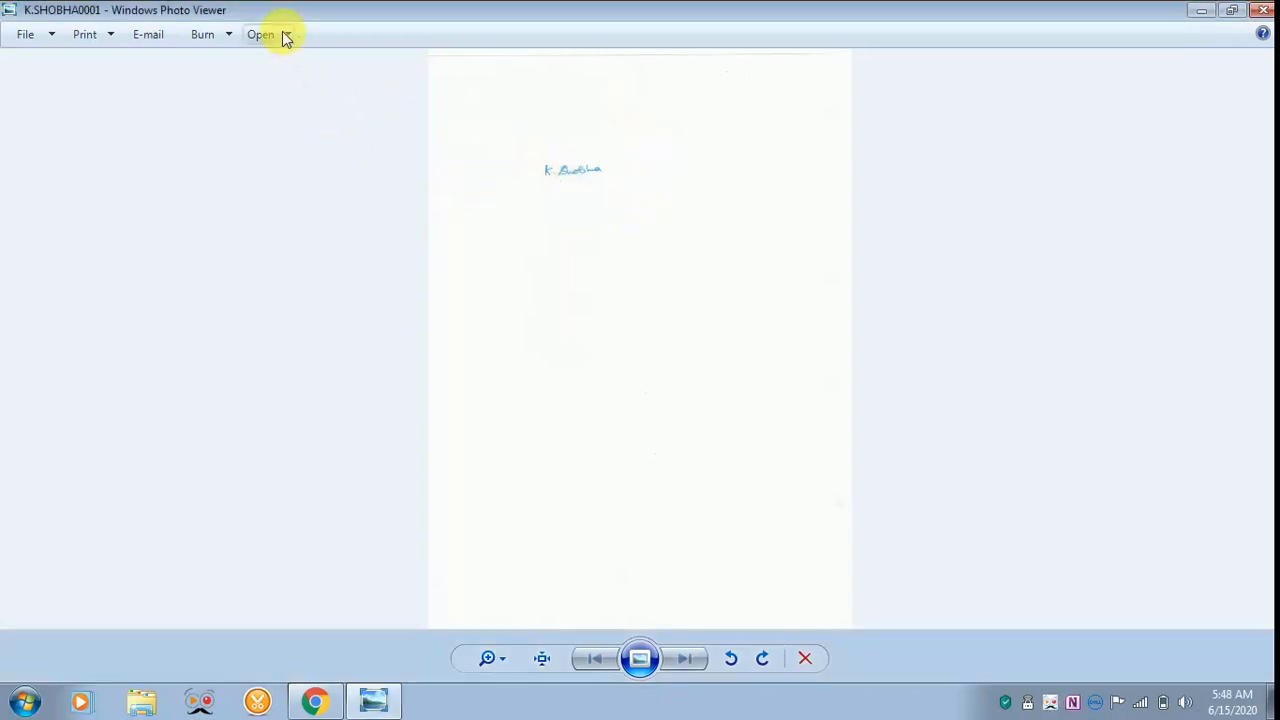
- Select the handwritten signature, cut it from the scanned page, and start a new picture
left_click(268, 34)
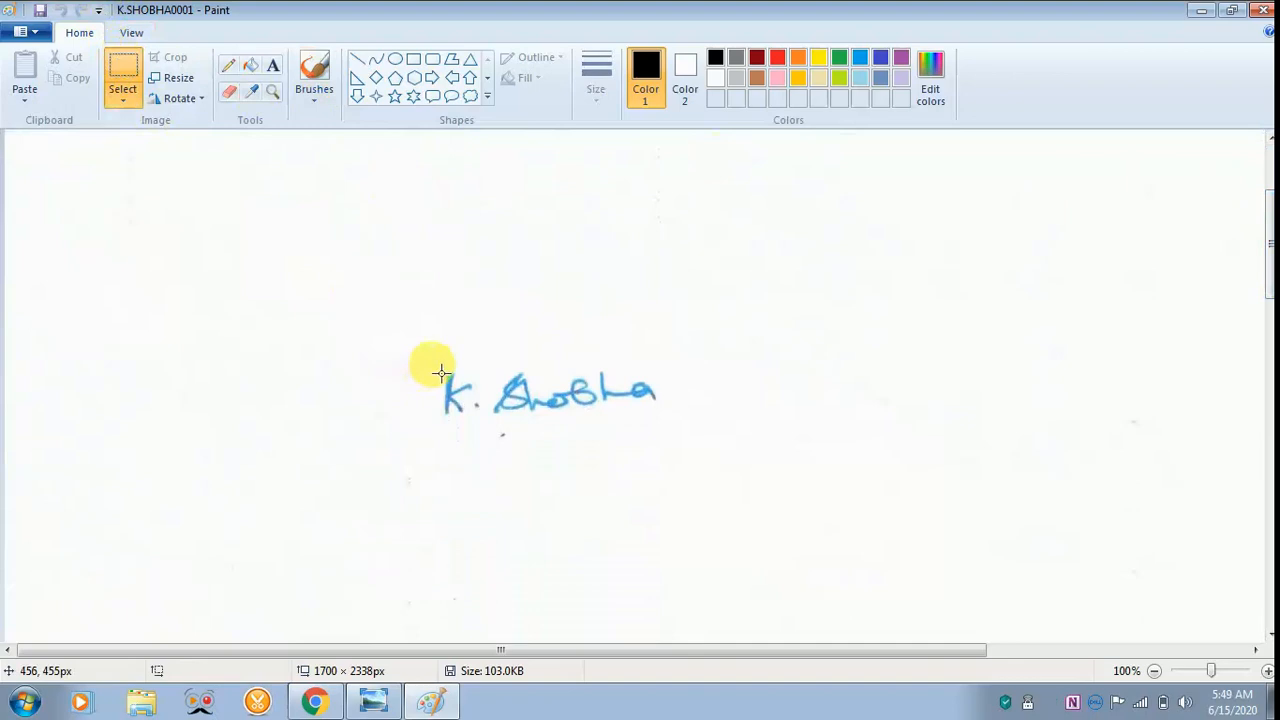
left_click_drag(438, 360, 478, 440)
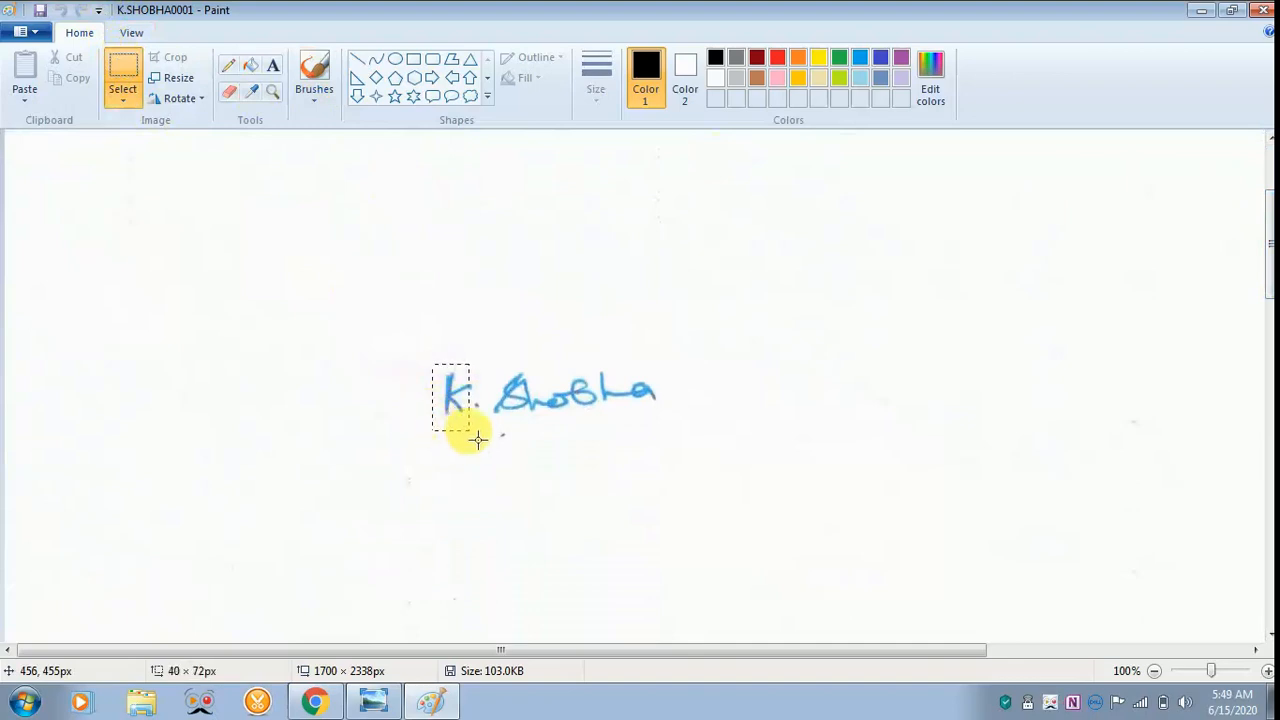
left_click_drag(470, 430, 650, 436)
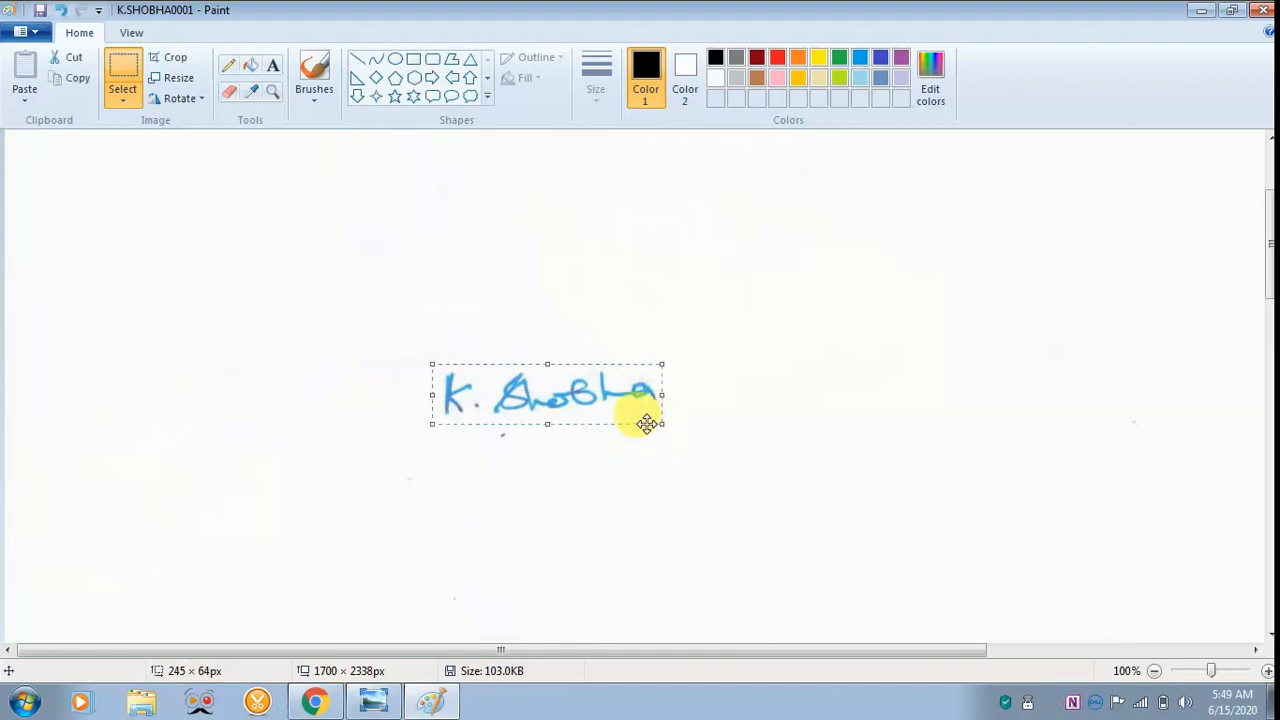
right_click(644, 424)
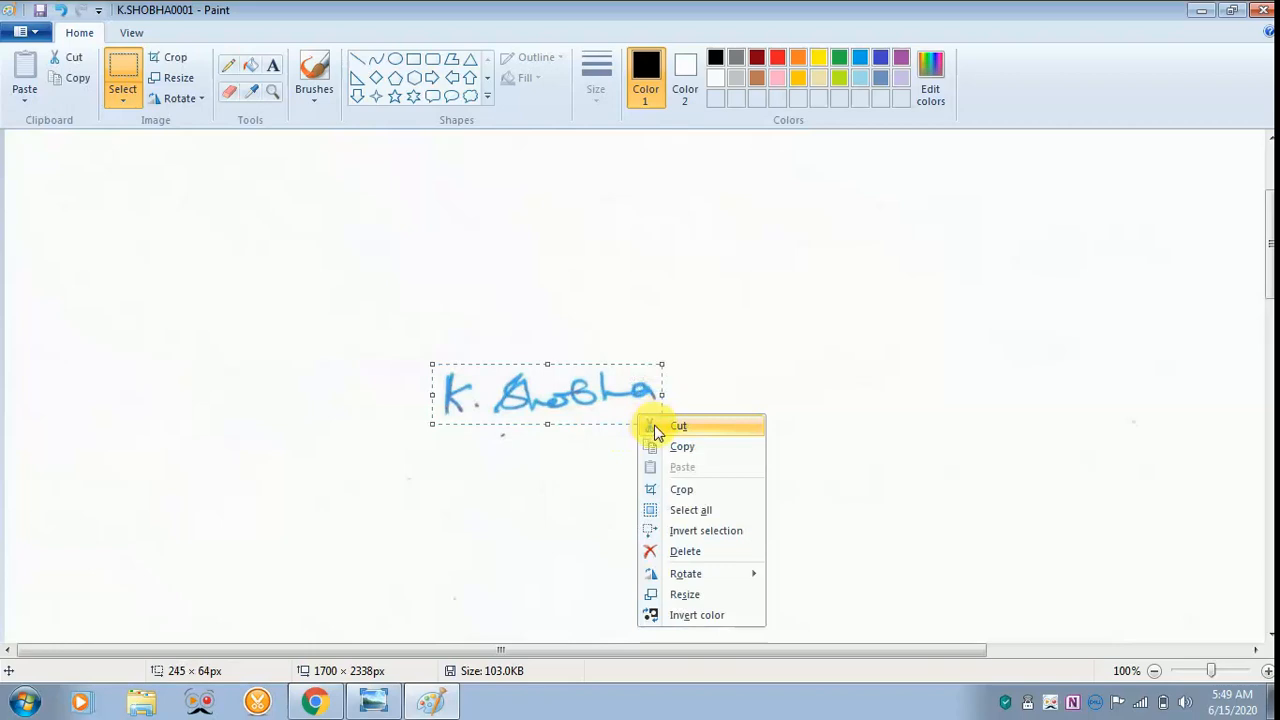
left_click(680, 424)
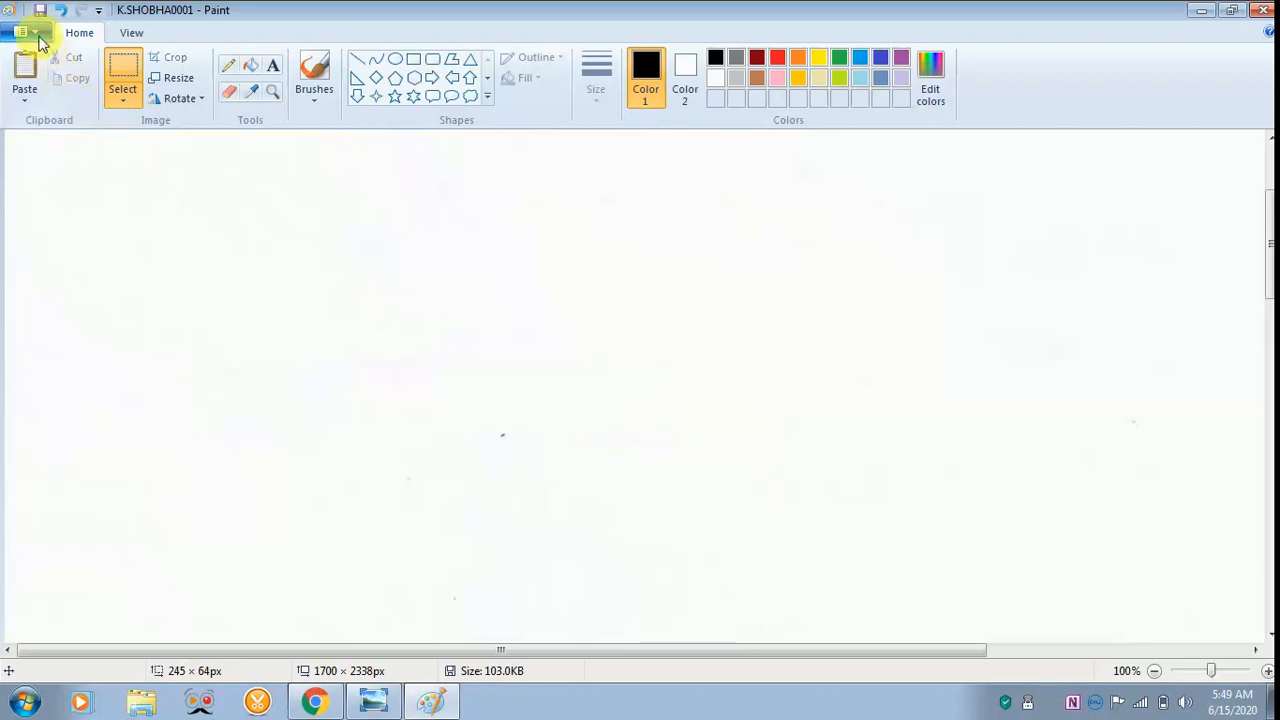
mouse_move(24, 32)
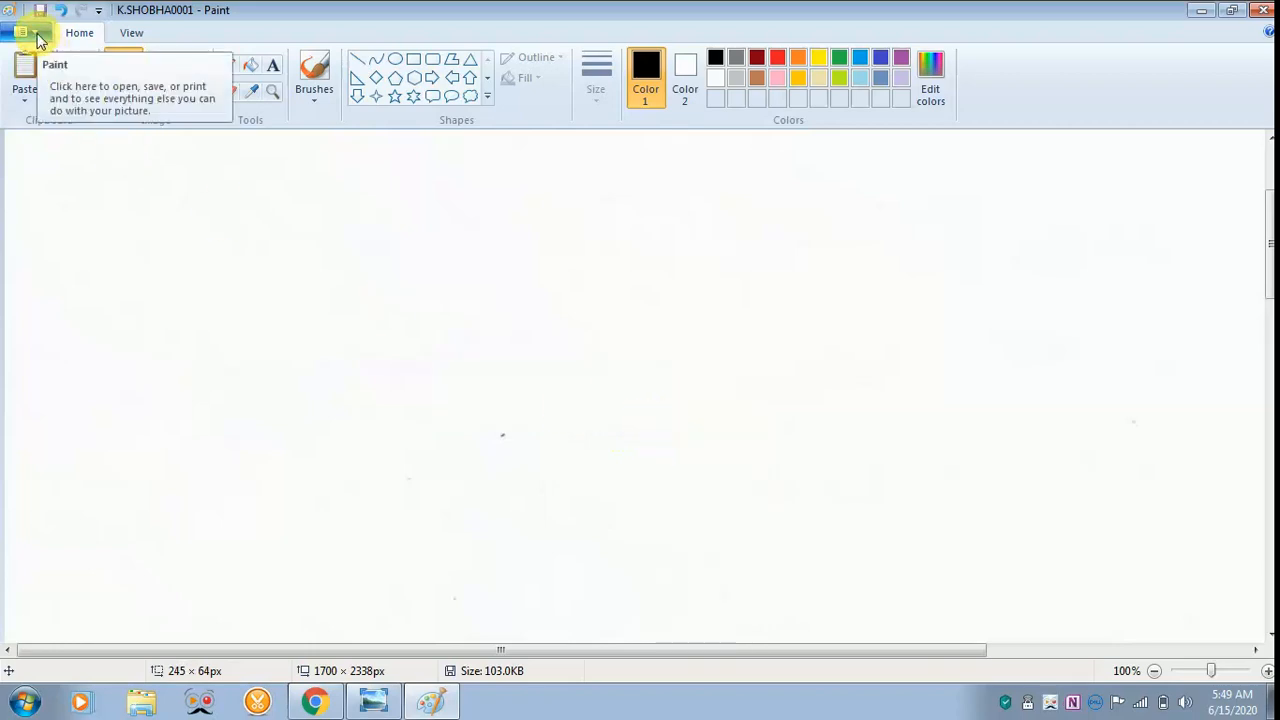
left_click(1262, 10)
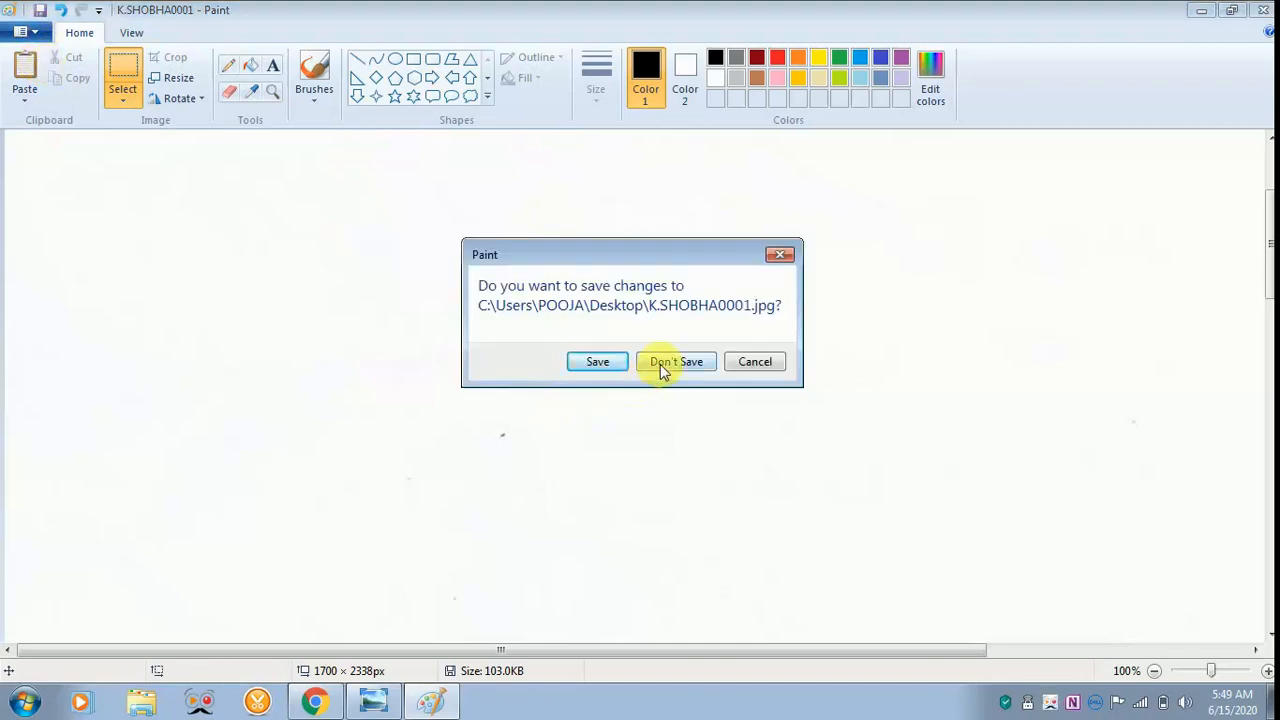
- Discard the scanned page's changes, paste the signature, and trim the canvas tightly around it
left_click(676, 360)
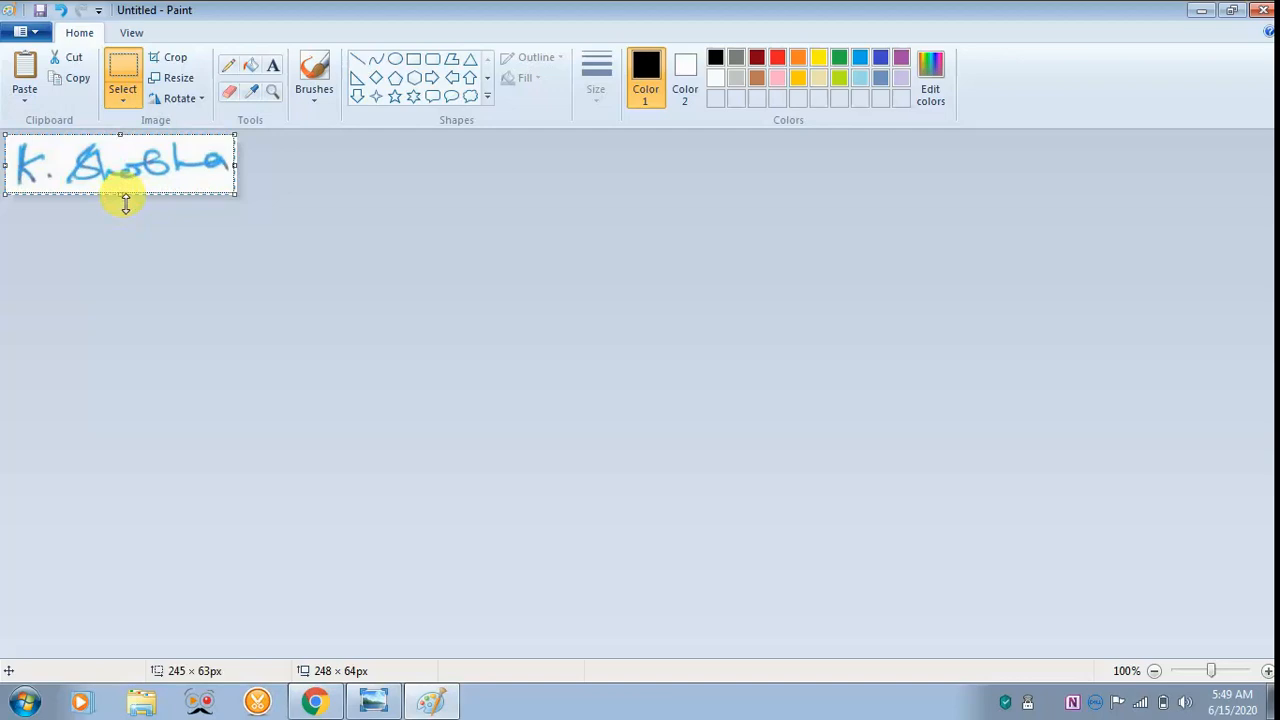
left_click_drag(124, 196, 124, 192)
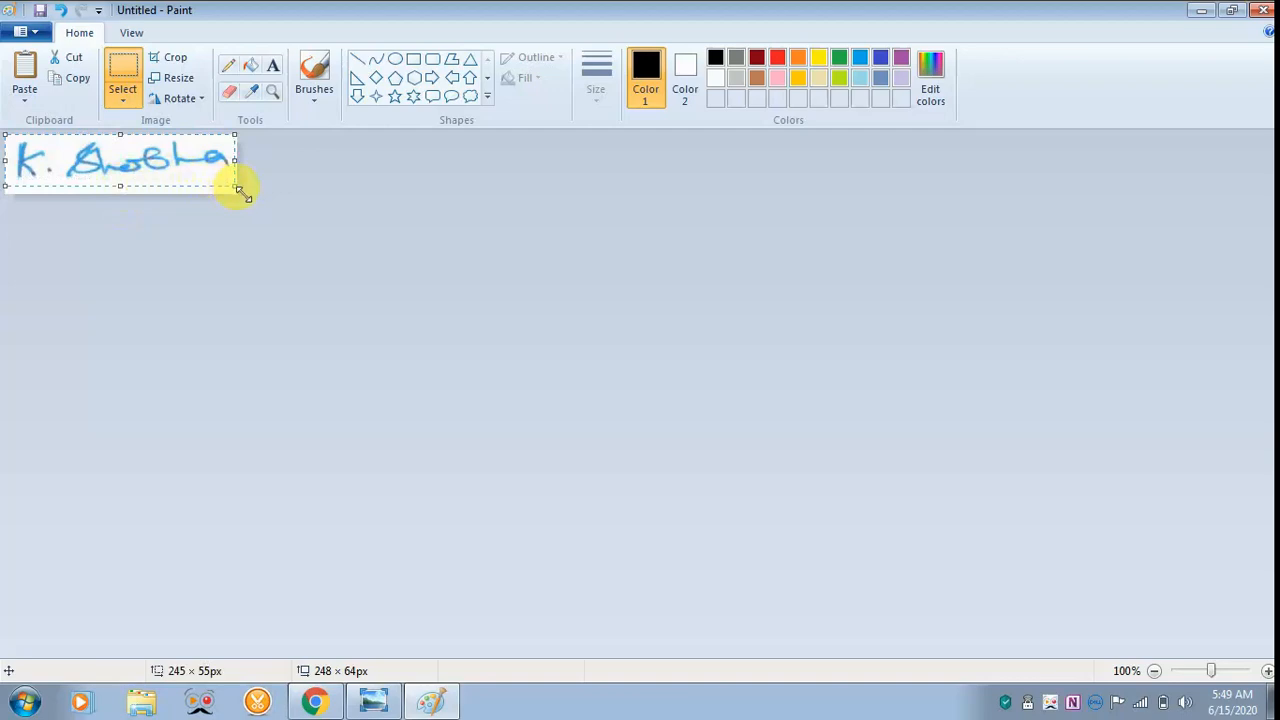
left_click_drag(236, 196, 232, 184)
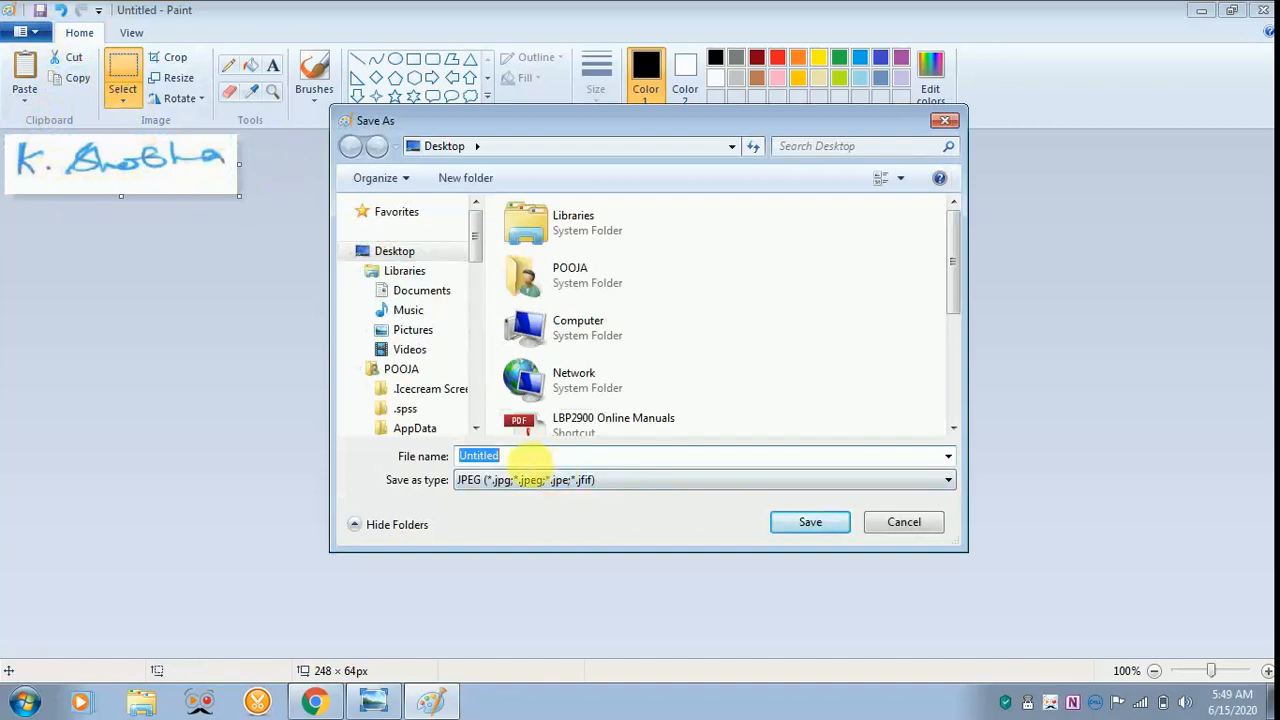
- Save the cropped signature as 'shobk' JPEG on the Desktop
type("shobha")
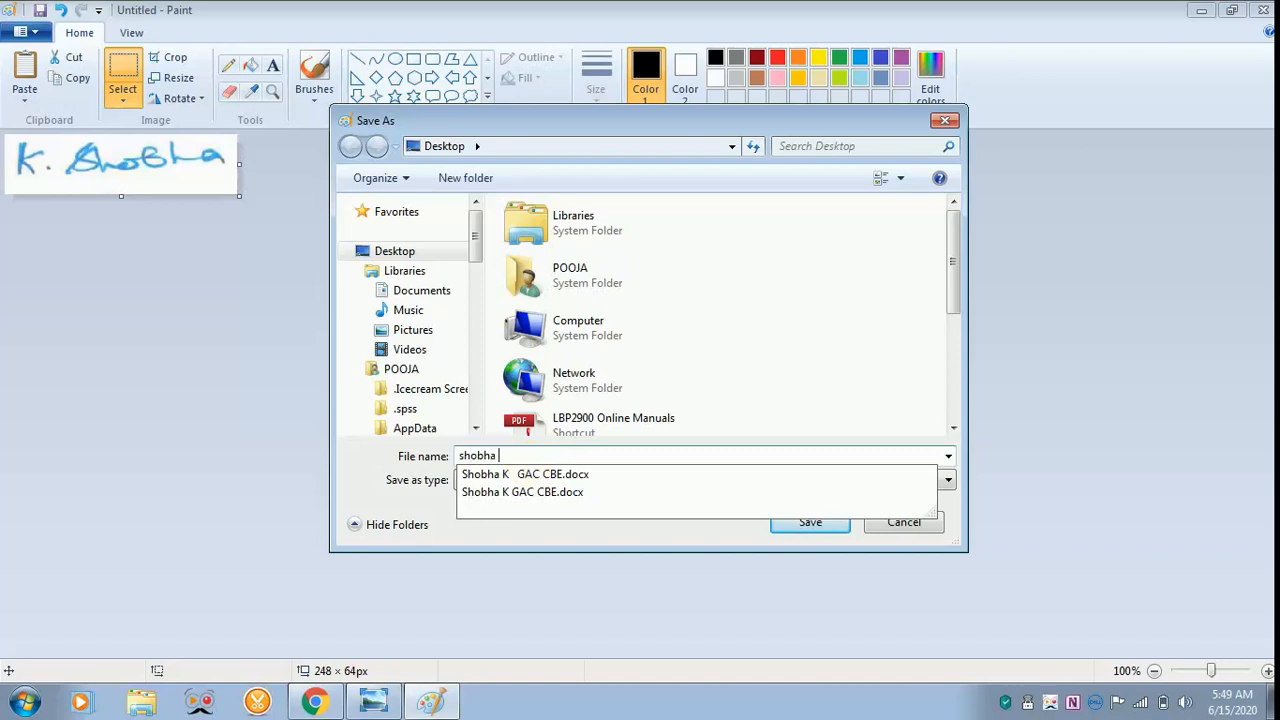
type("k")
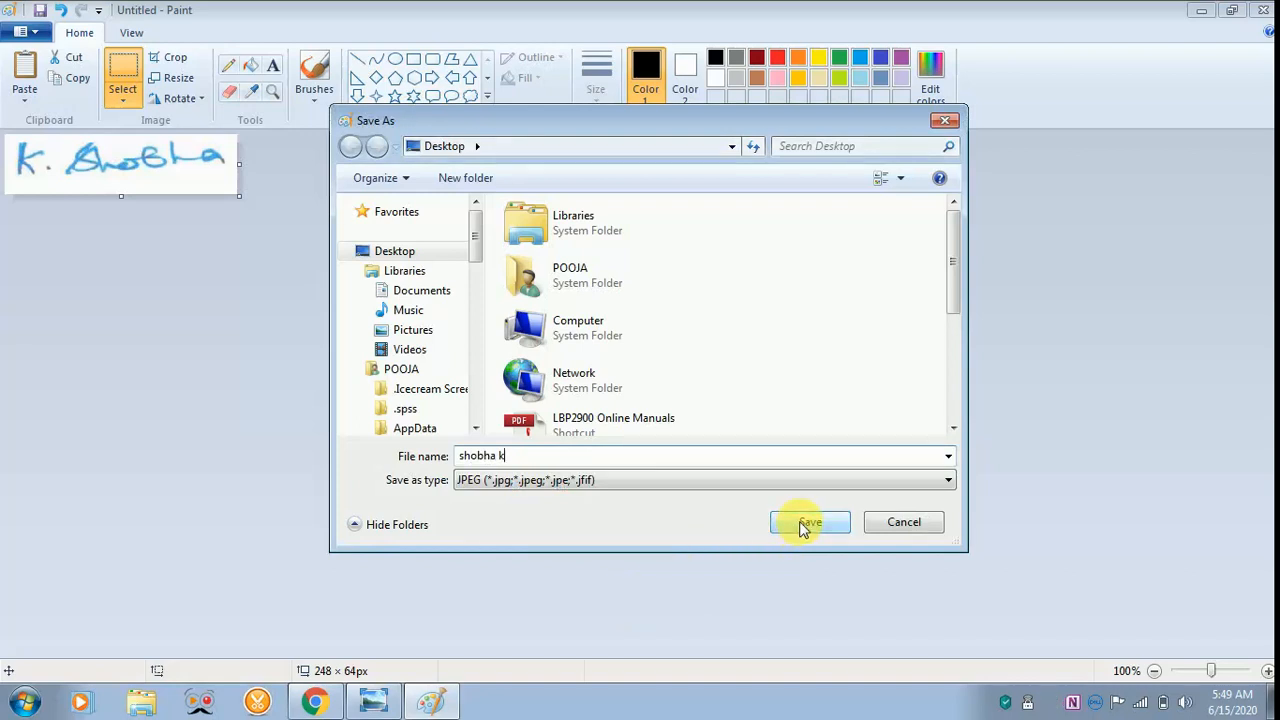
left_click(808, 520)
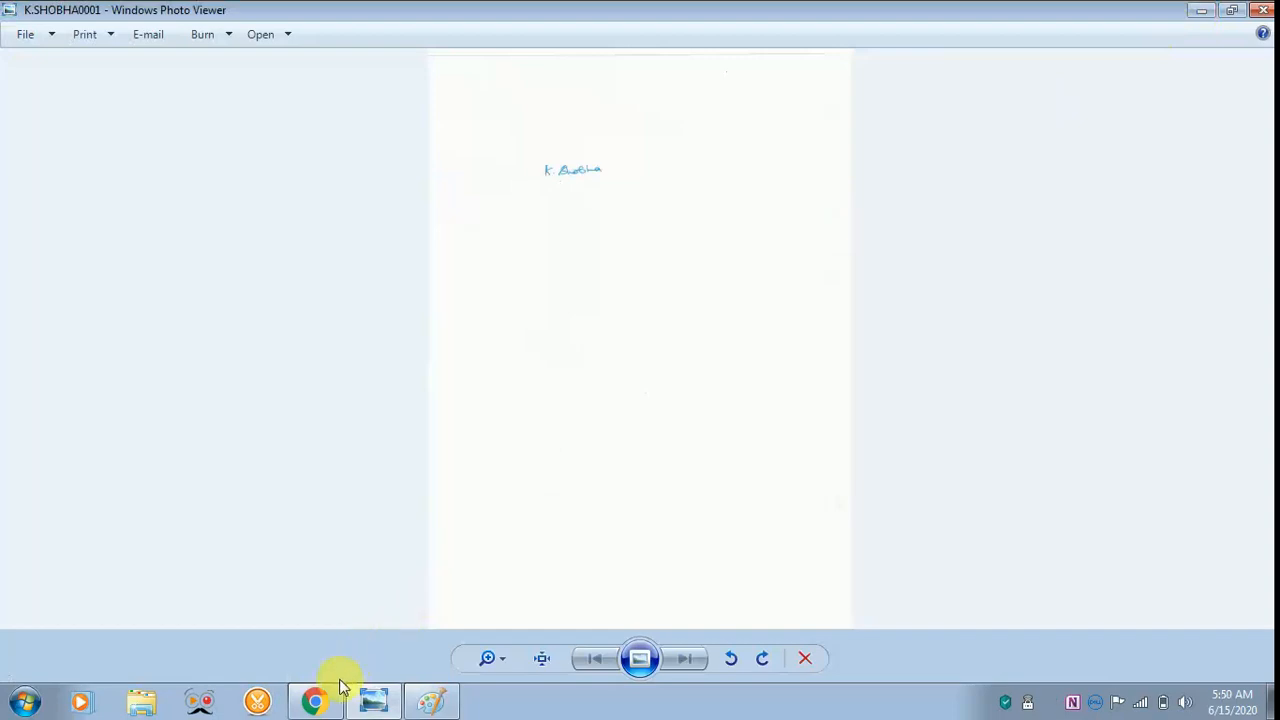
- Switch to the browser showing the CERTIFICATE presentation in Google Slides
left_click(316, 700)
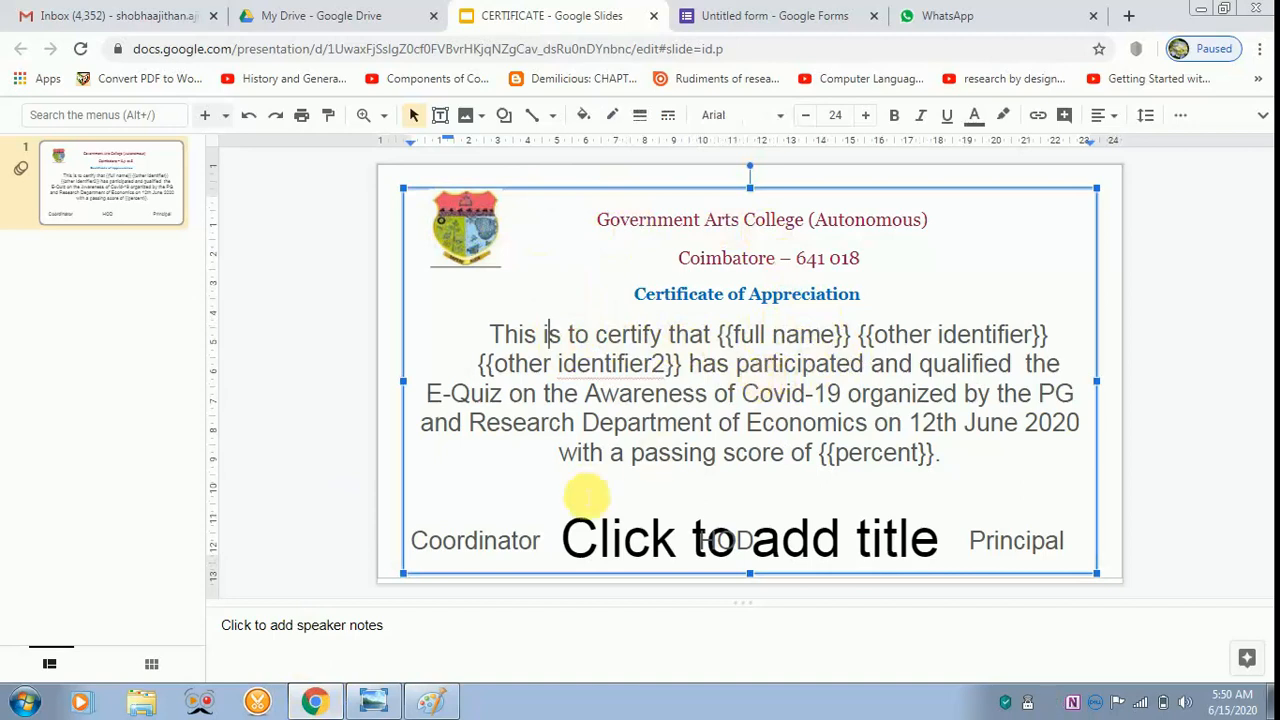
mouse_move(476, 160)
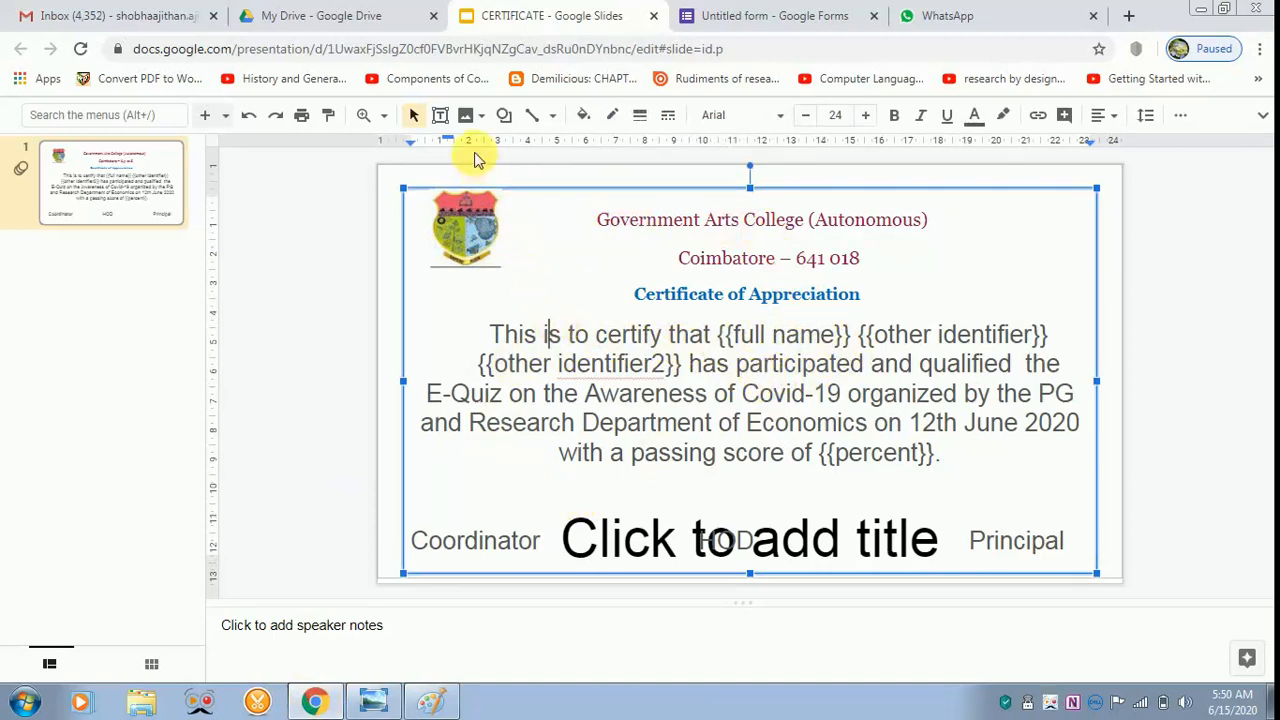
- Upload the saved signature image from the ONLINE TEACHING folder onto the certificate slide
left_click(466, 114)
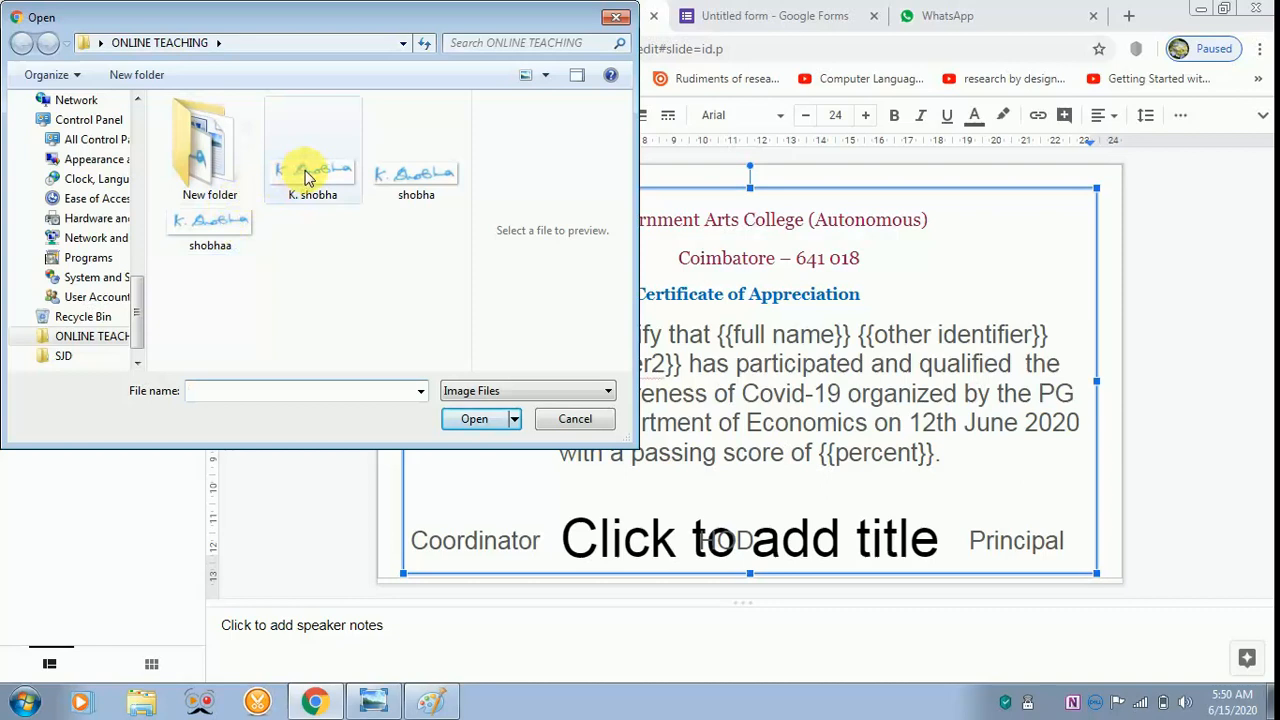
left_click(312, 150)
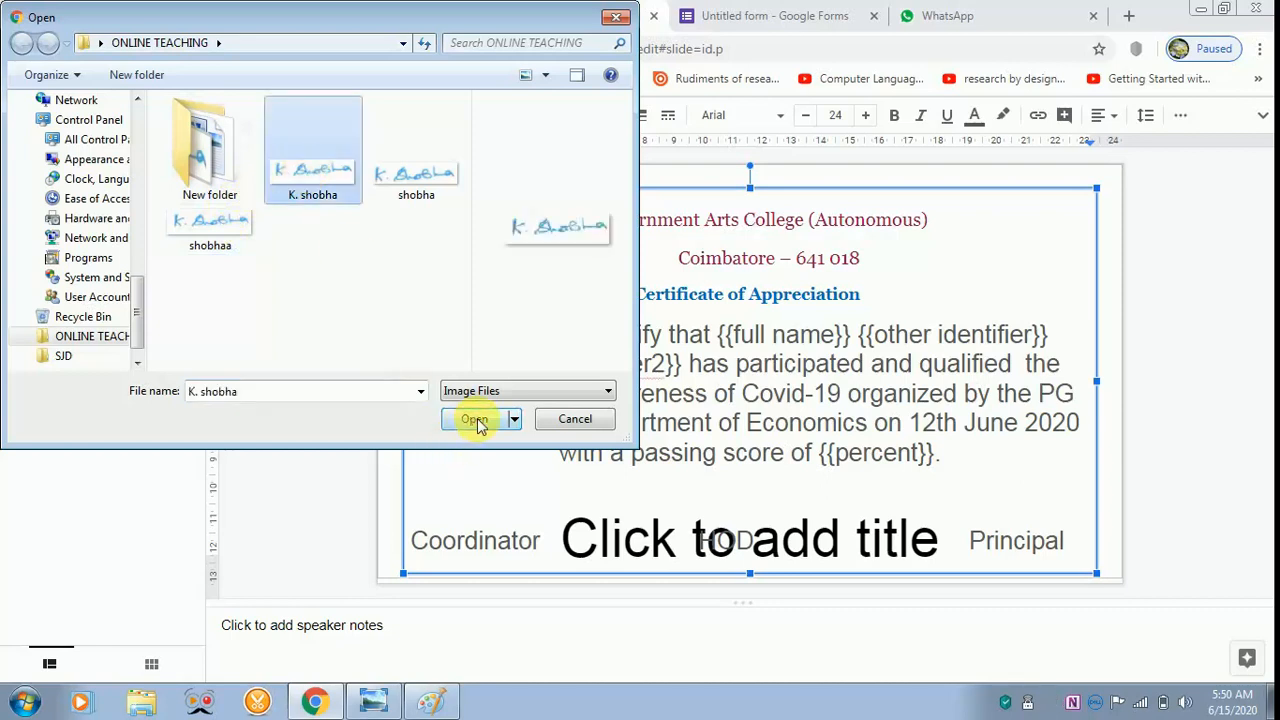
left_click(474, 420)
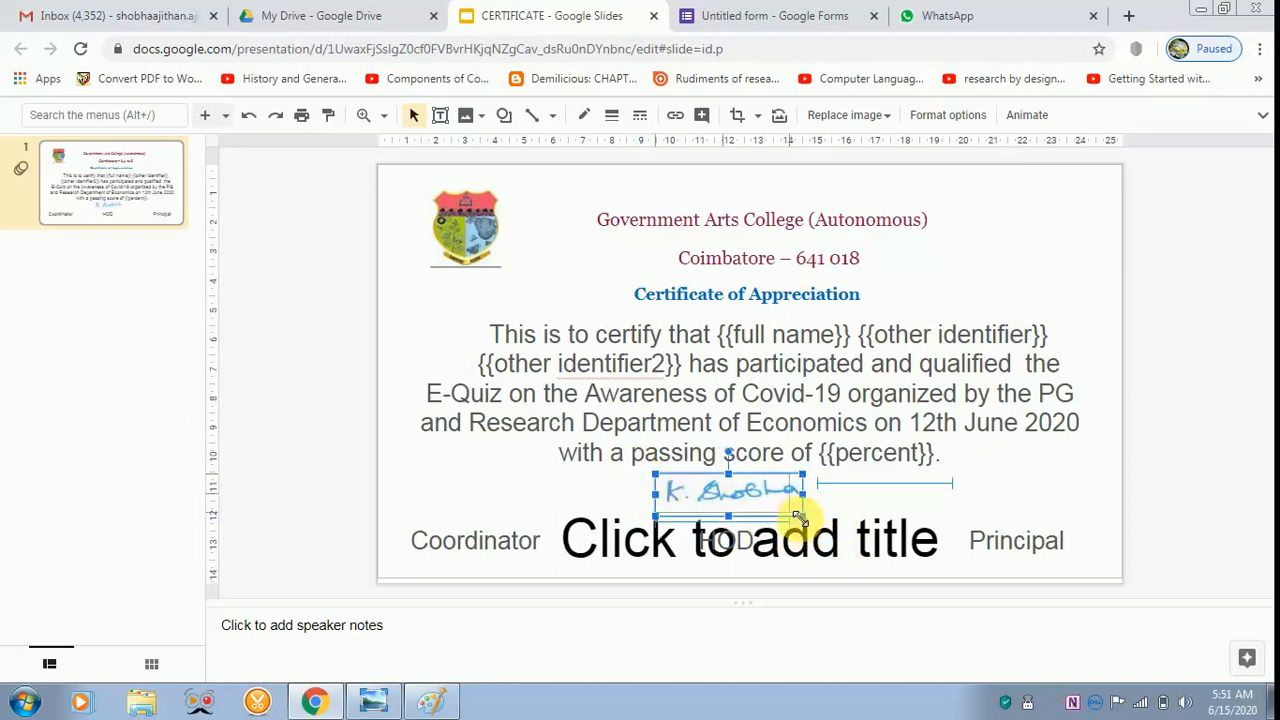
- Shrink the signature and position it above the HOD label between Coordinator and Principal
left_click_drag(796, 512, 700, 492)
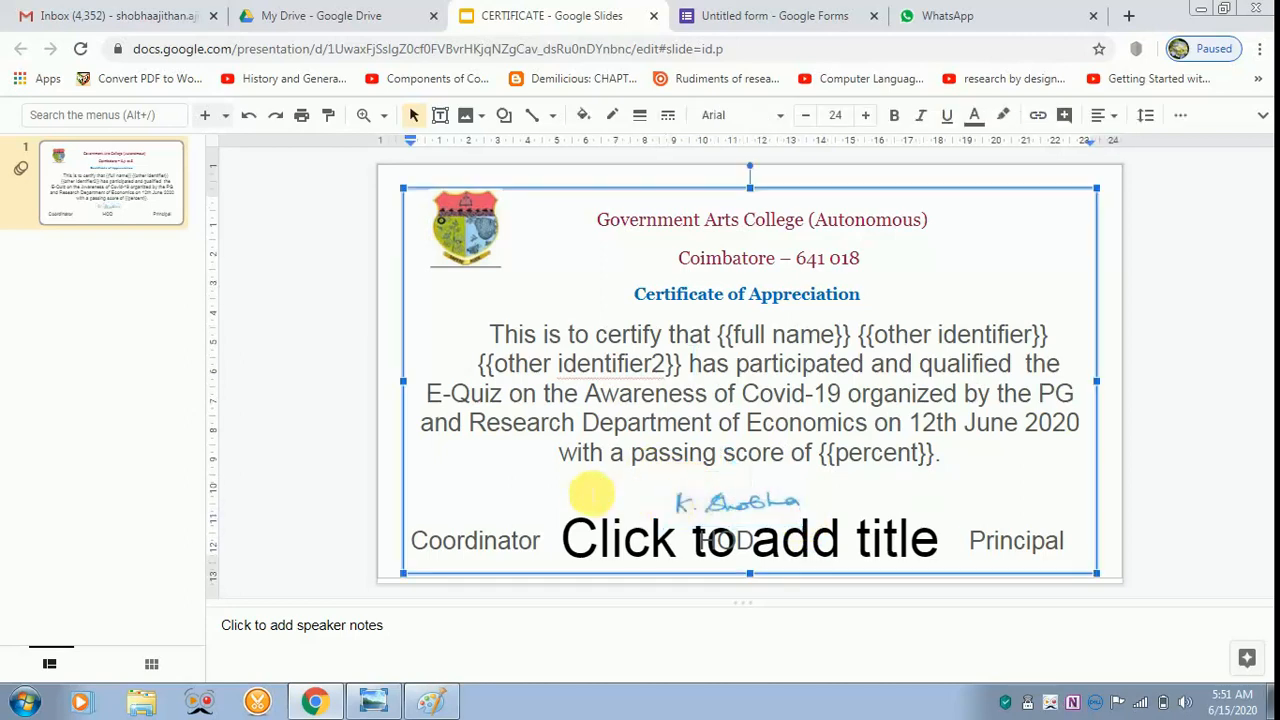
mouse_move(596, 298)
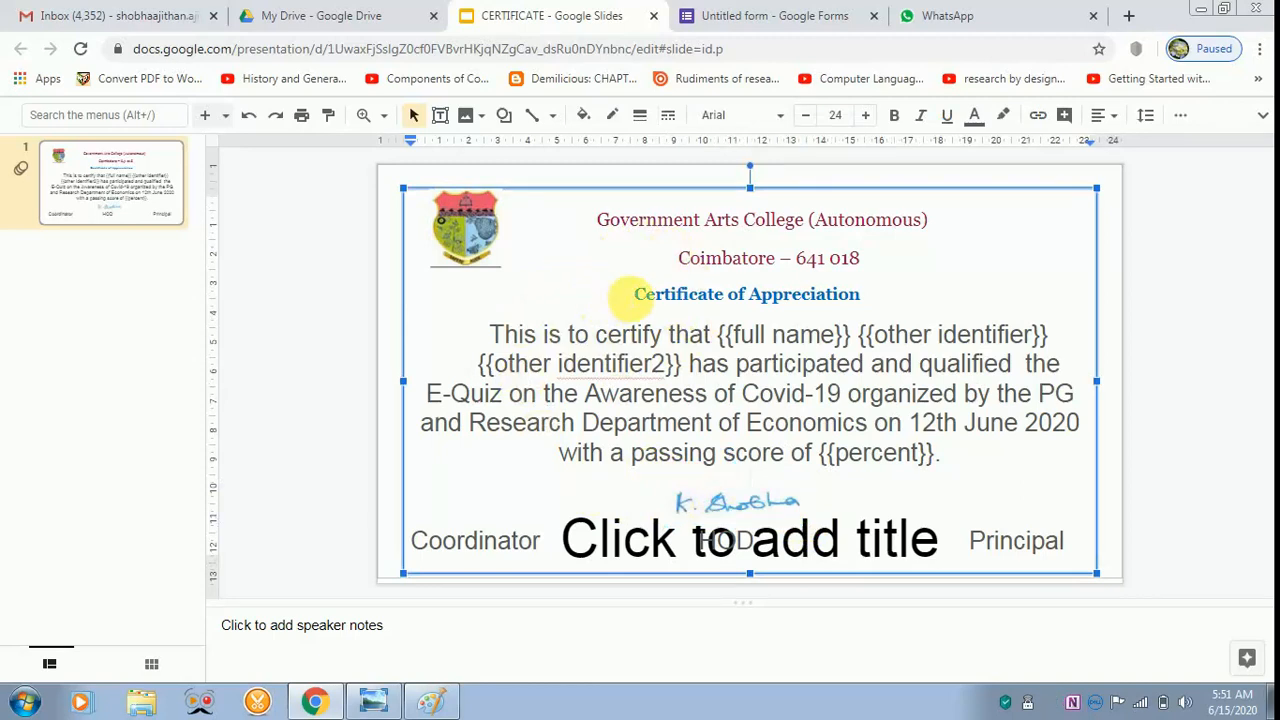
mouse_move(740, 16)
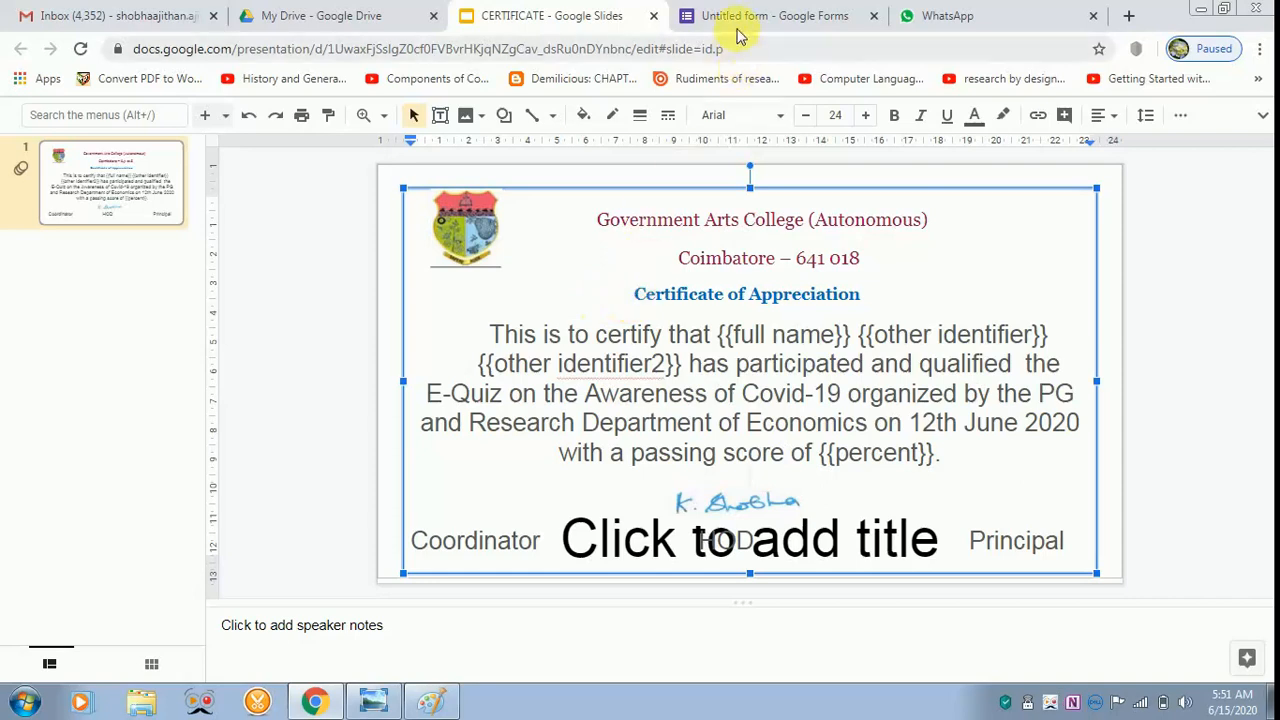
mouse_move(776, 16)
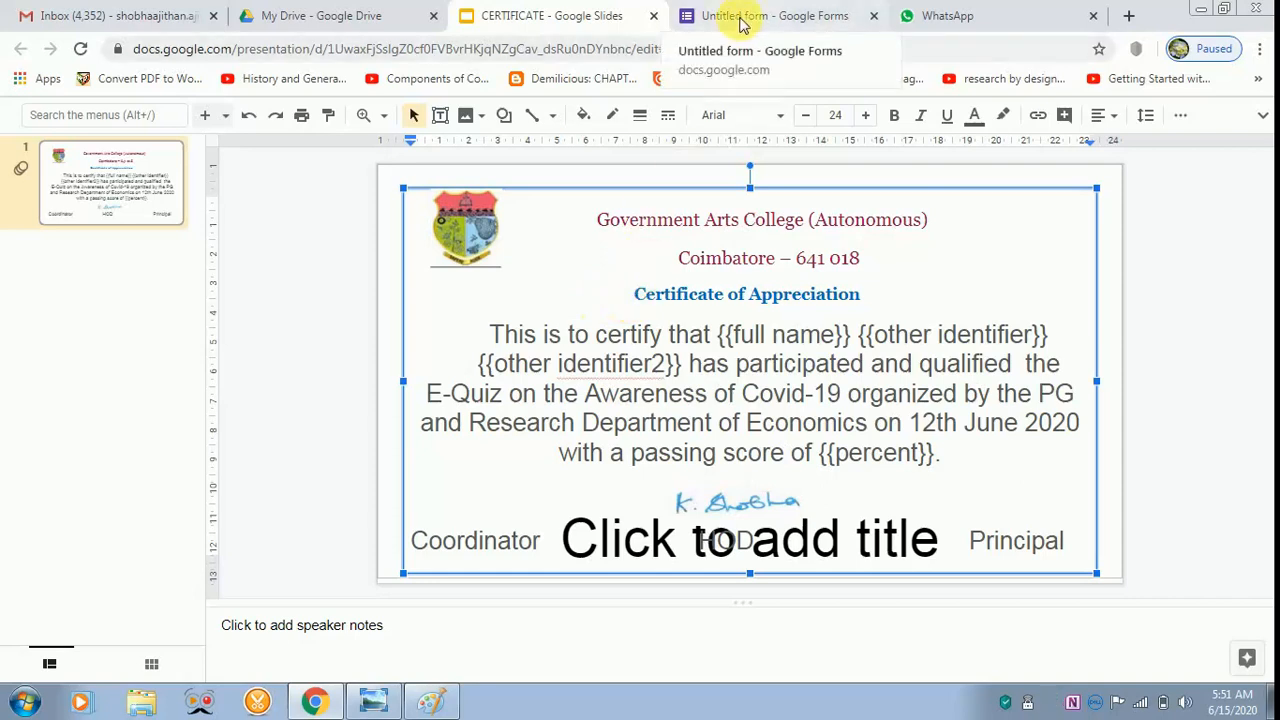
left_click(776, 16)
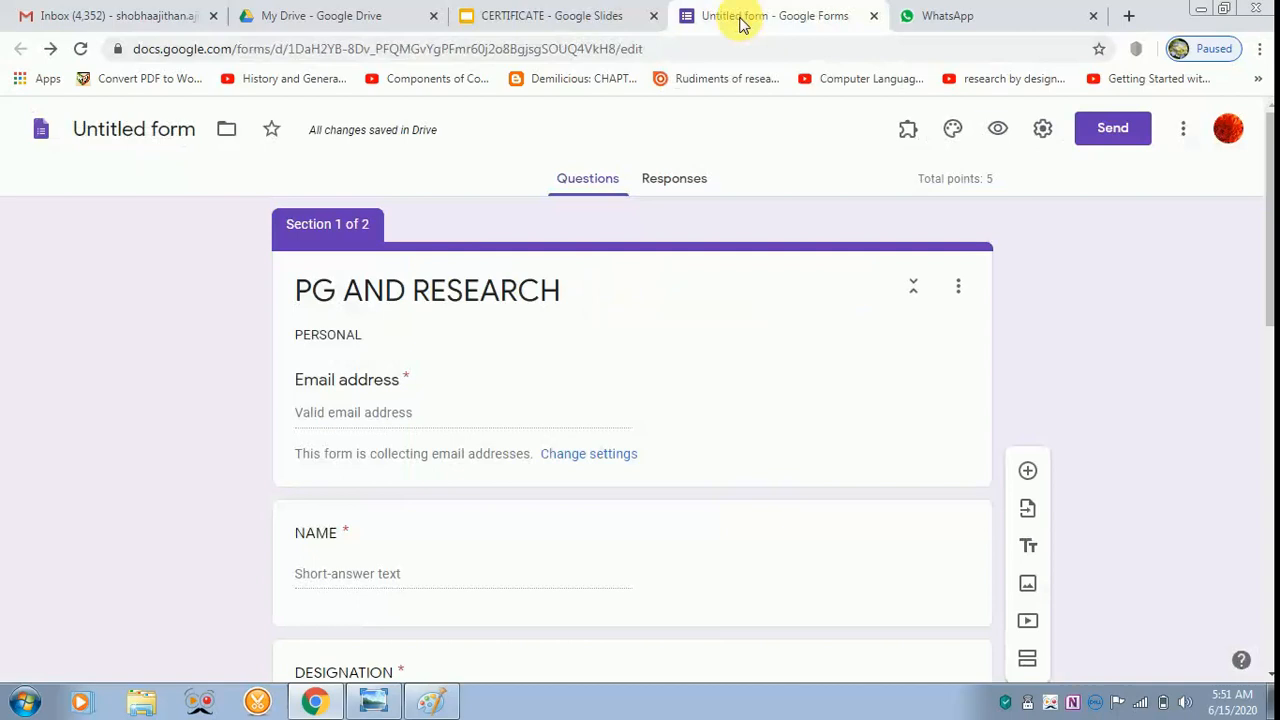
scroll("down", 3)
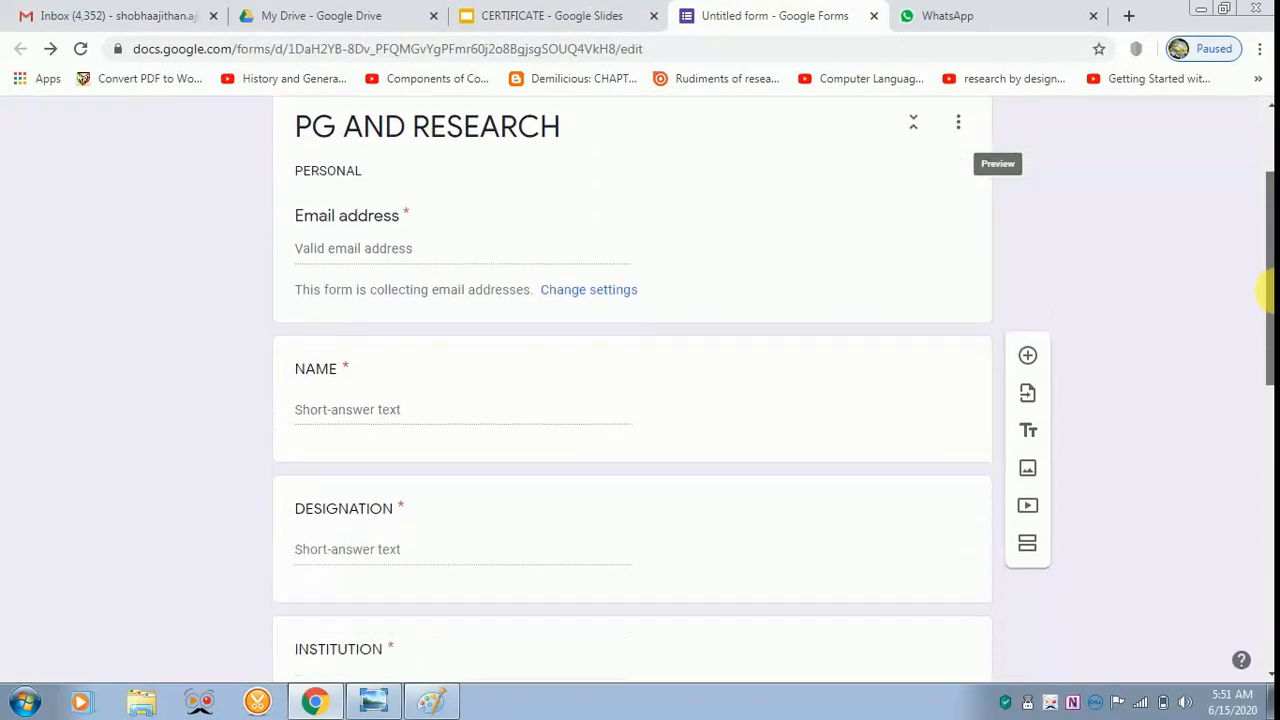
scroll("down", 3)
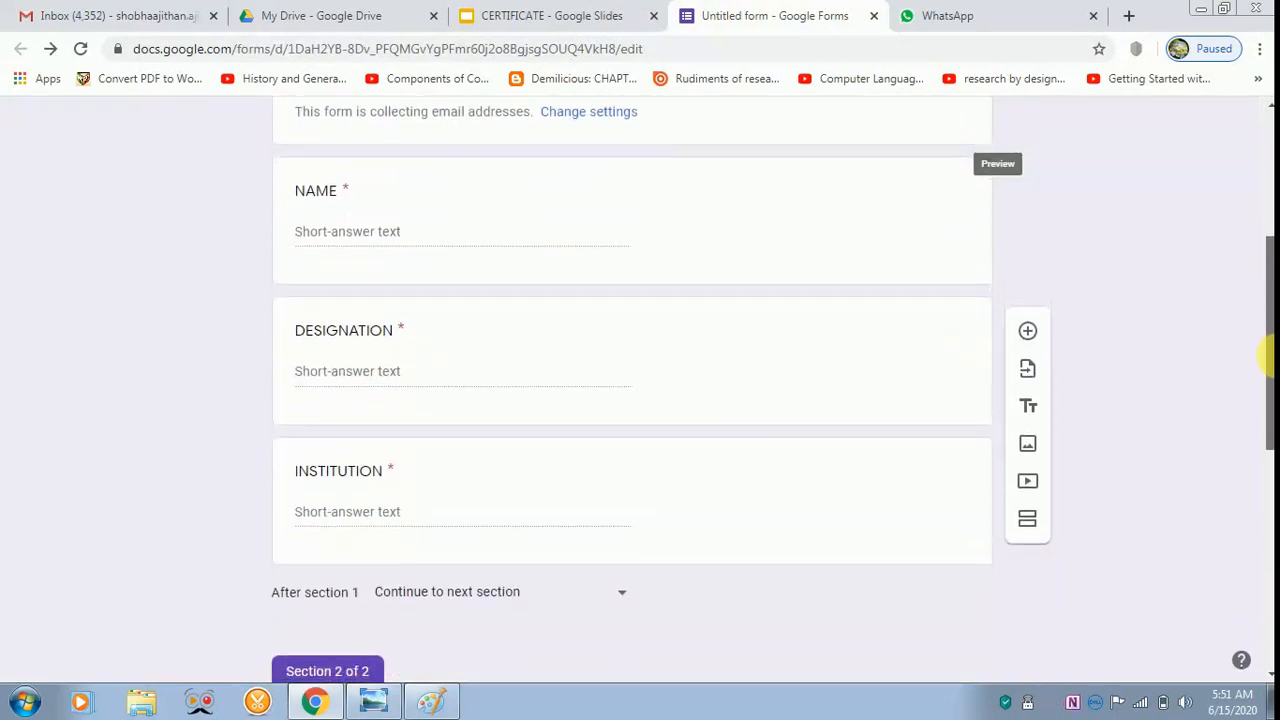
scroll("down", 3)
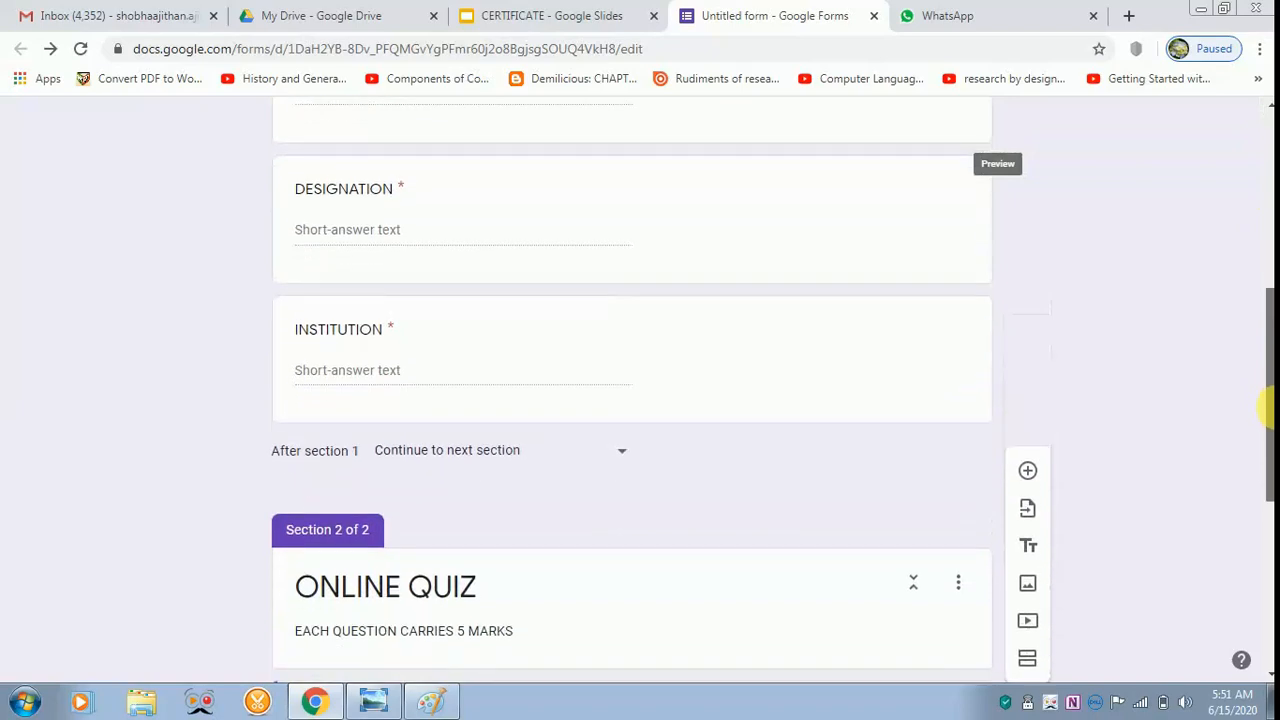
scroll("down", 3)
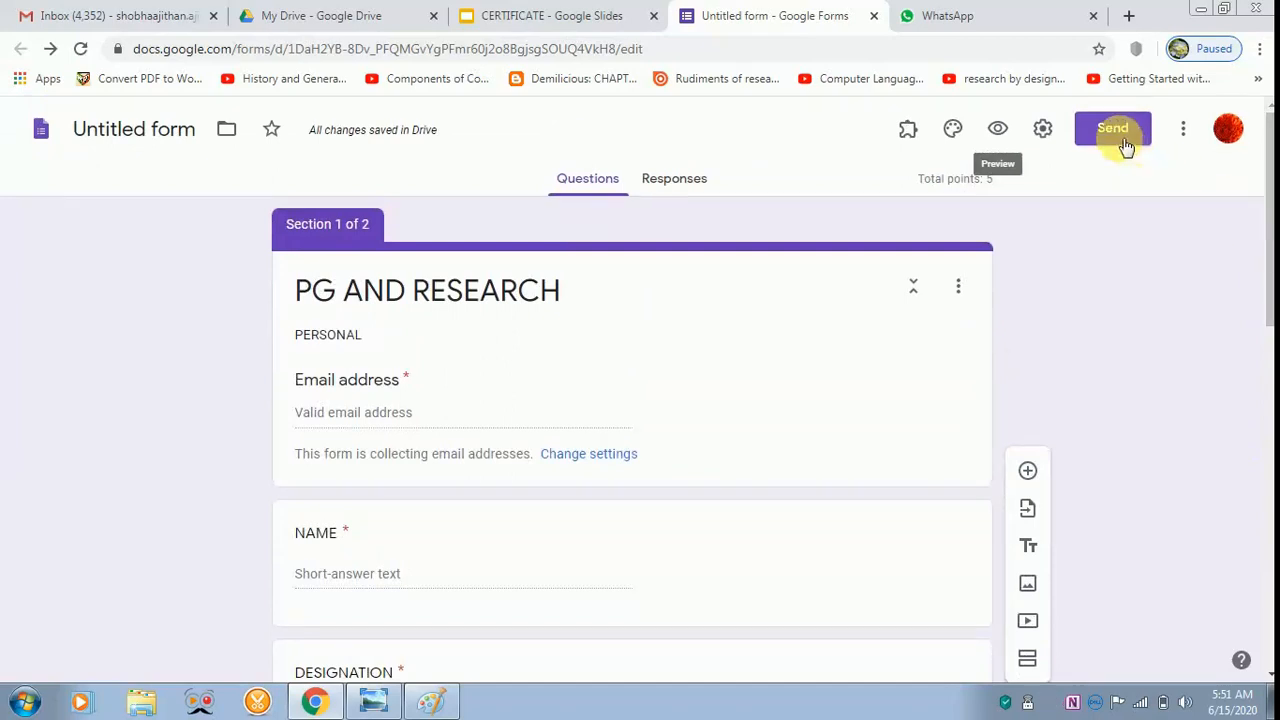
- Copy a shortened link to the PG AND RESEARCH form and switch to WhatsApp Web
left_click(1112, 128)
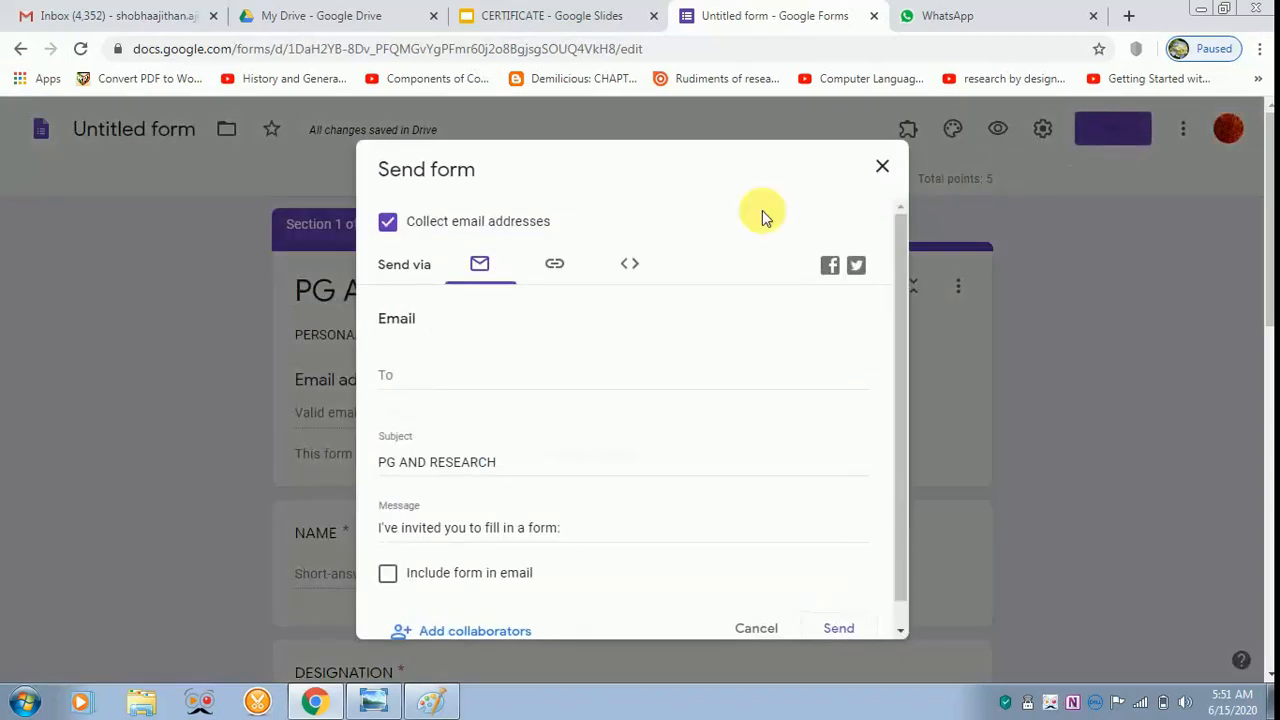
left_click(556, 264)
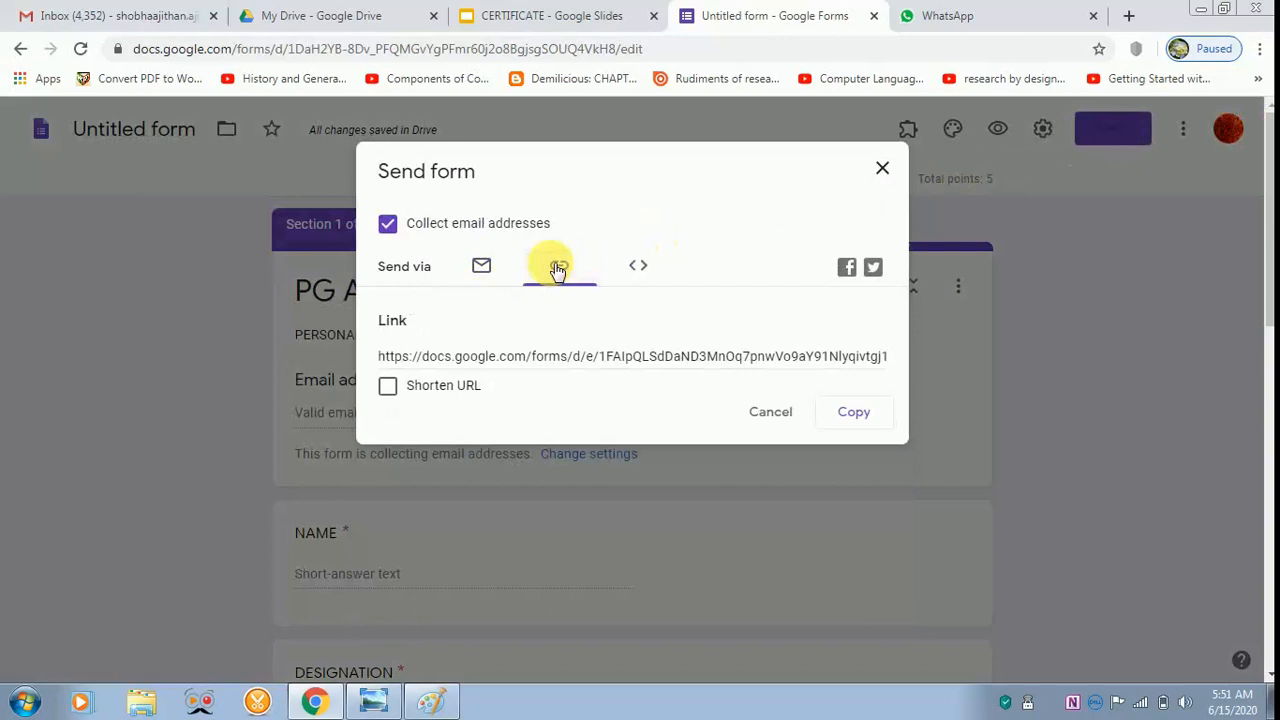
left_click(480, 264)
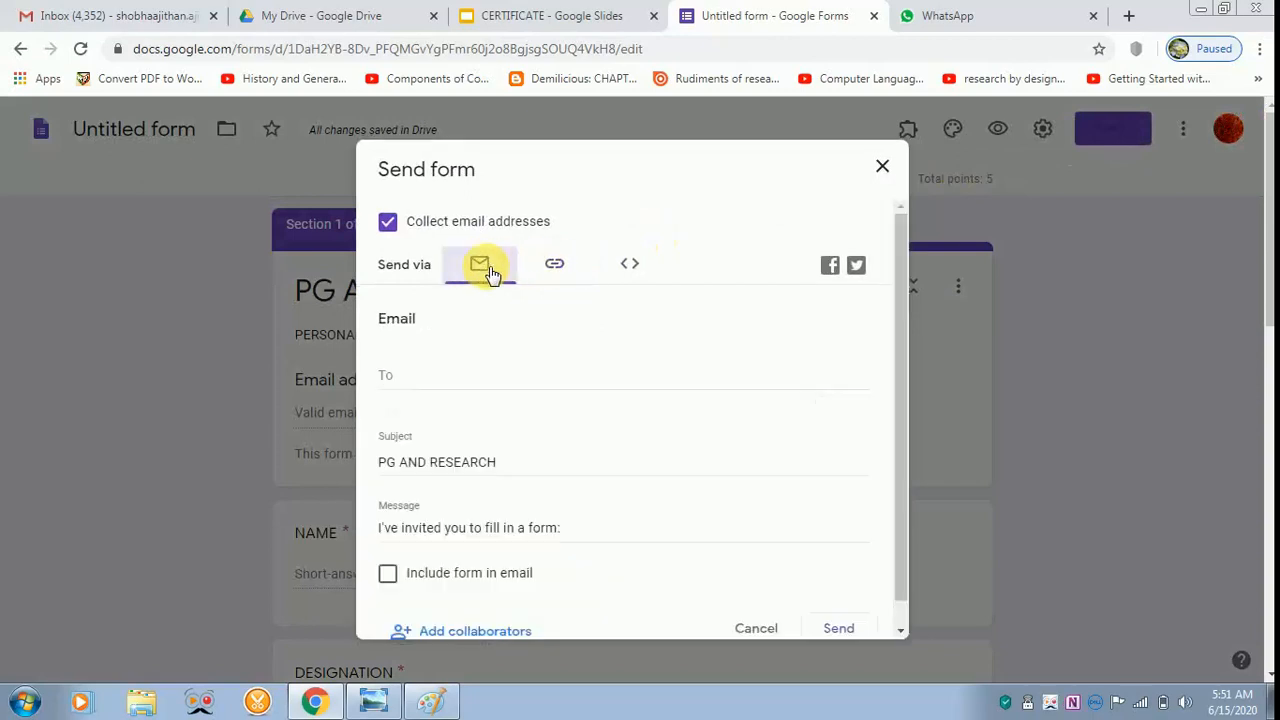
left_click(558, 264)
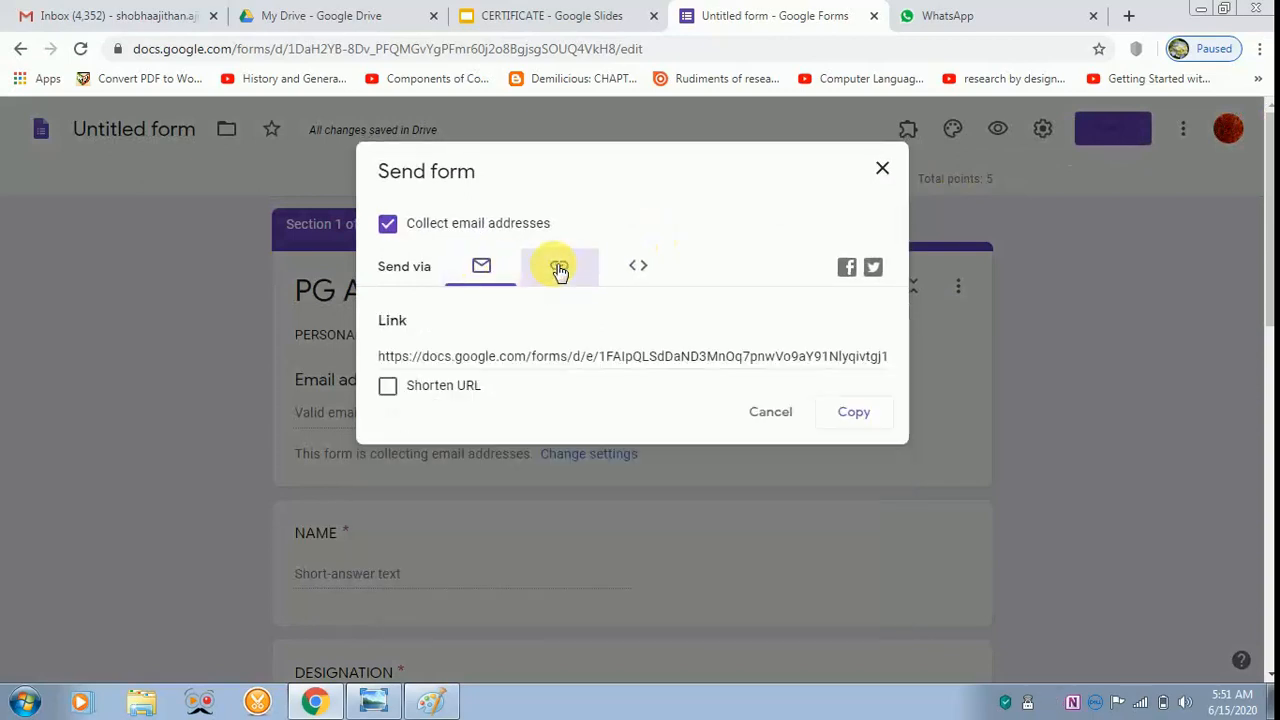
left_click(560, 266)
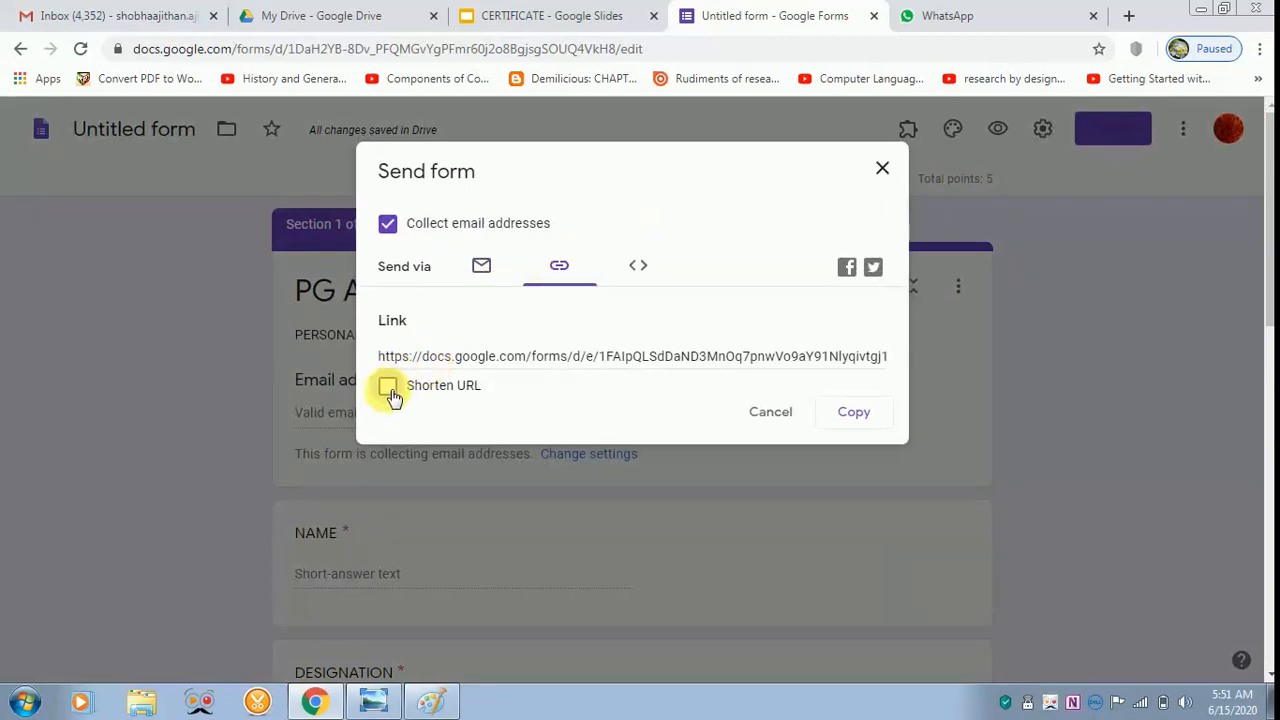
left_click(388, 384)
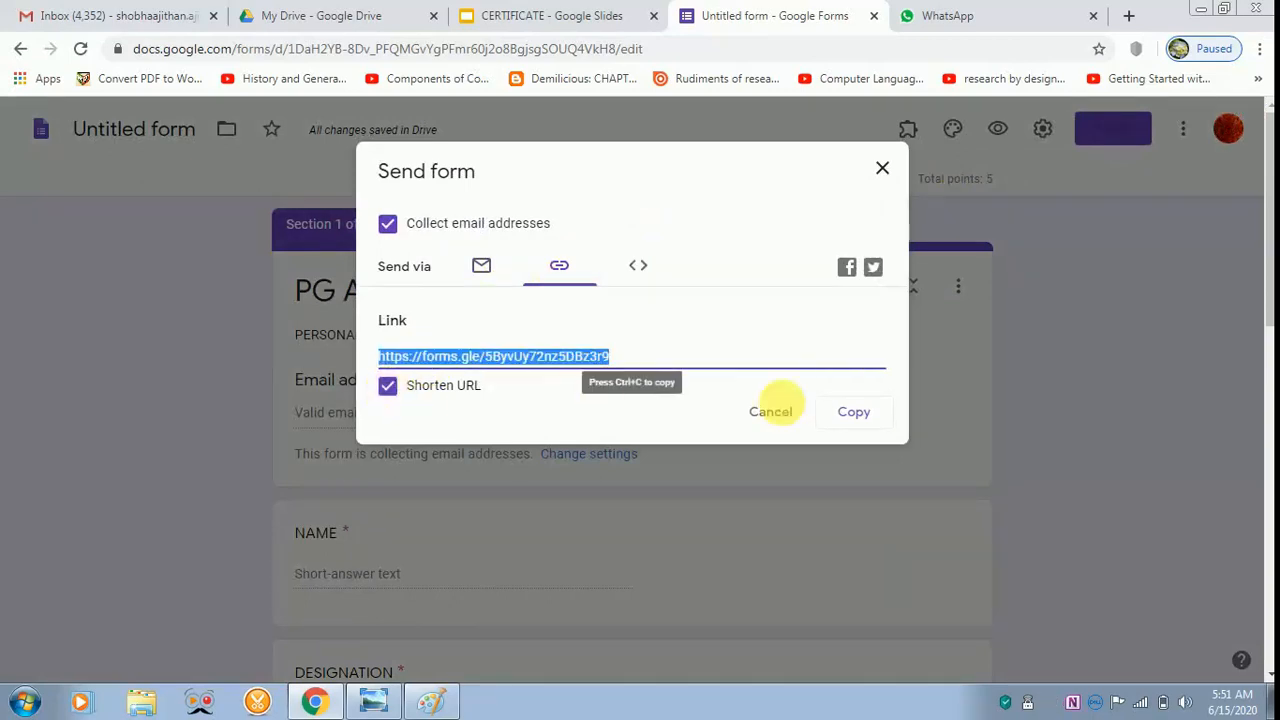
left_click(852, 412)
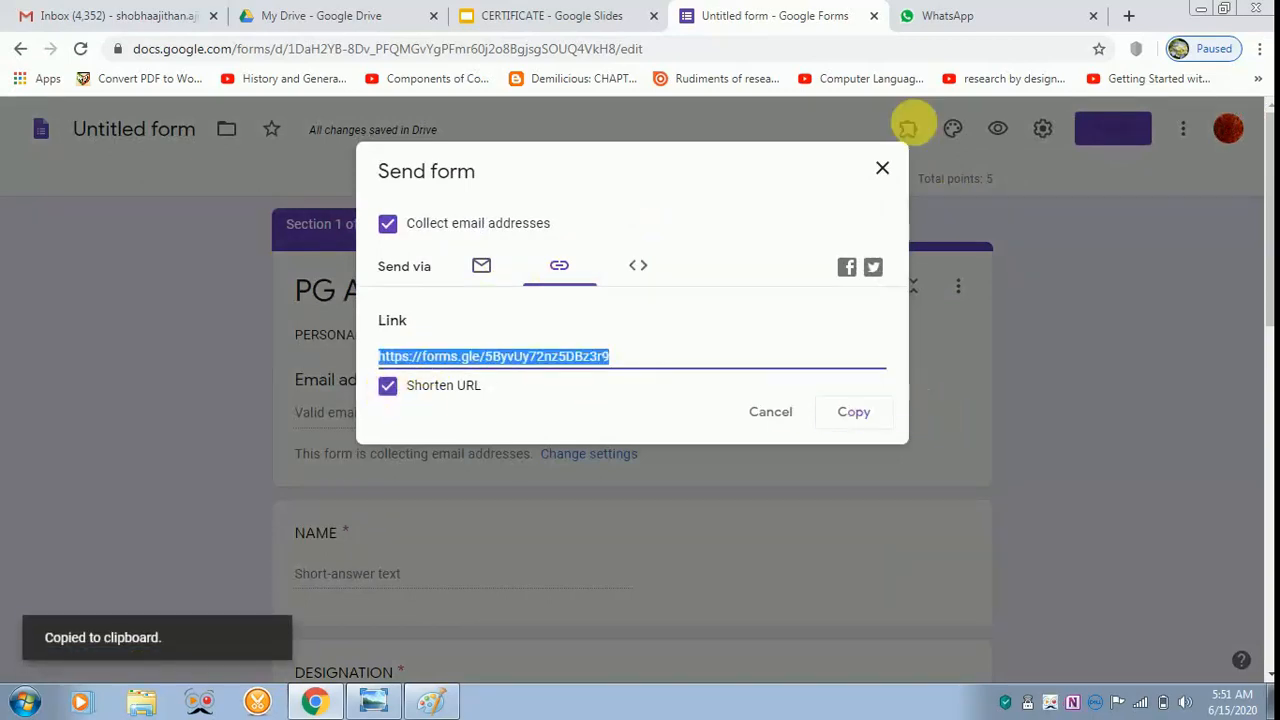
left_click(946, 16)
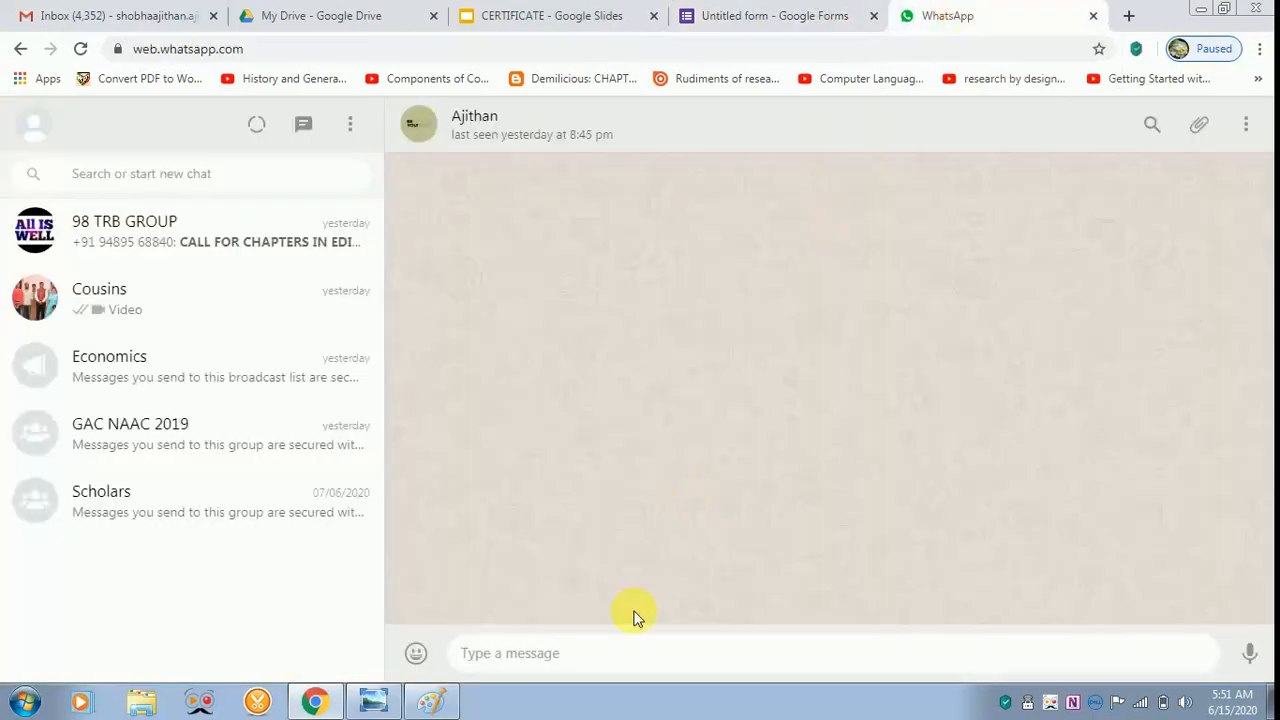
- Paste and send the form link in the Ajithan chat, then follow it to the live form
right_click(638, 616)
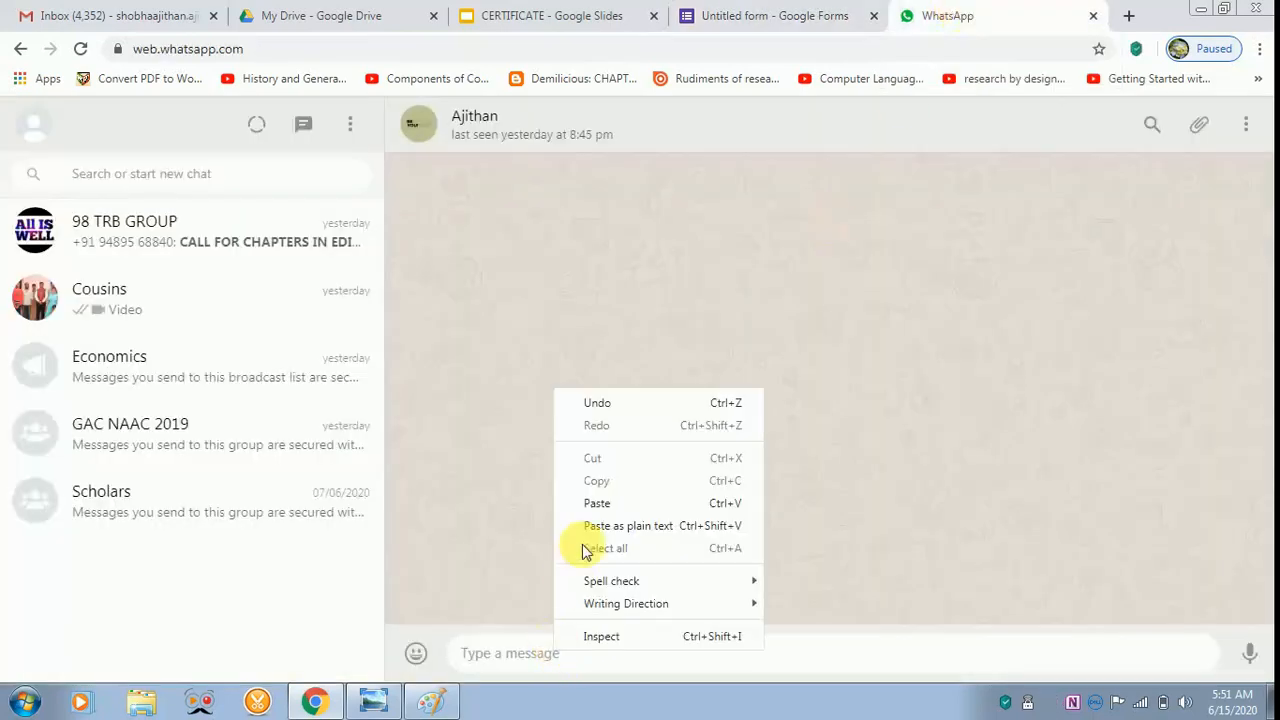
left_click(596, 504)
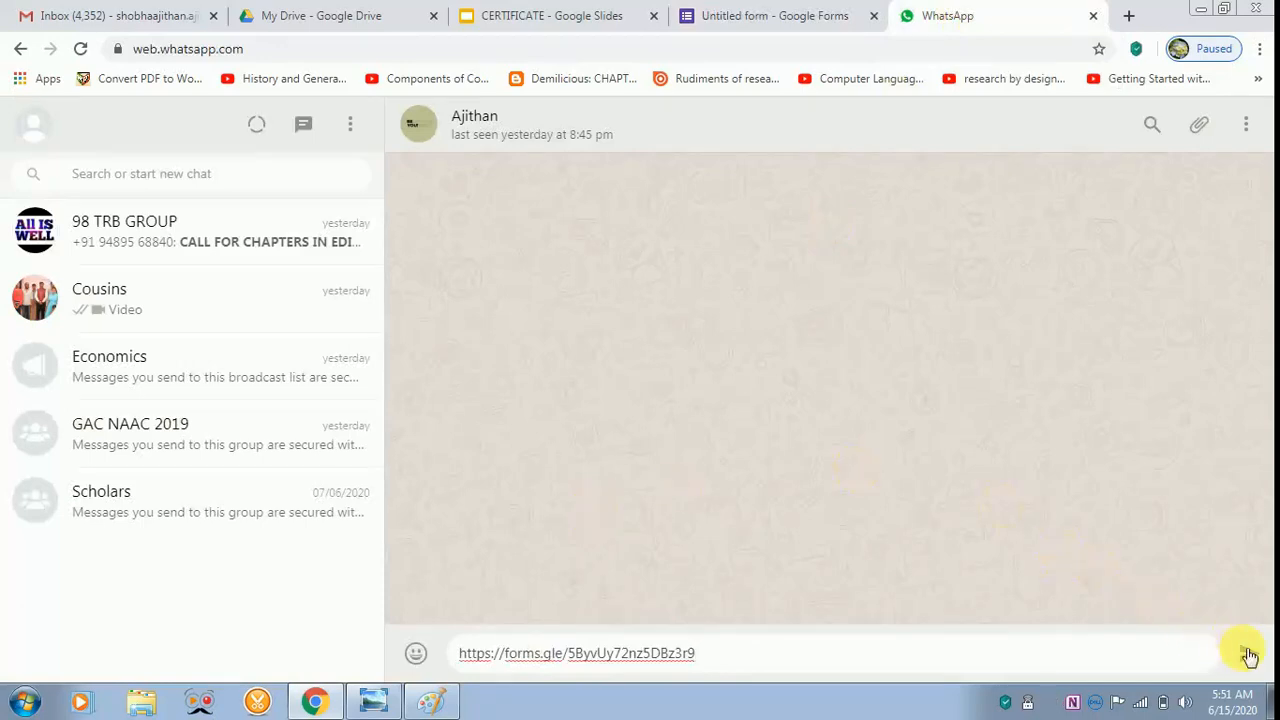
left_click(1248, 652)
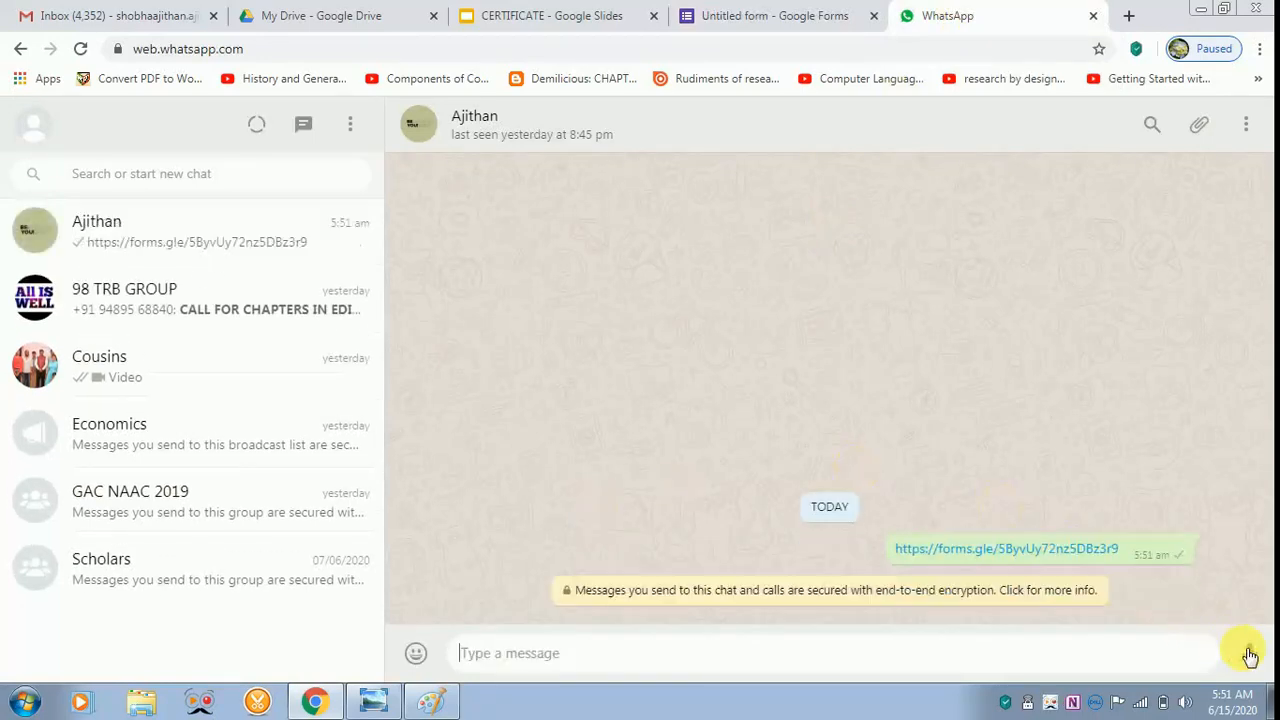
left_click(1006, 548)
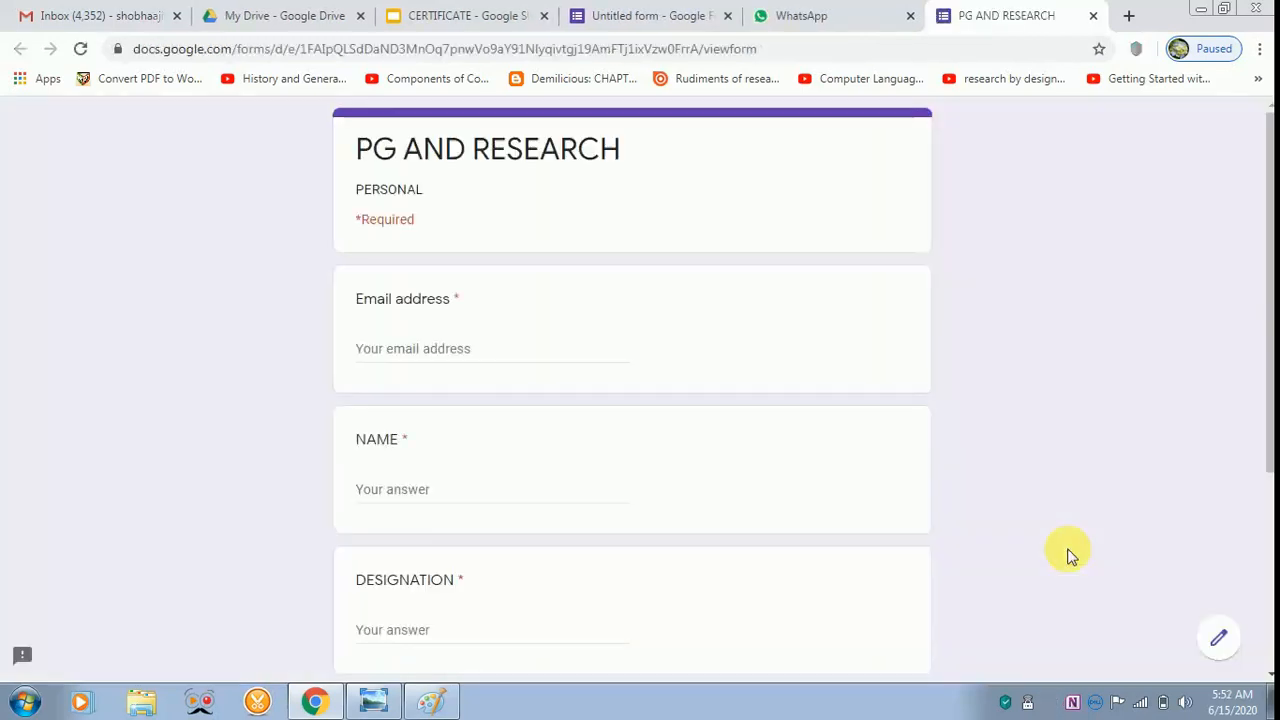
- Fill in the suggested email, name SHOBHA and designation ASSOCIATE
left_click(444, 348)
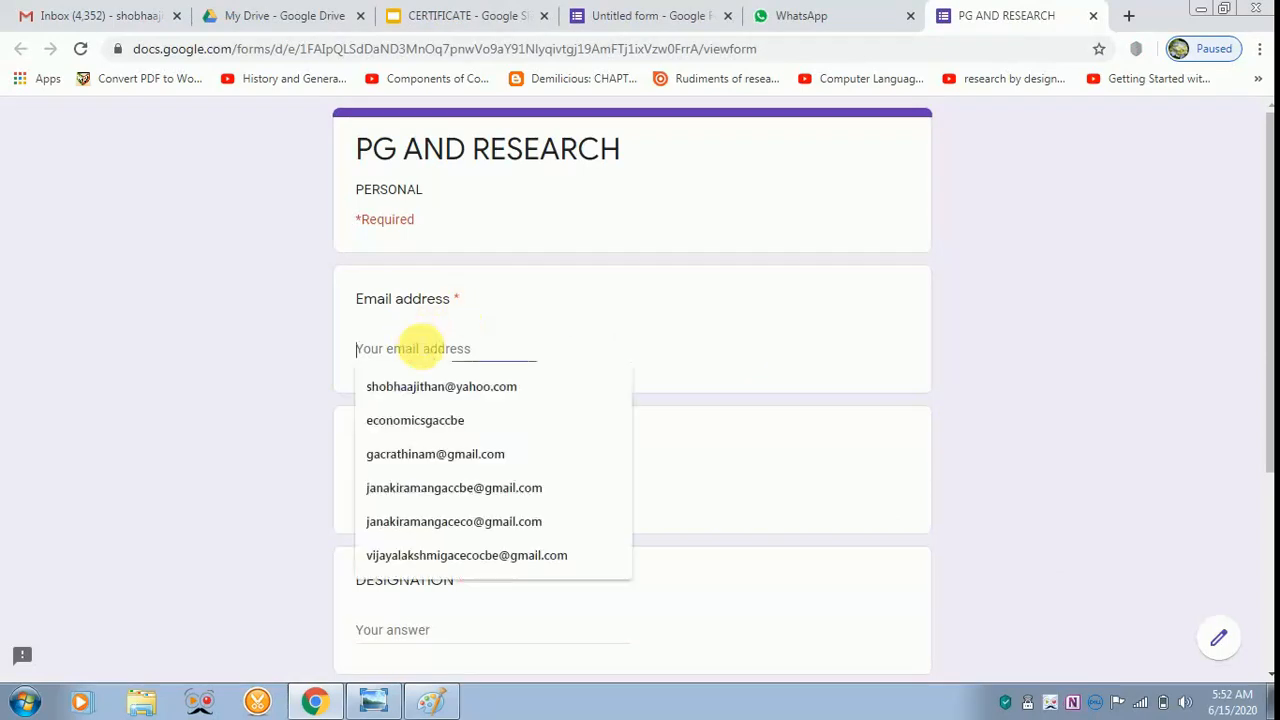
left_click(440, 386)
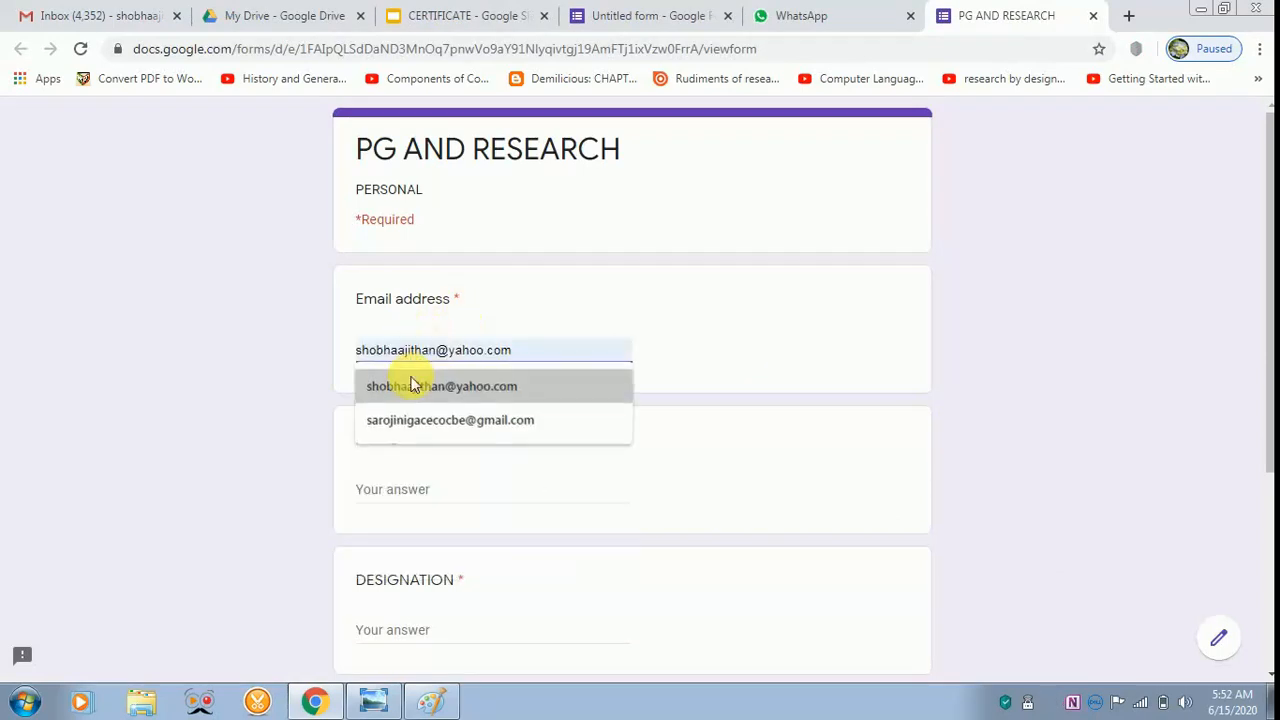
left_click(440, 386)
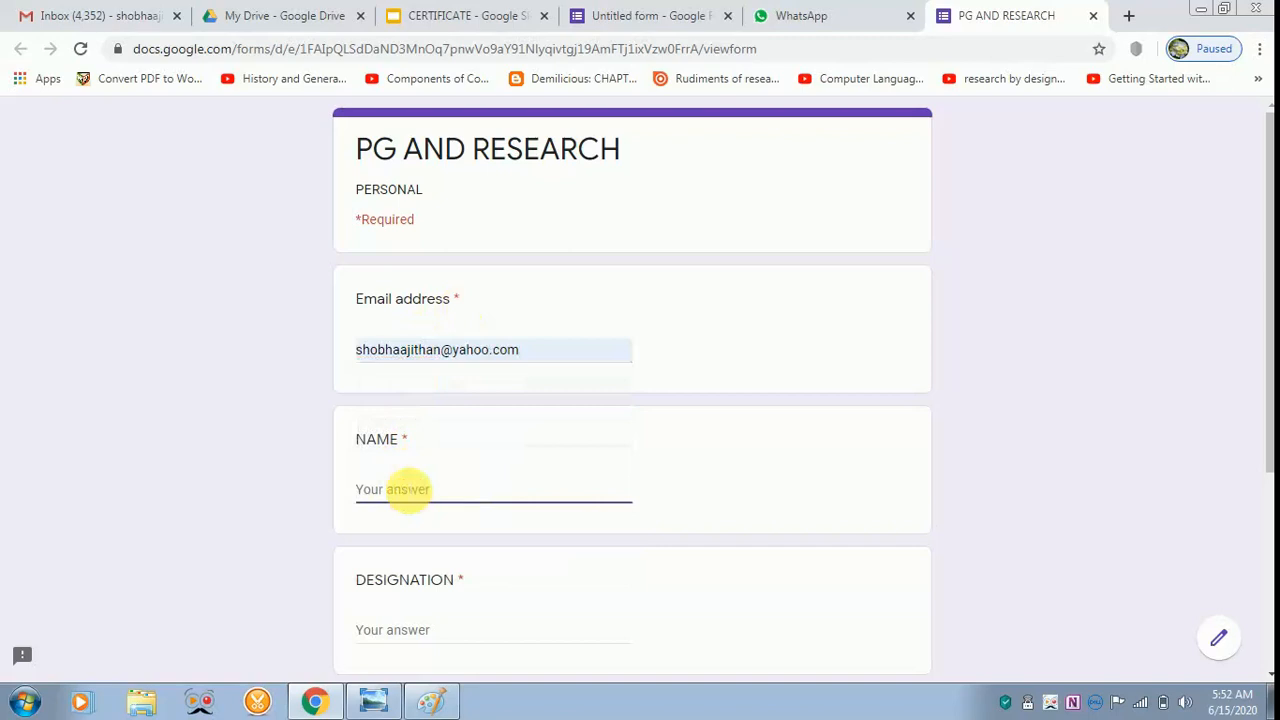
type("SHOBH")
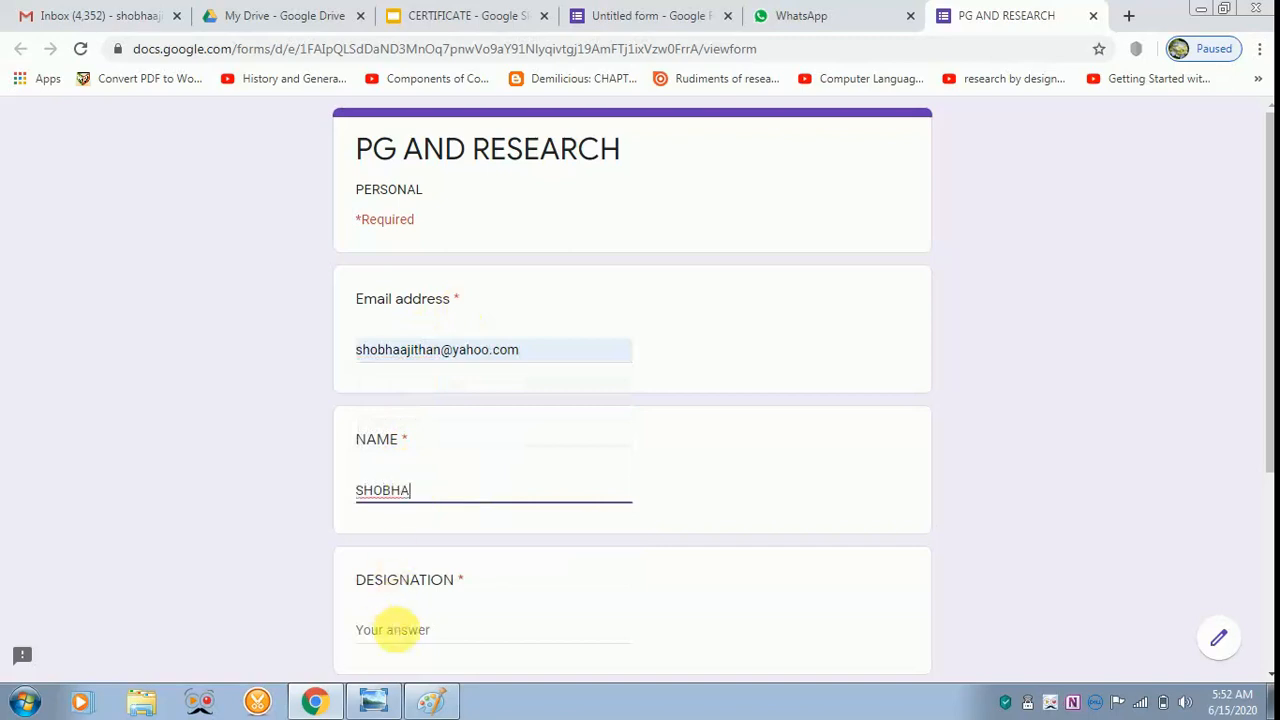
type("ASSOCIATE")
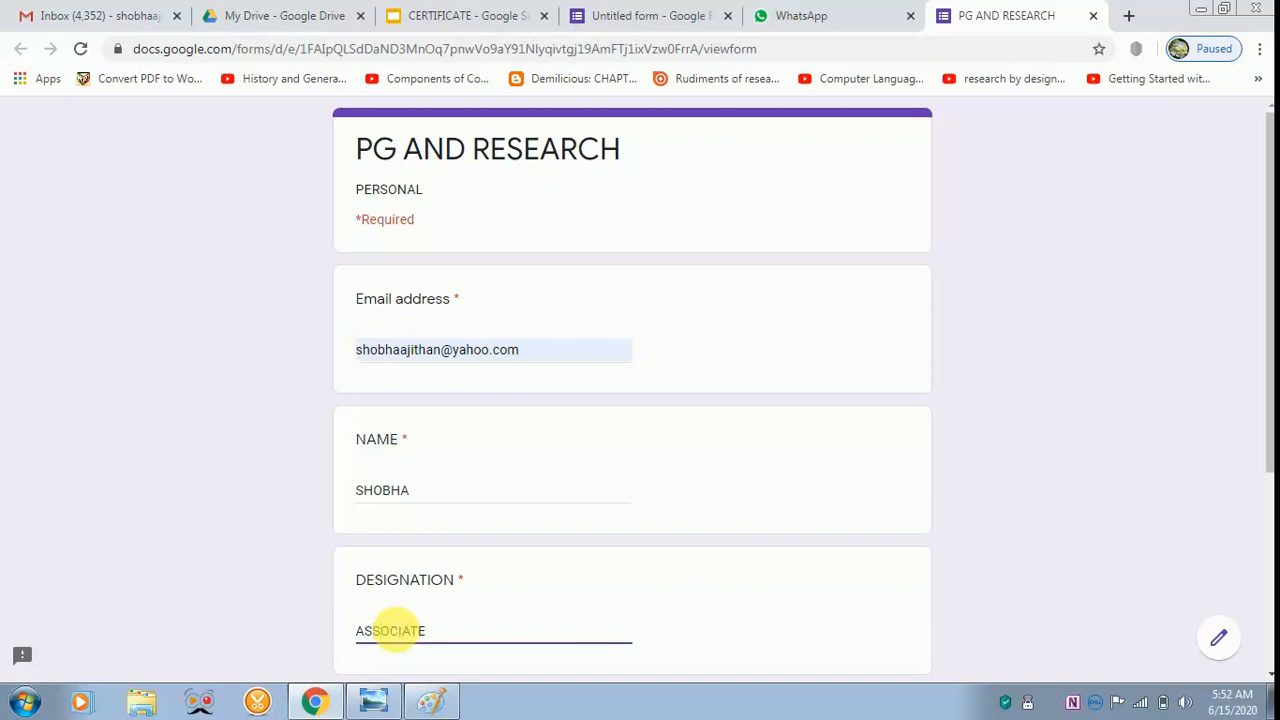
- Enter institution GAC CBE and move to the next form page
scroll("down", 3)
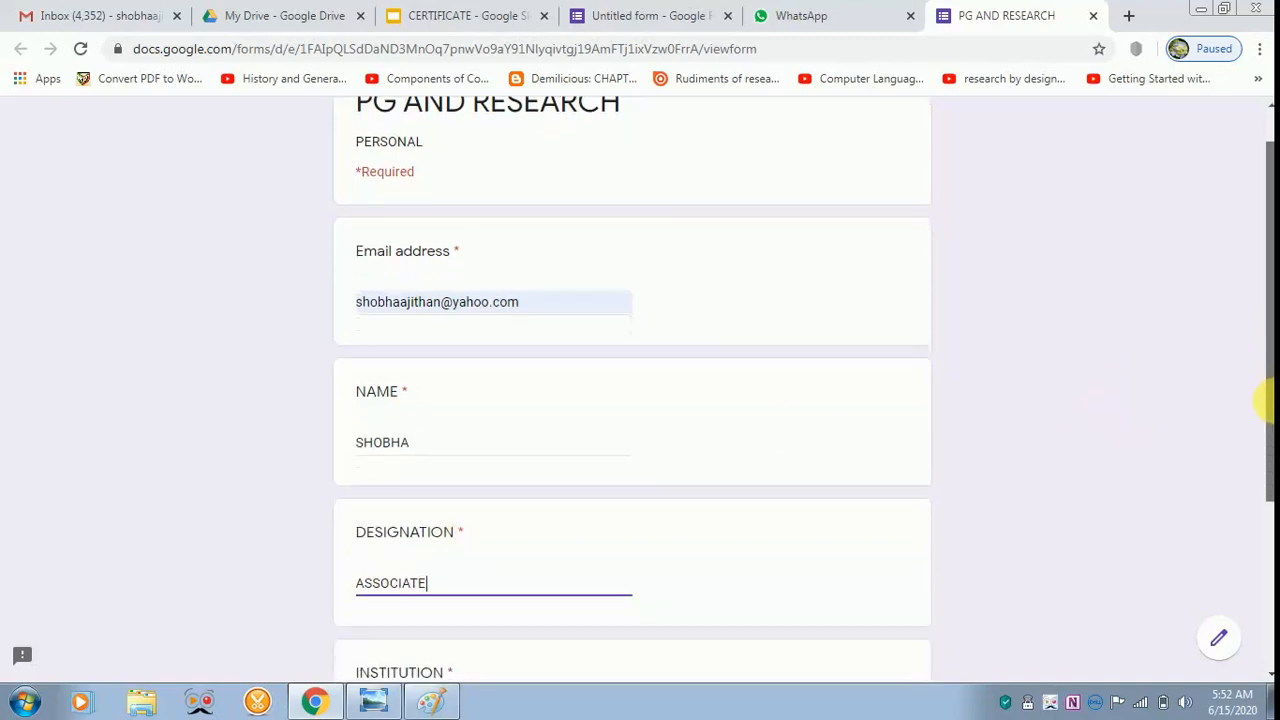
scroll("down", 3)
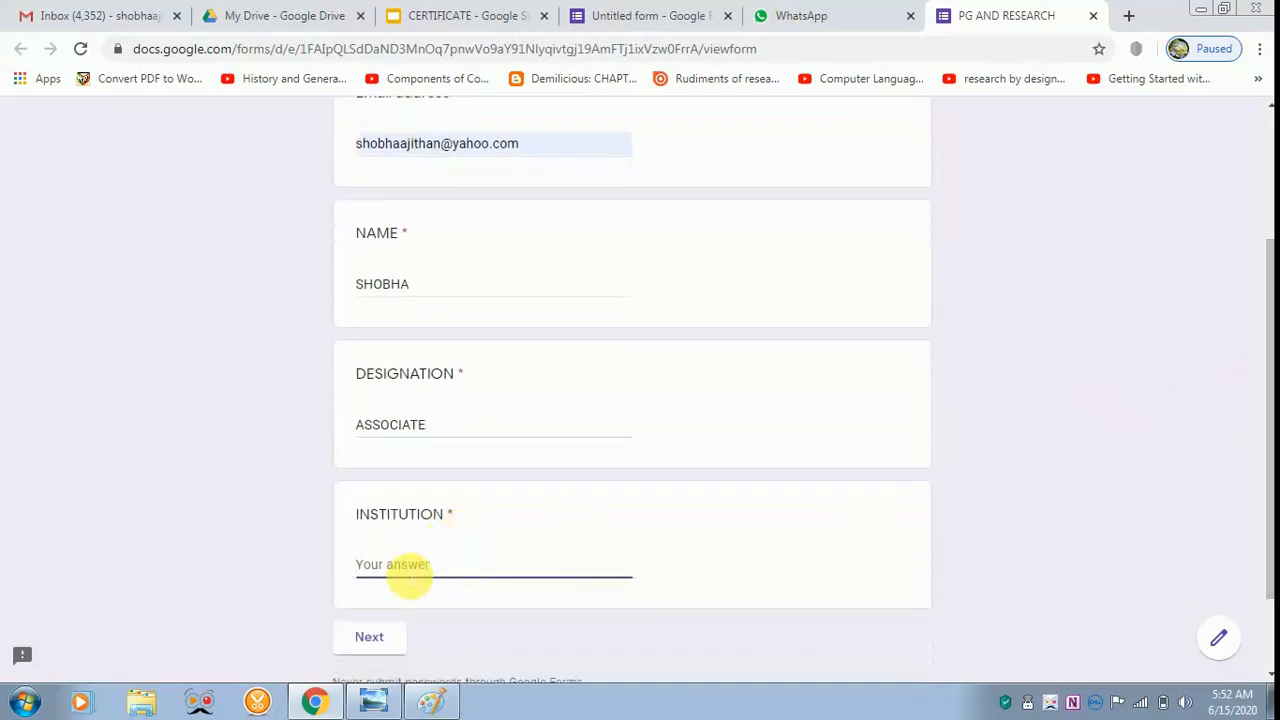
type("G")
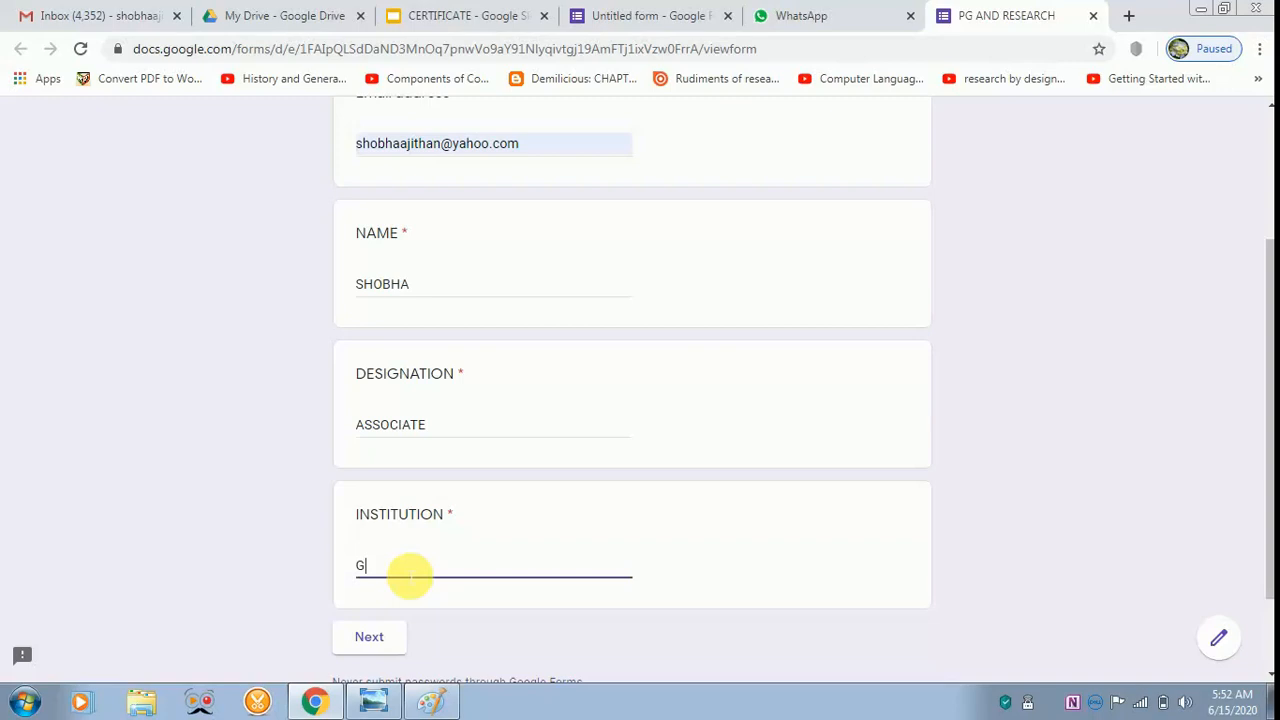
type("AC")
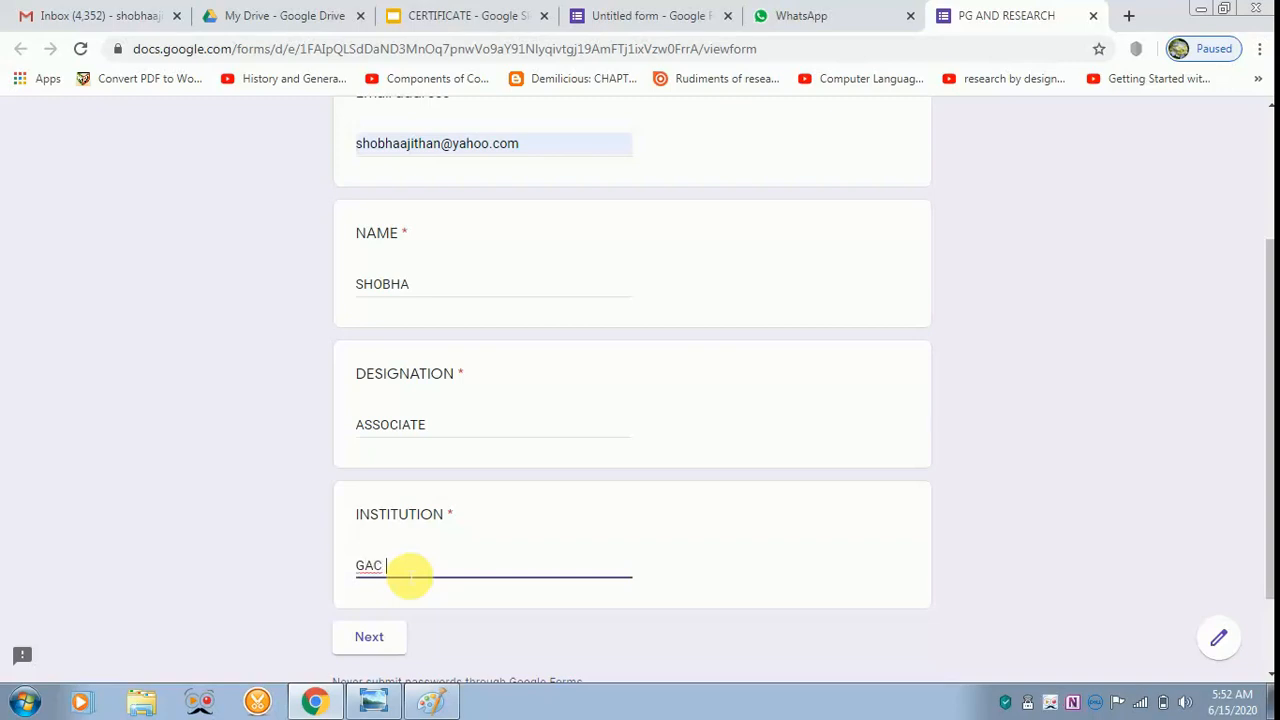
type("CBE")
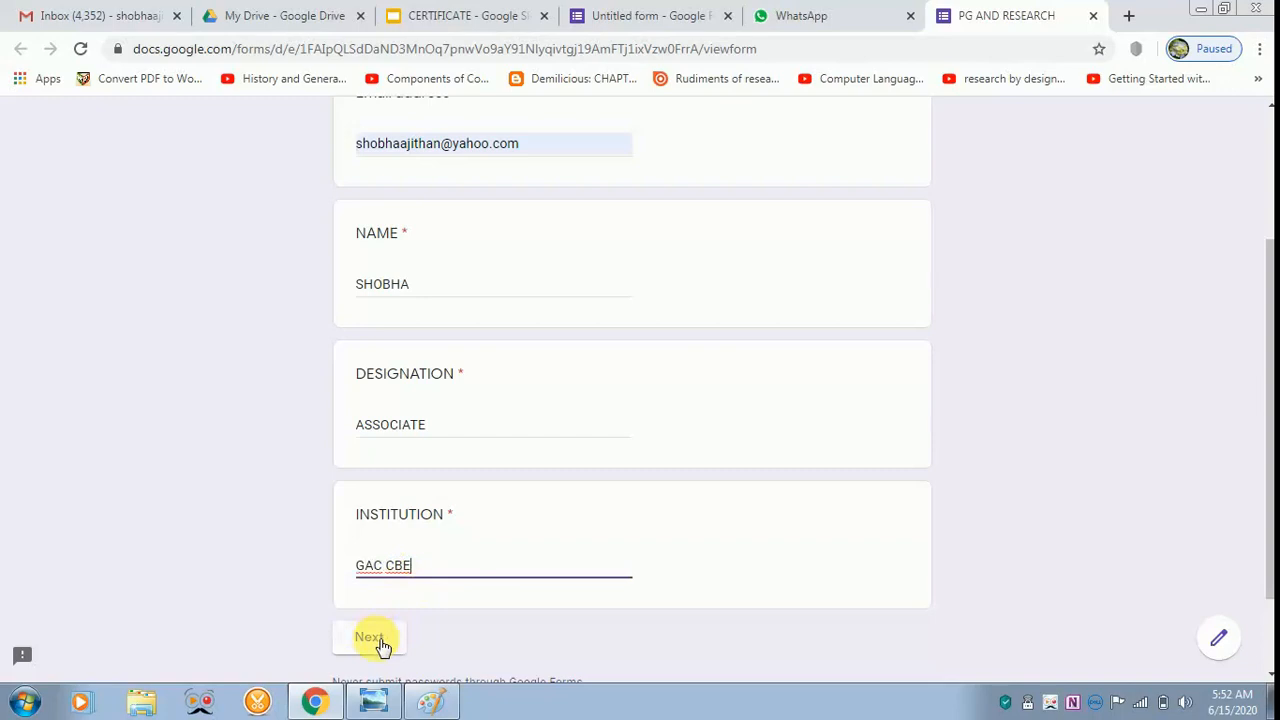
left_click(370, 636)
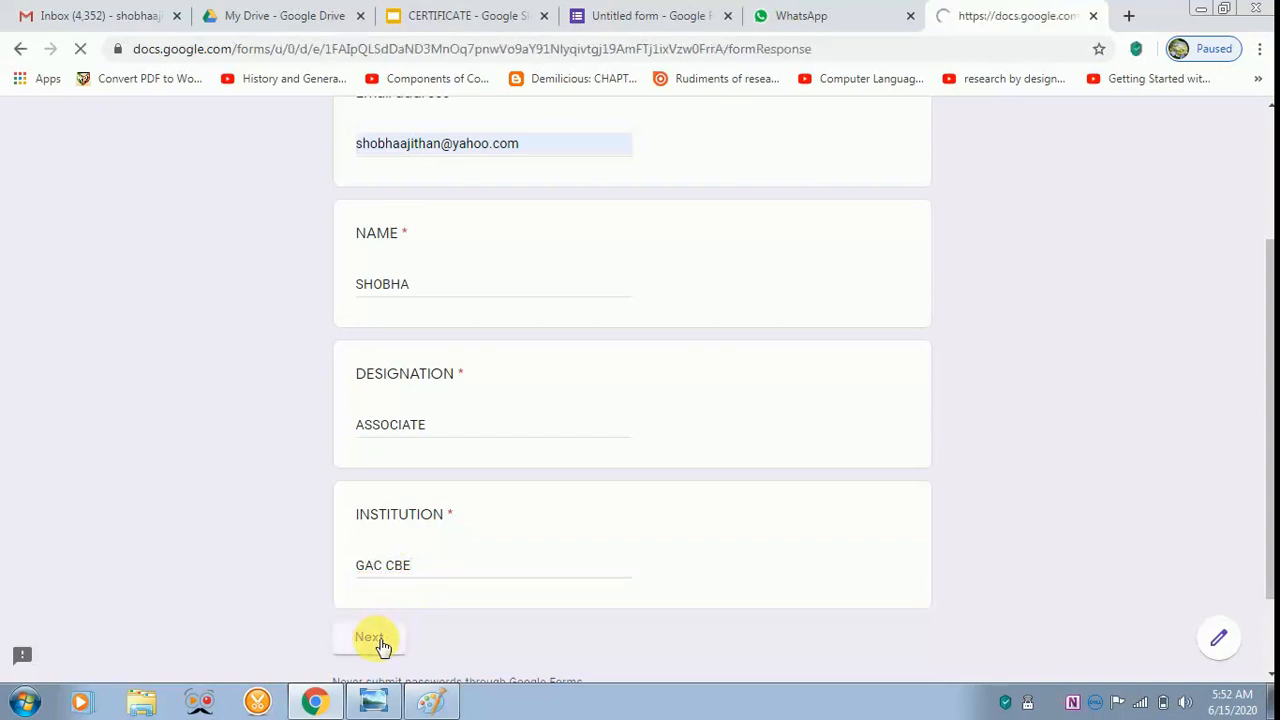
- Answer C to WHAT IS COVID, submit the quiz, view the 5/5 score, and start a new tab
left_click(370, 636)
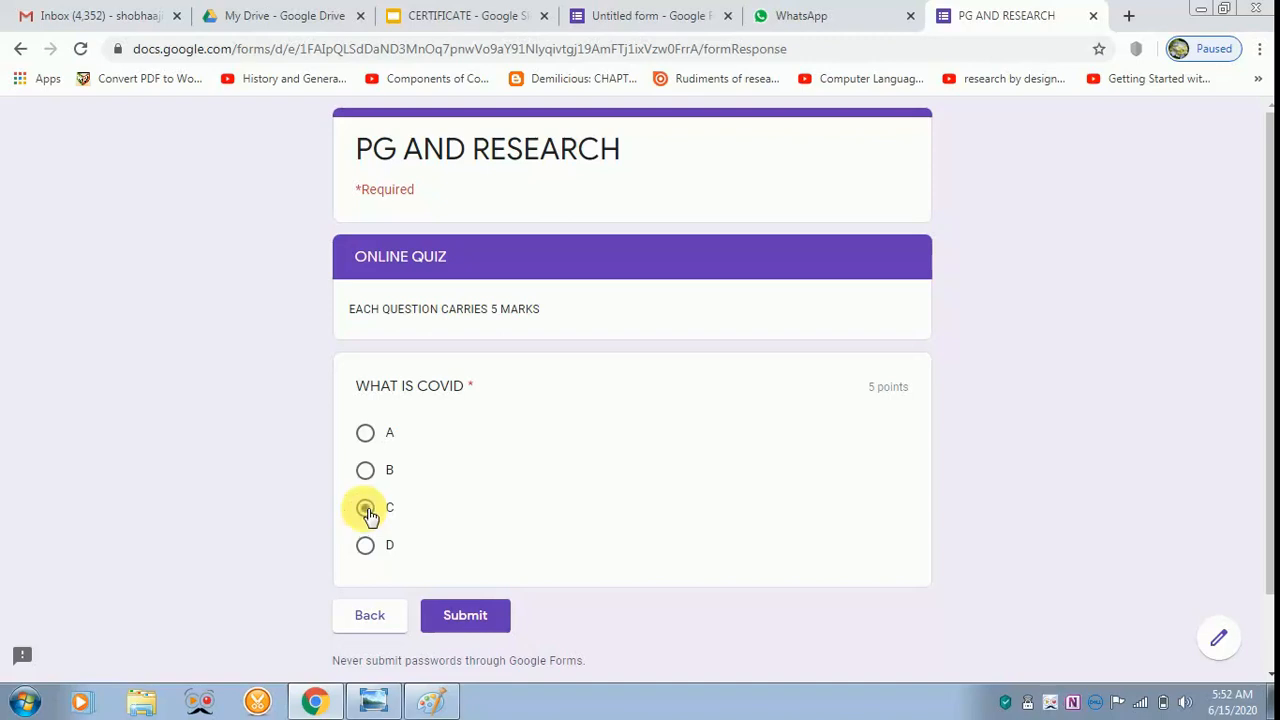
left_click(364, 508)
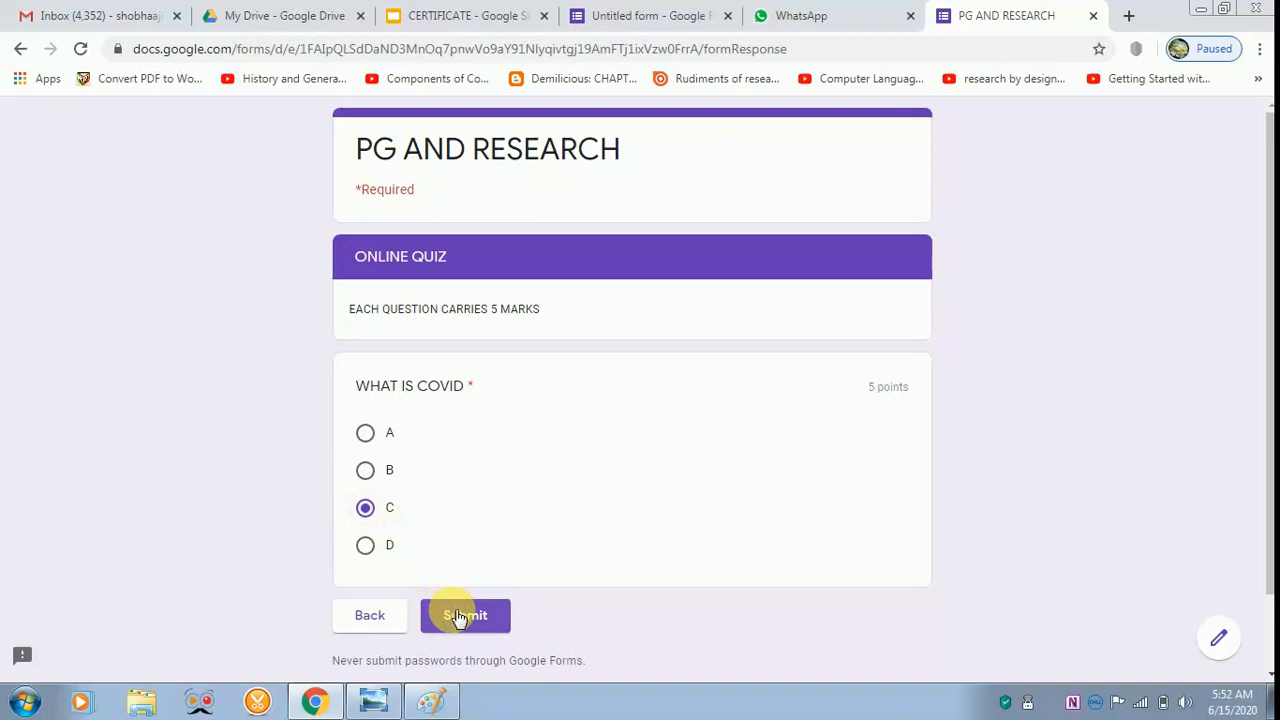
left_click(464, 616)
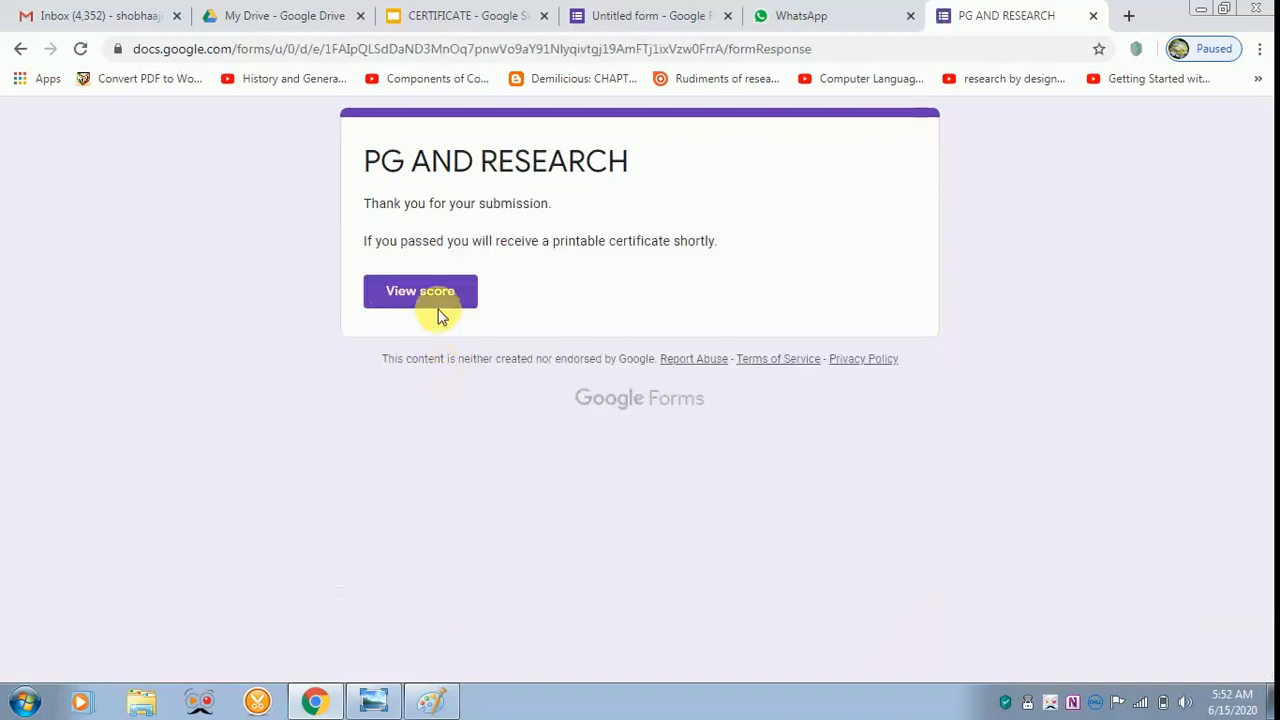
left_click(420, 290)
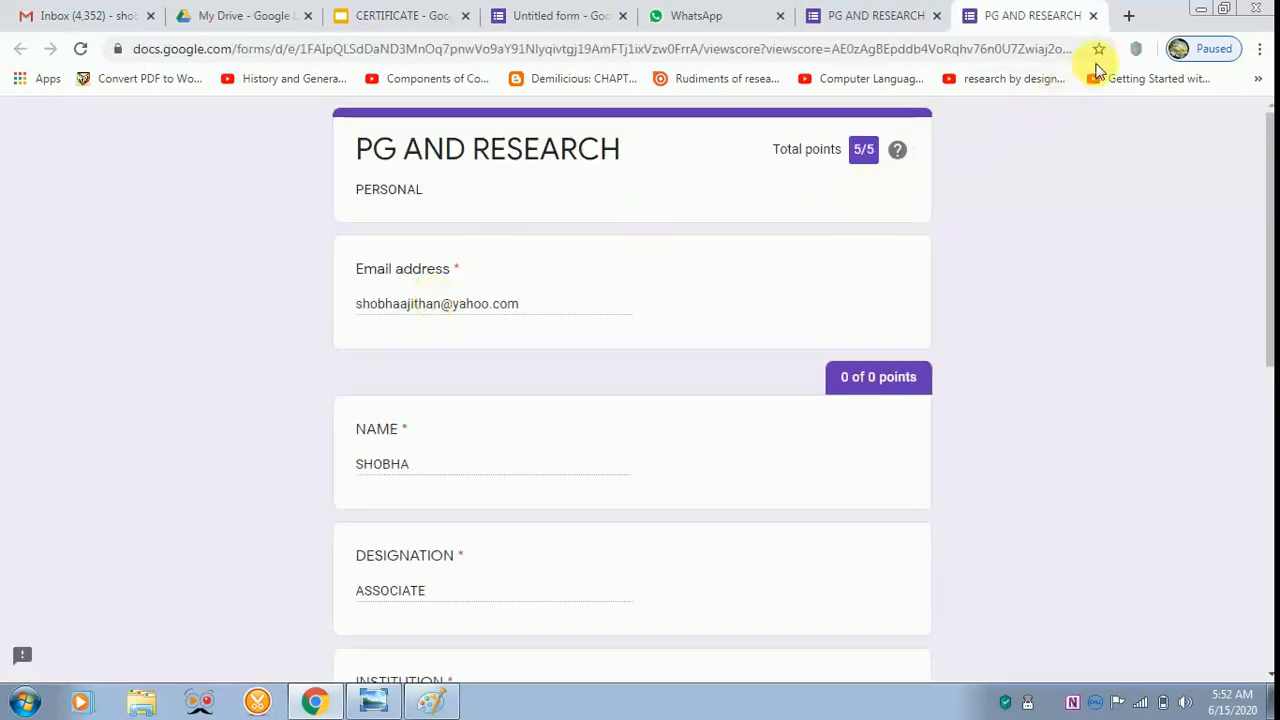
left_click(1128, 16)
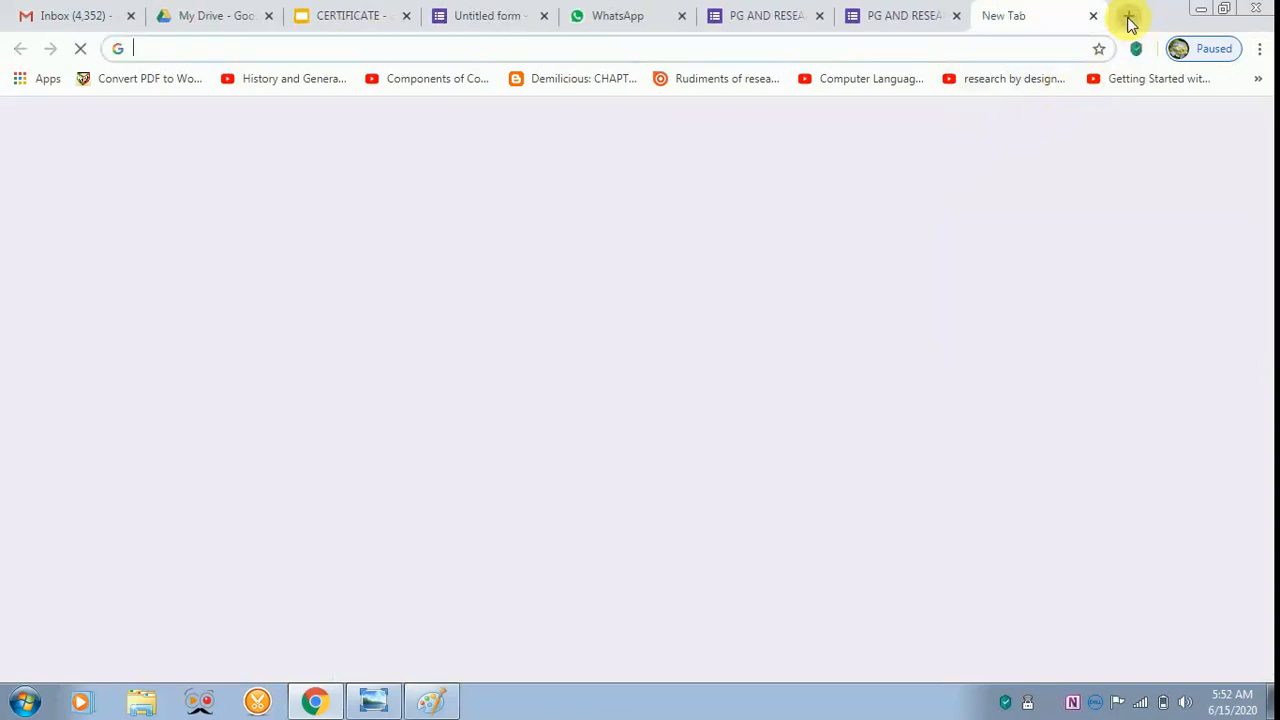
- Open the Certify'em certificate email in Yahoo Mail and download its attached PDF
type("WWw")
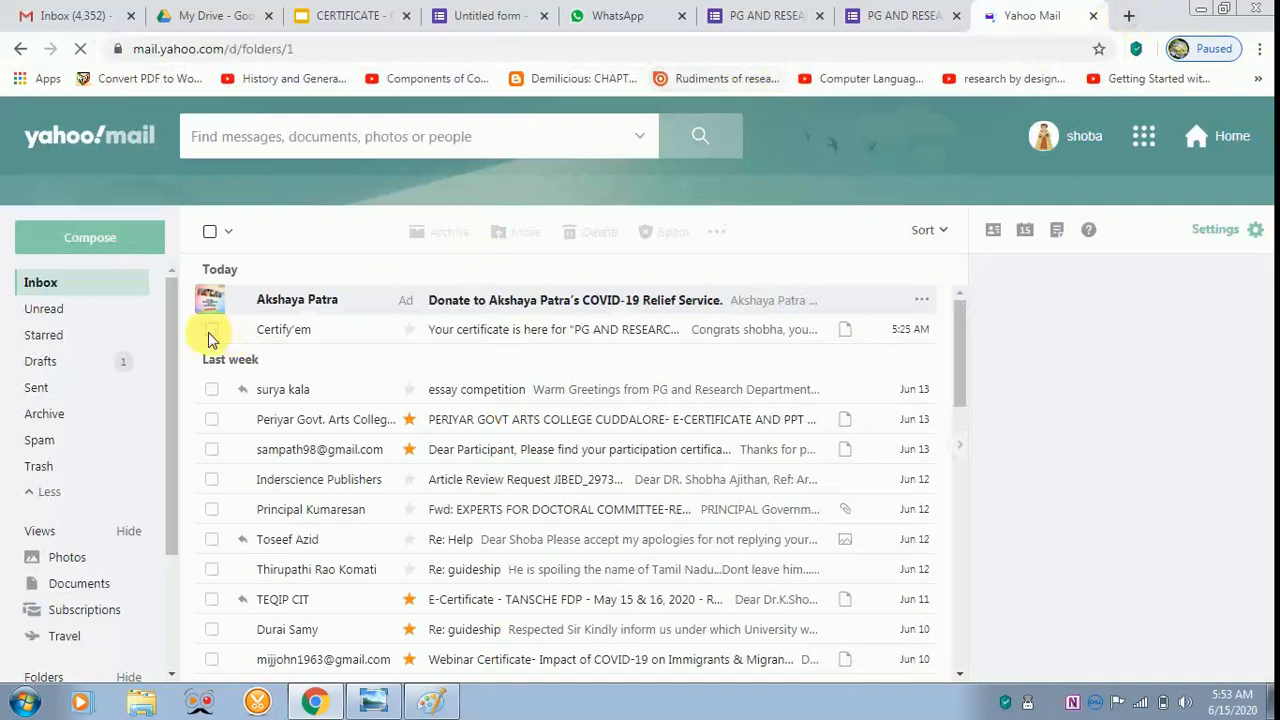
left_click(212, 328)
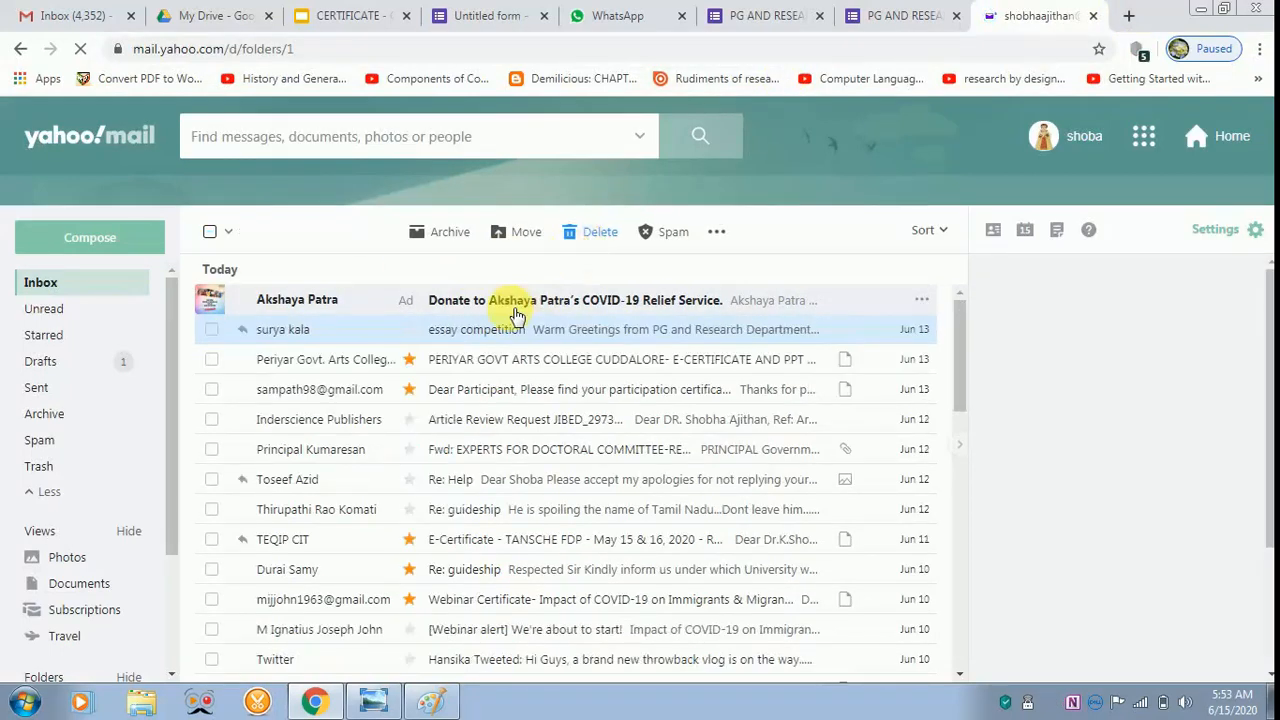
left_click(600, 232)
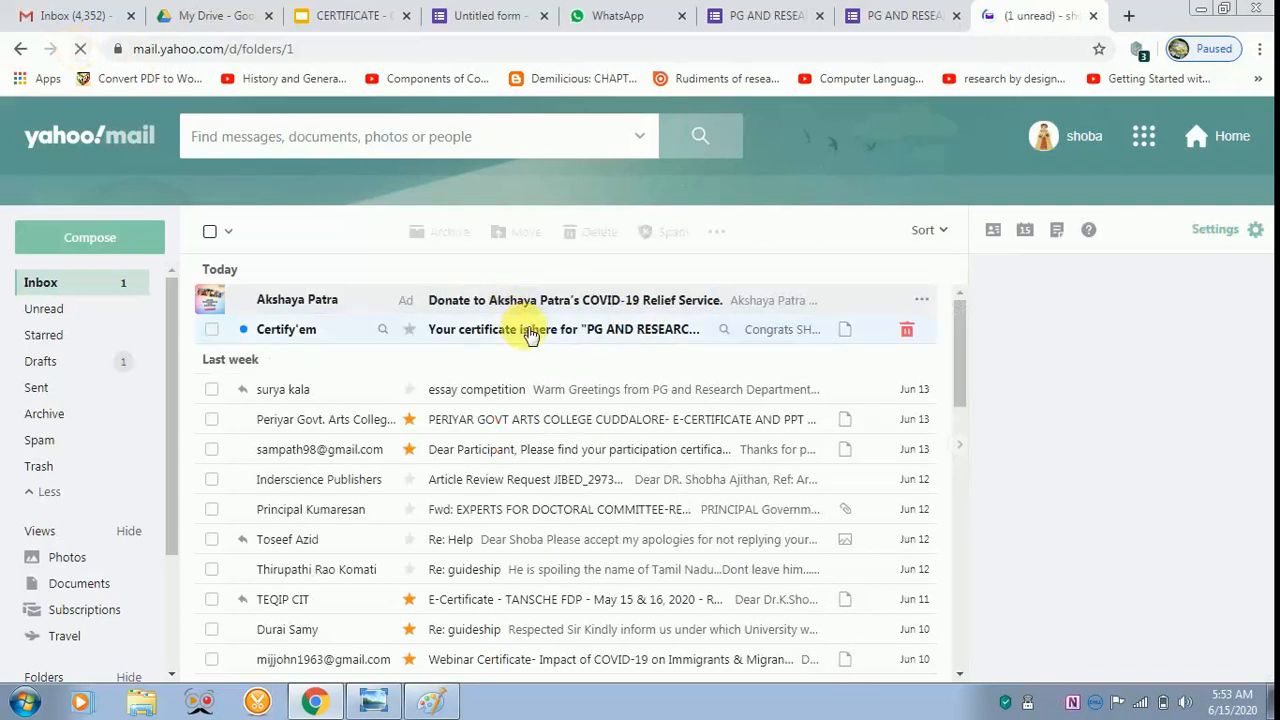
left_click(564, 328)
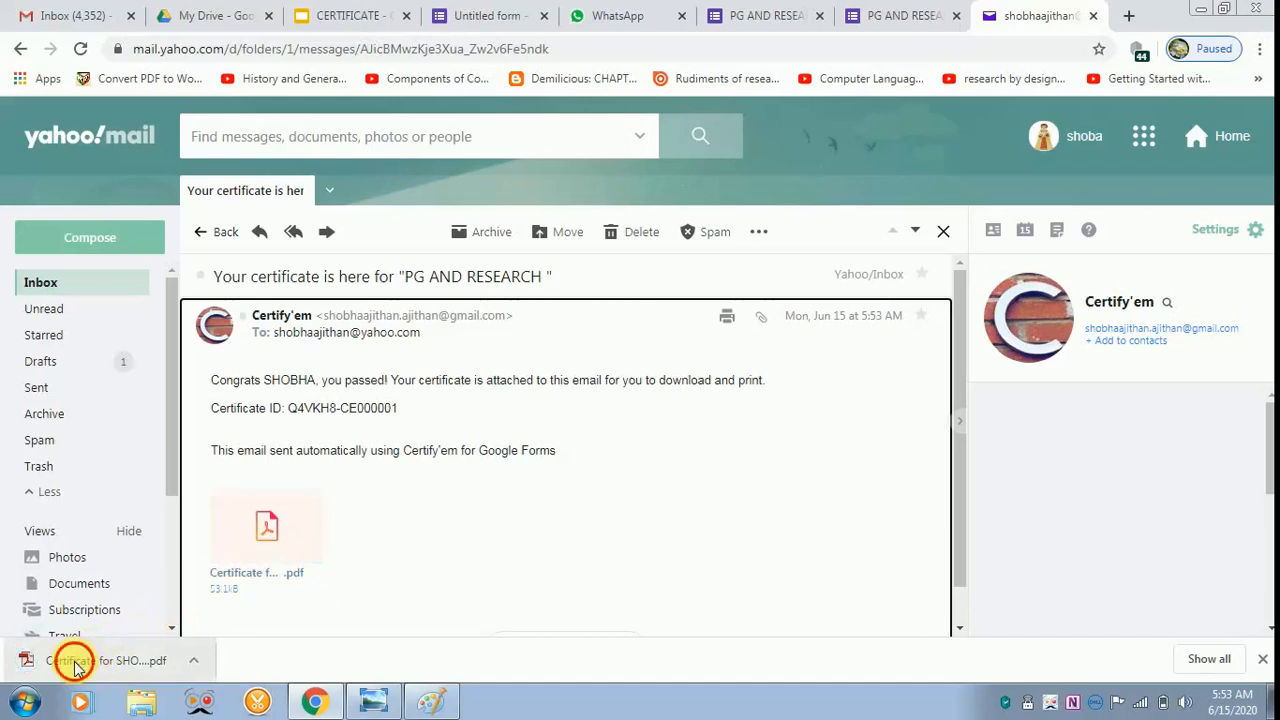
left_click(70, 660)
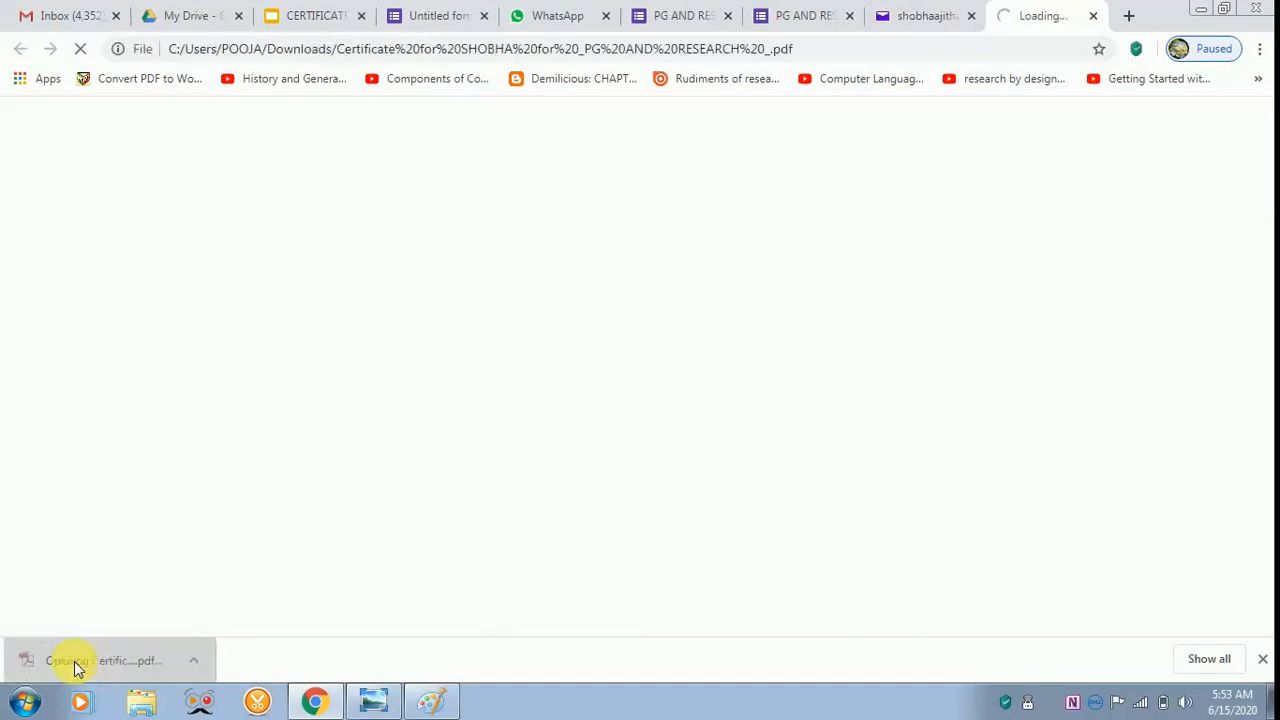
left_click(76, 660)
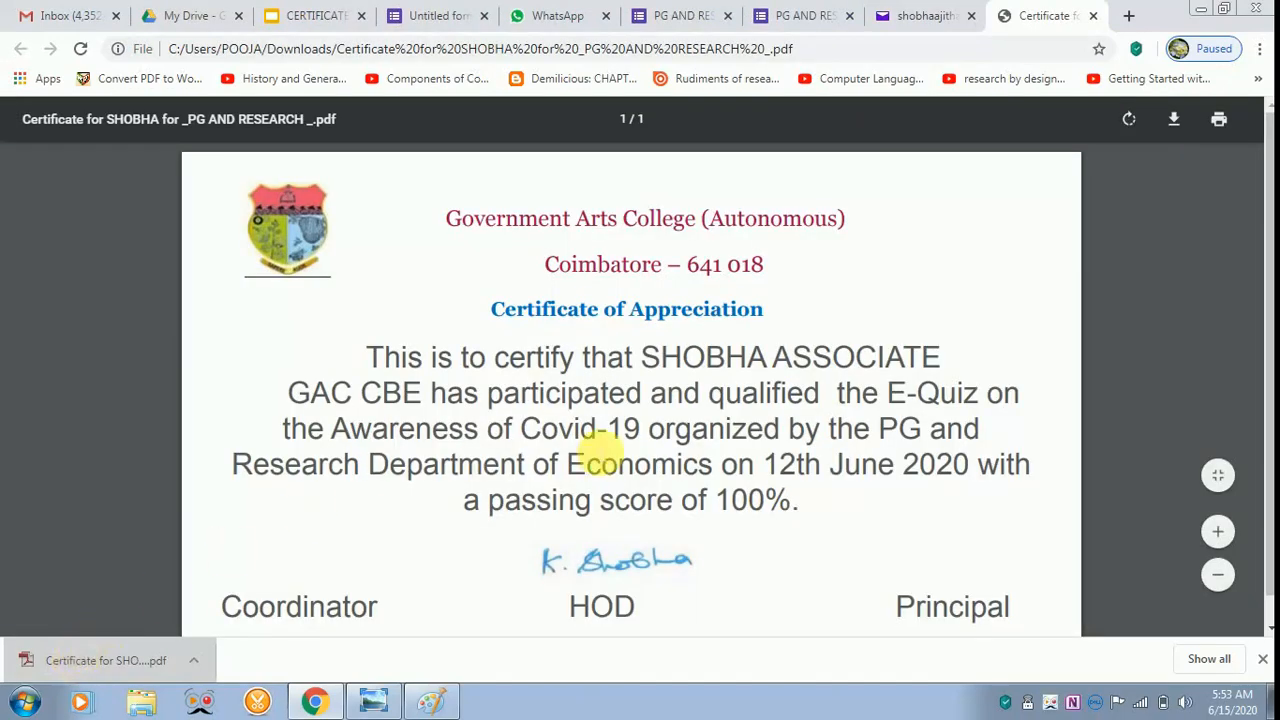
mouse_move(700, 368)
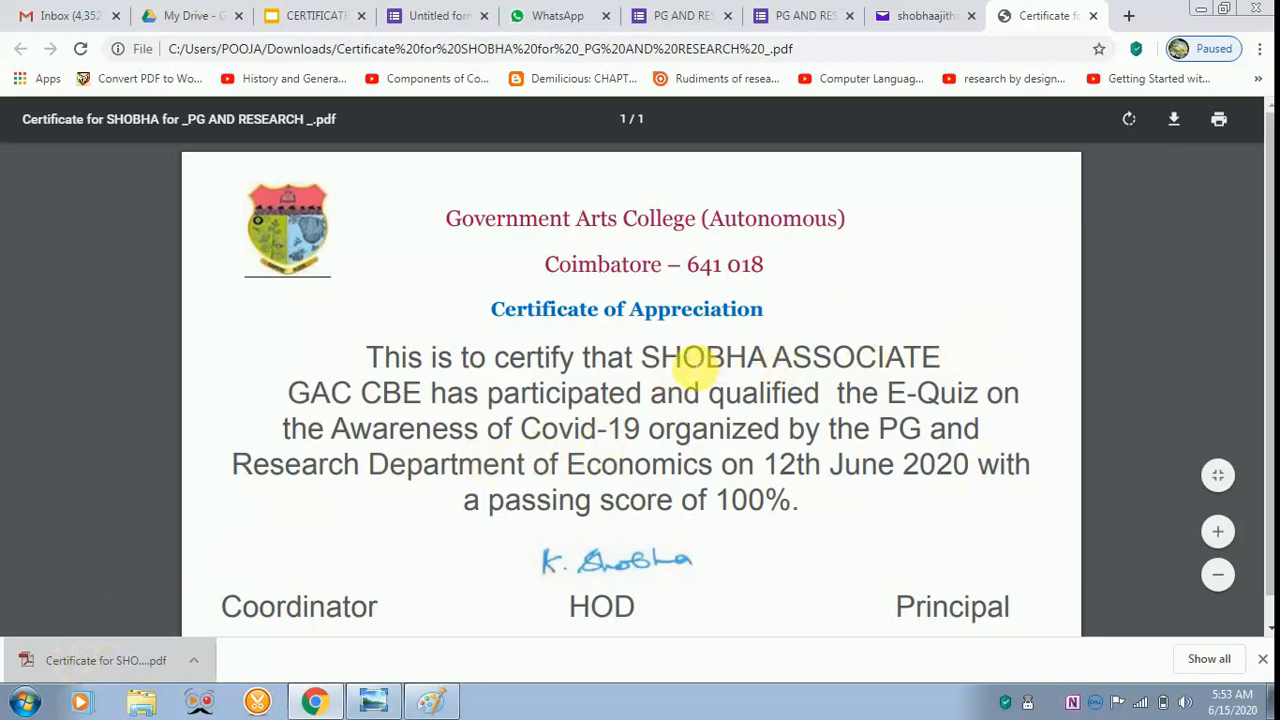
mouse_move(372, 410)
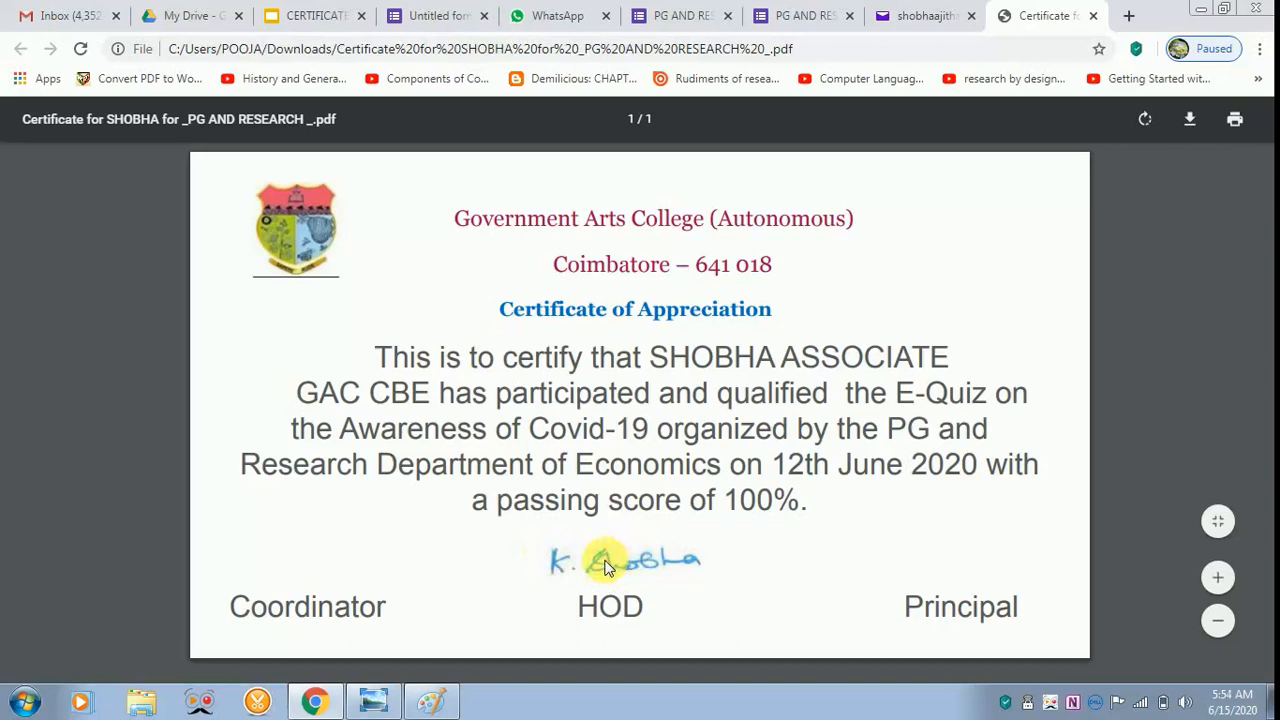
mouse_move(644, 536)
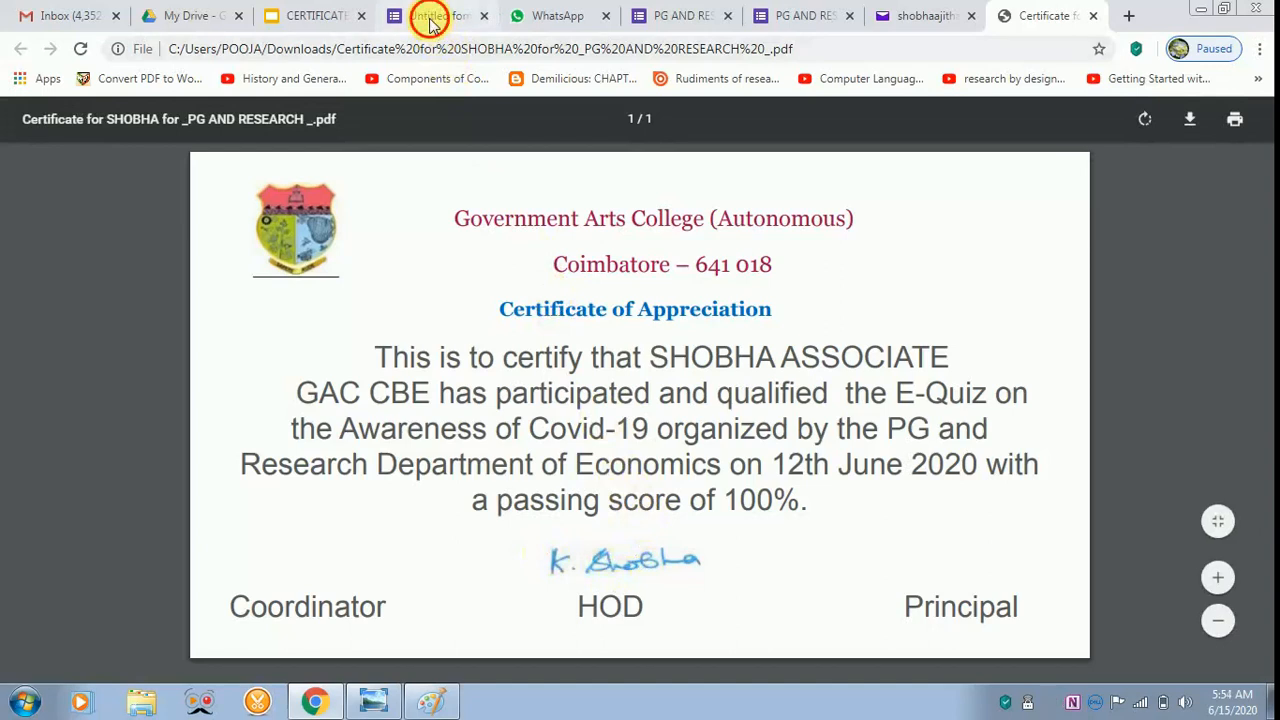
- Close the Send form dialog and create a new response spreadsheet from the Responses view
left_click(430, 16)
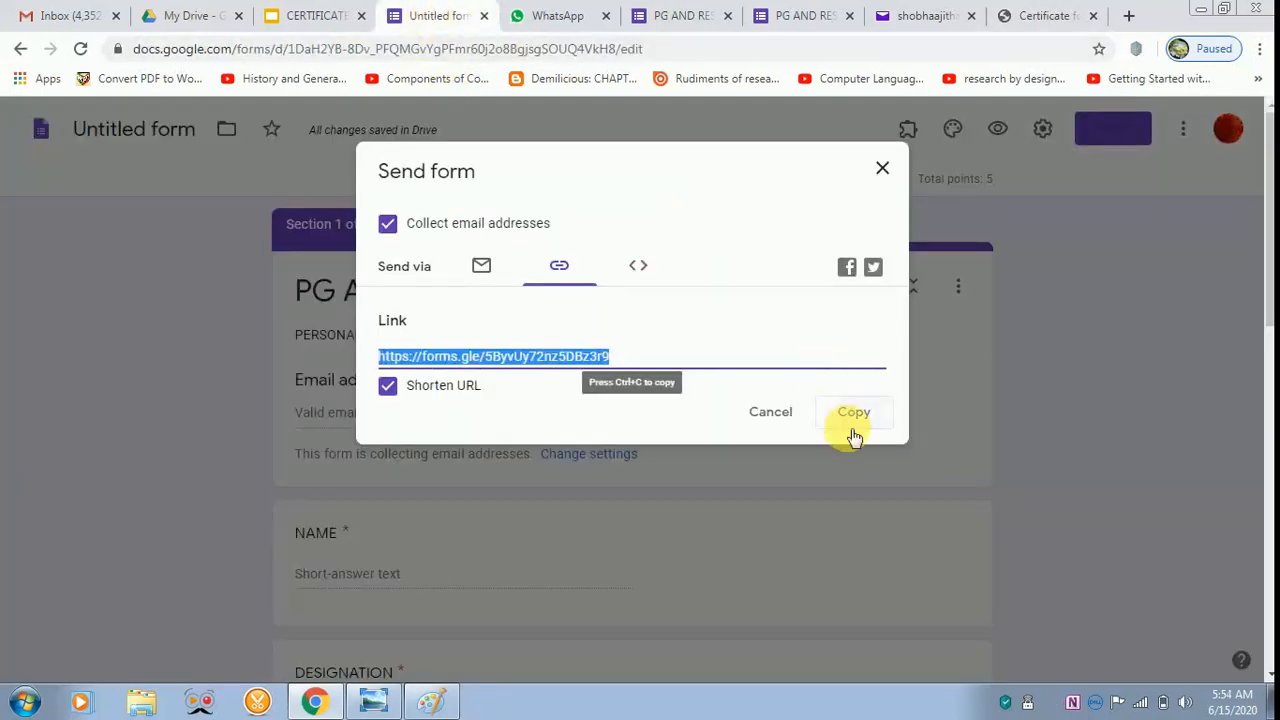
left_click(852, 412)
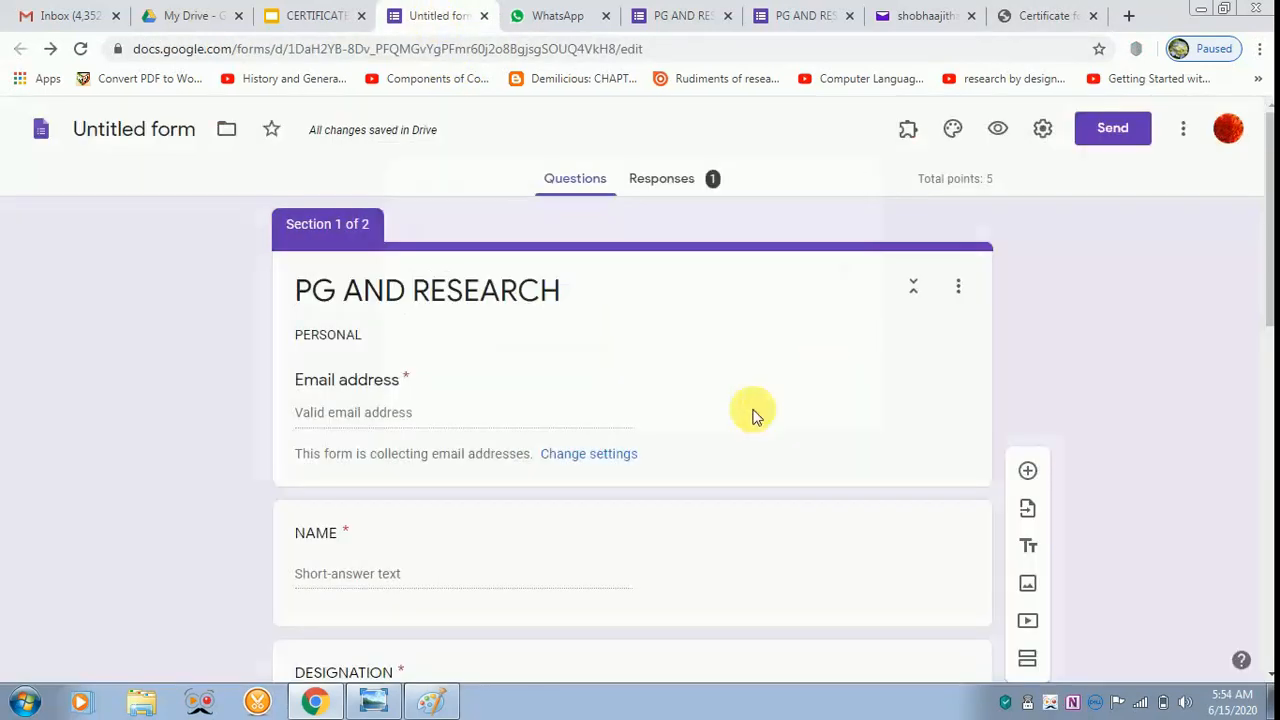
mouse_move(728, 332)
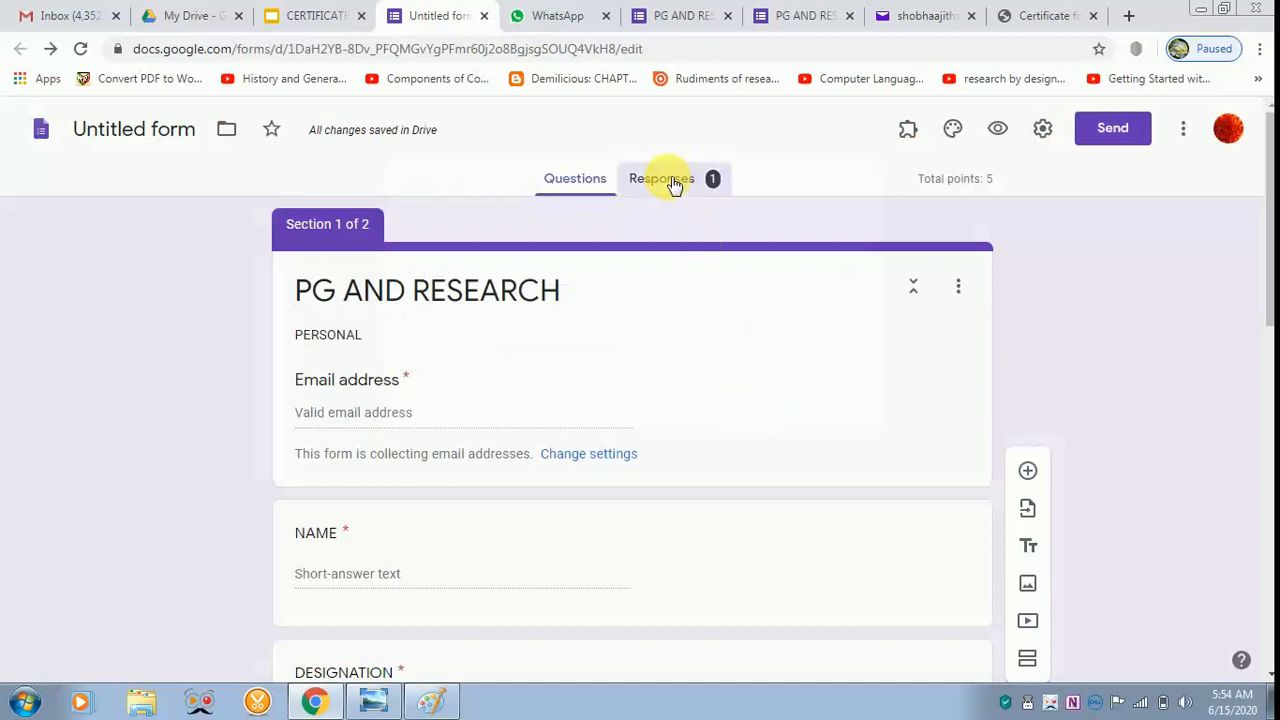
left_click(660, 178)
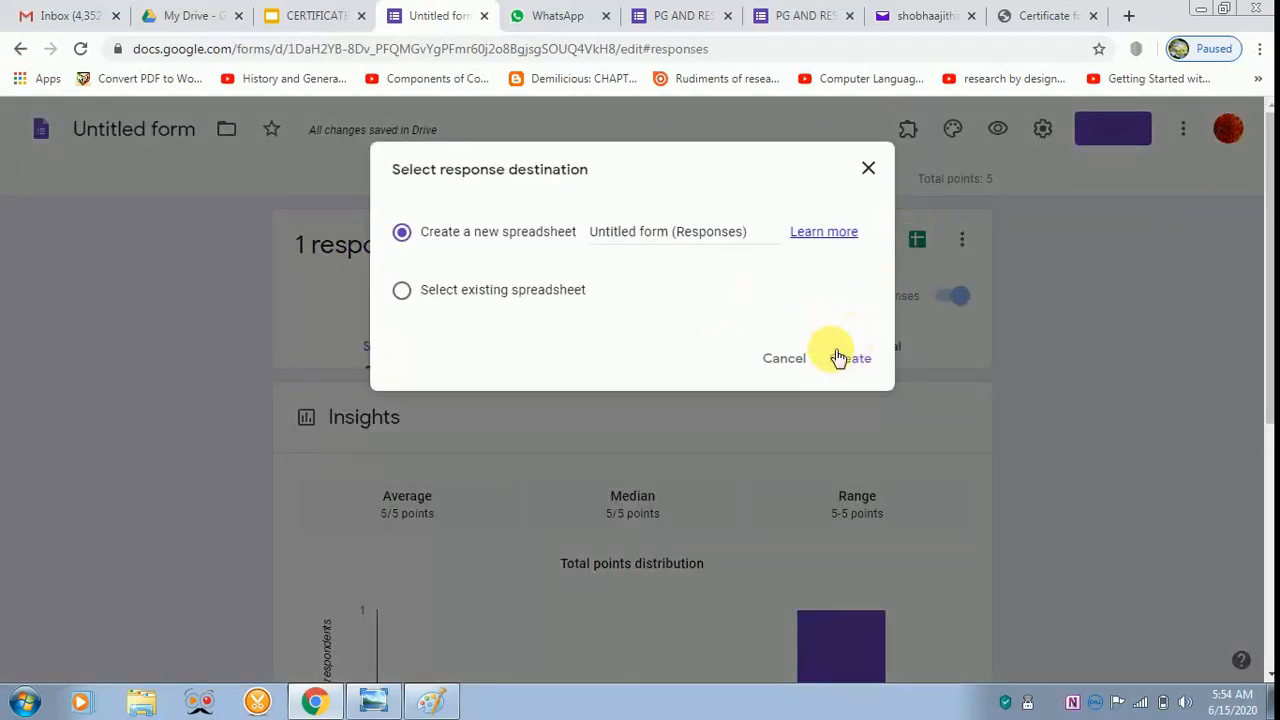
left_click(856, 358)
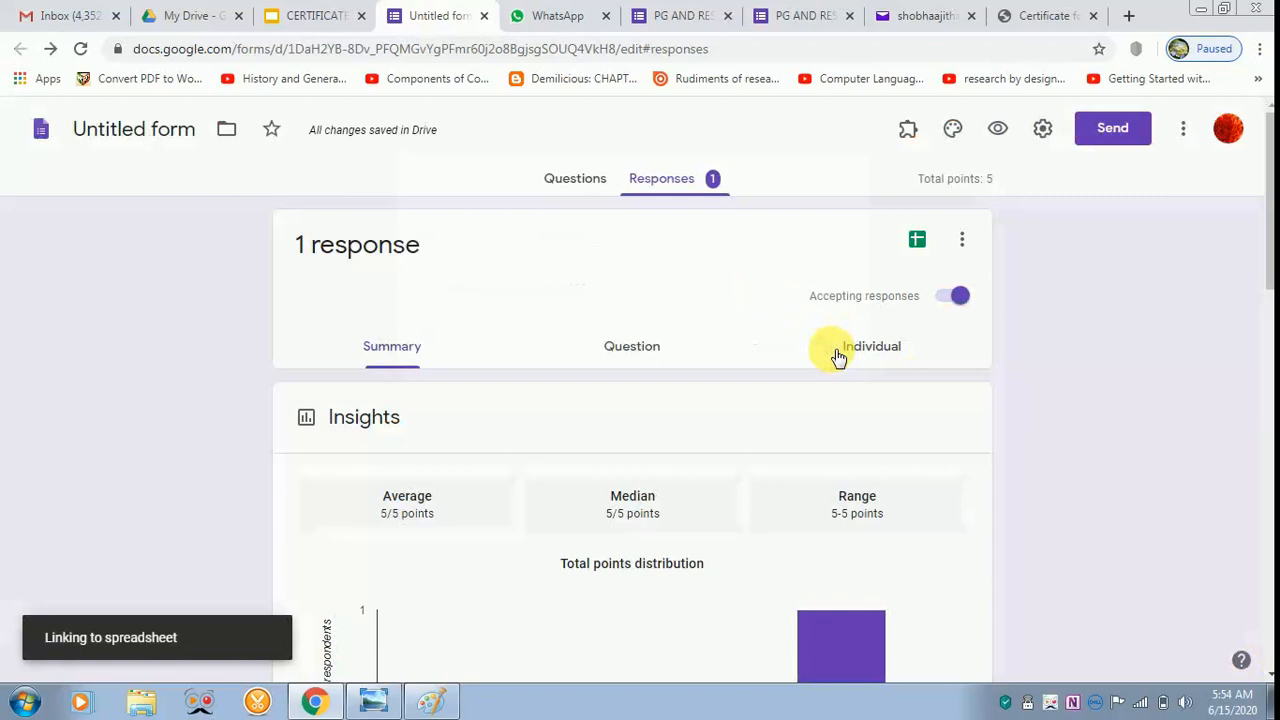
left_click(916, 240)
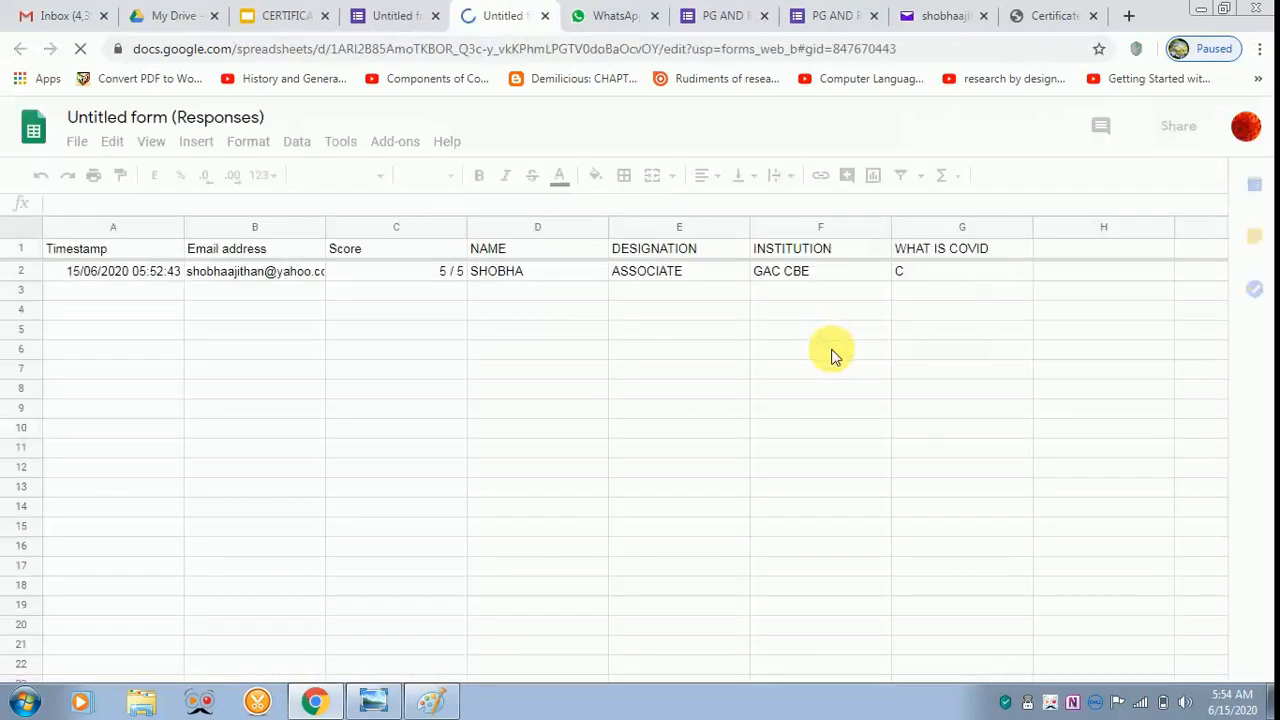
mouse_move(1032, 644)
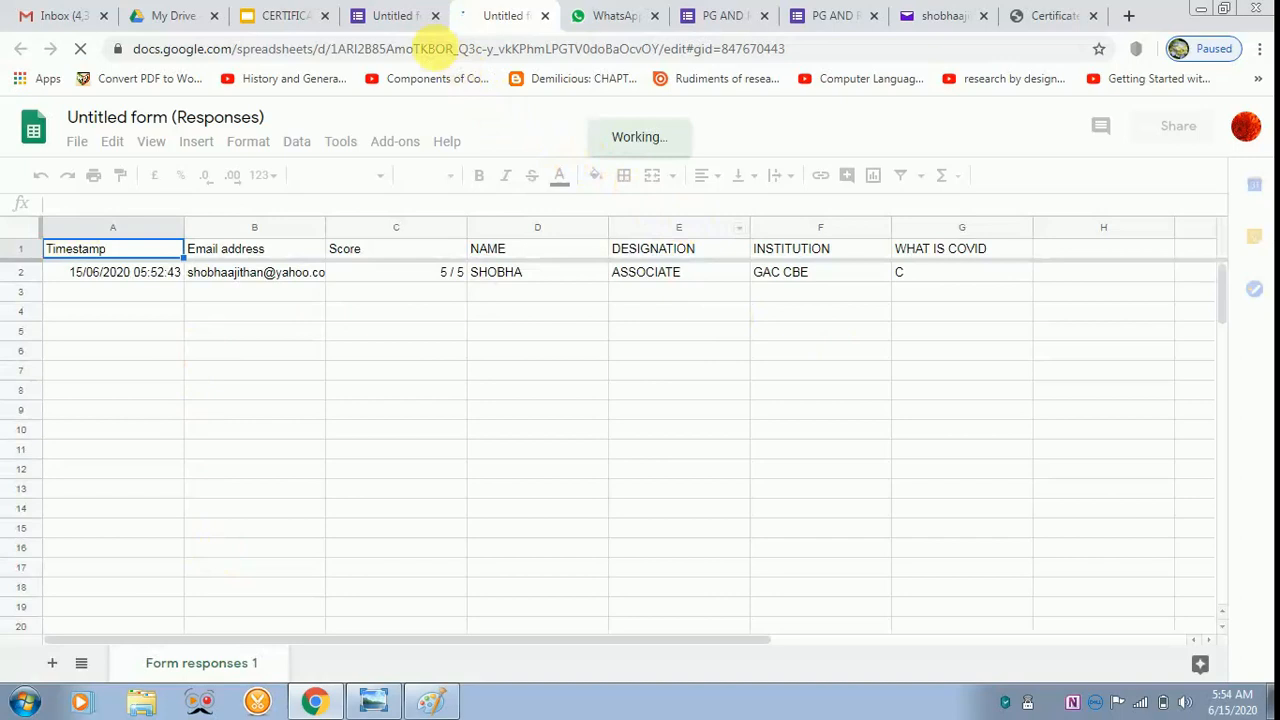
- Review SHOBHA's 5/5 row in the responses sheet, then return to the form's response summary
left_click(392, 16)
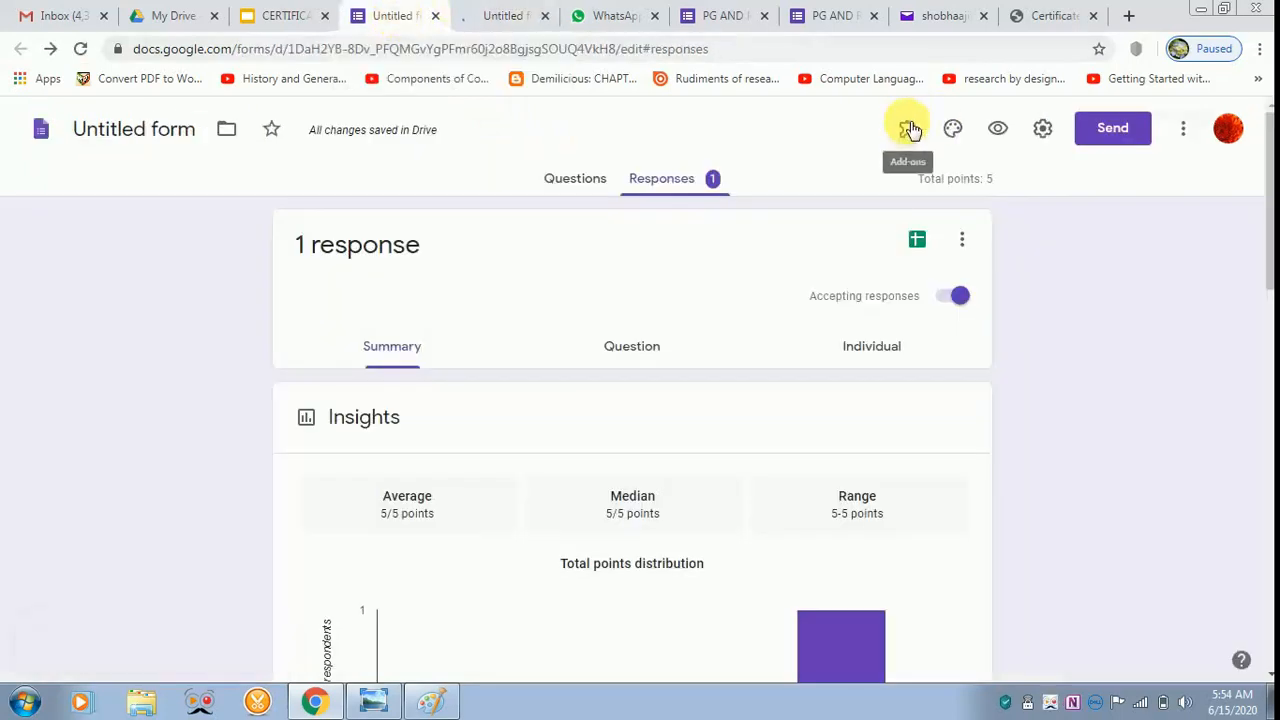
- Show the Certify'em add-on menu with its certificate resend options
left_click(908, 128)
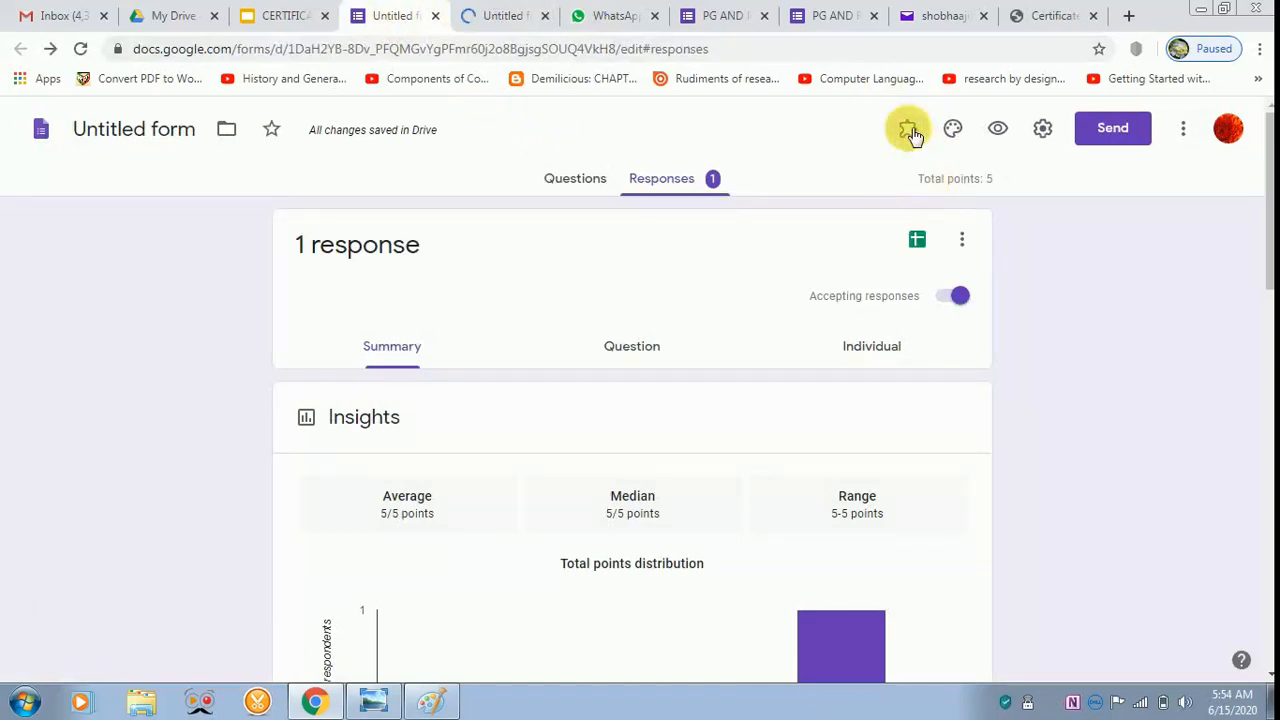
left_click(908, 128)
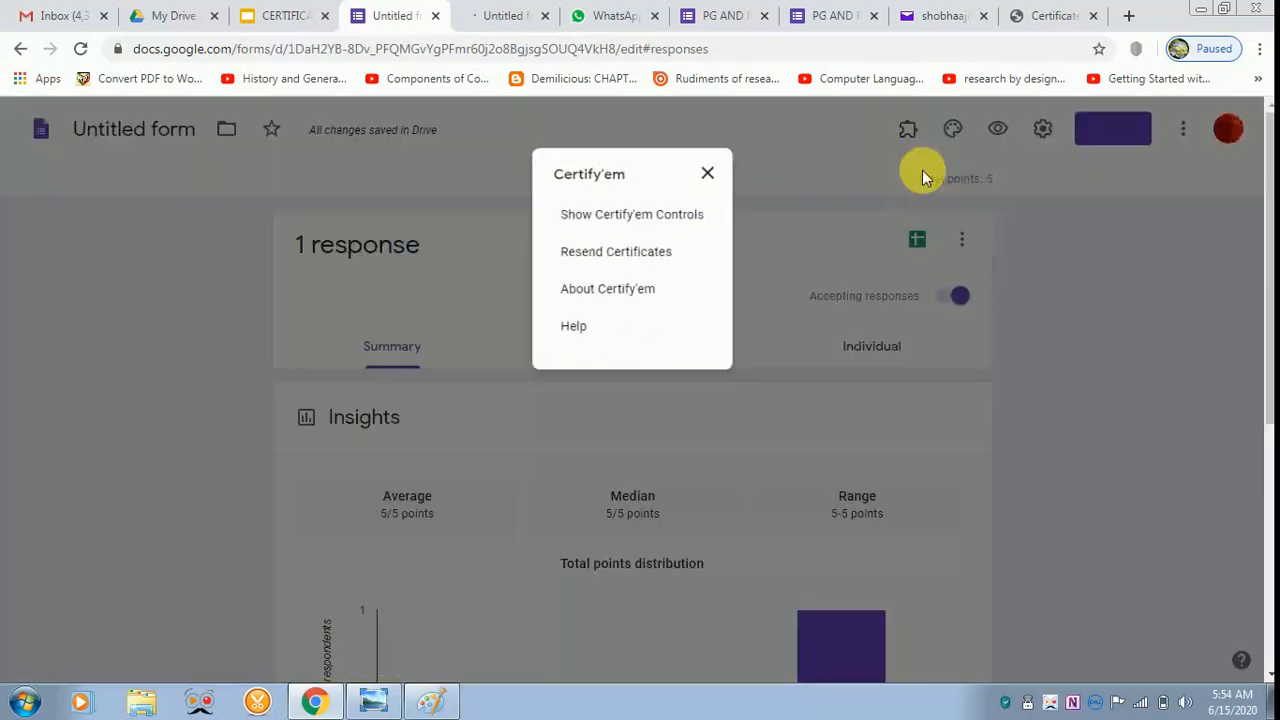